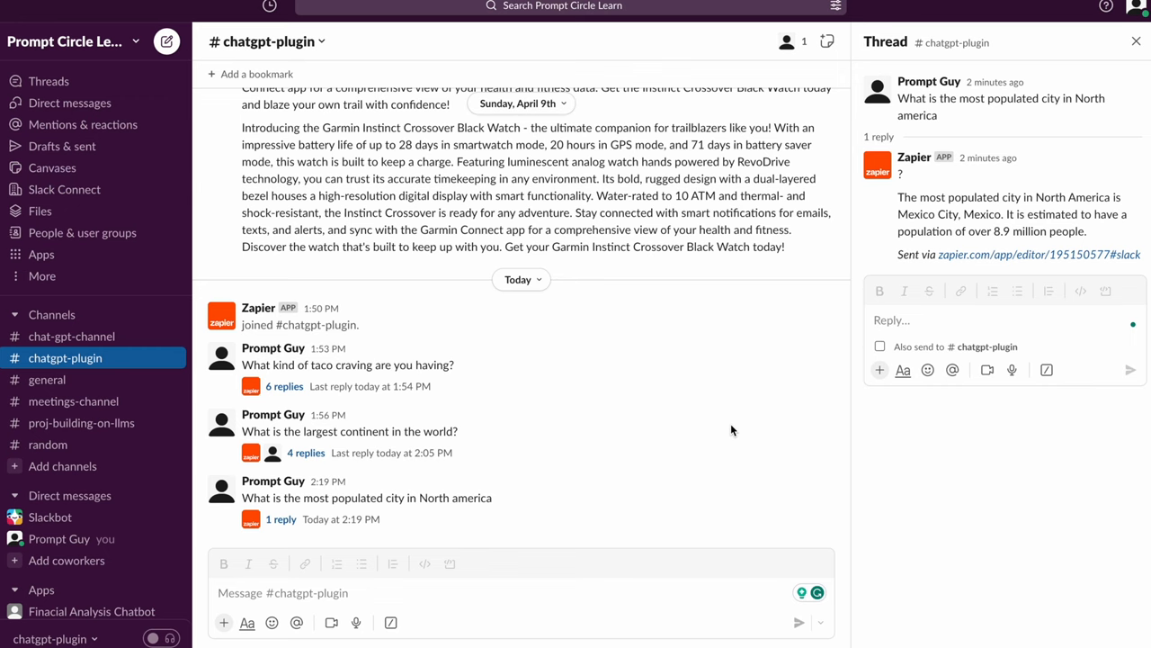
mouse_move(747, 432)
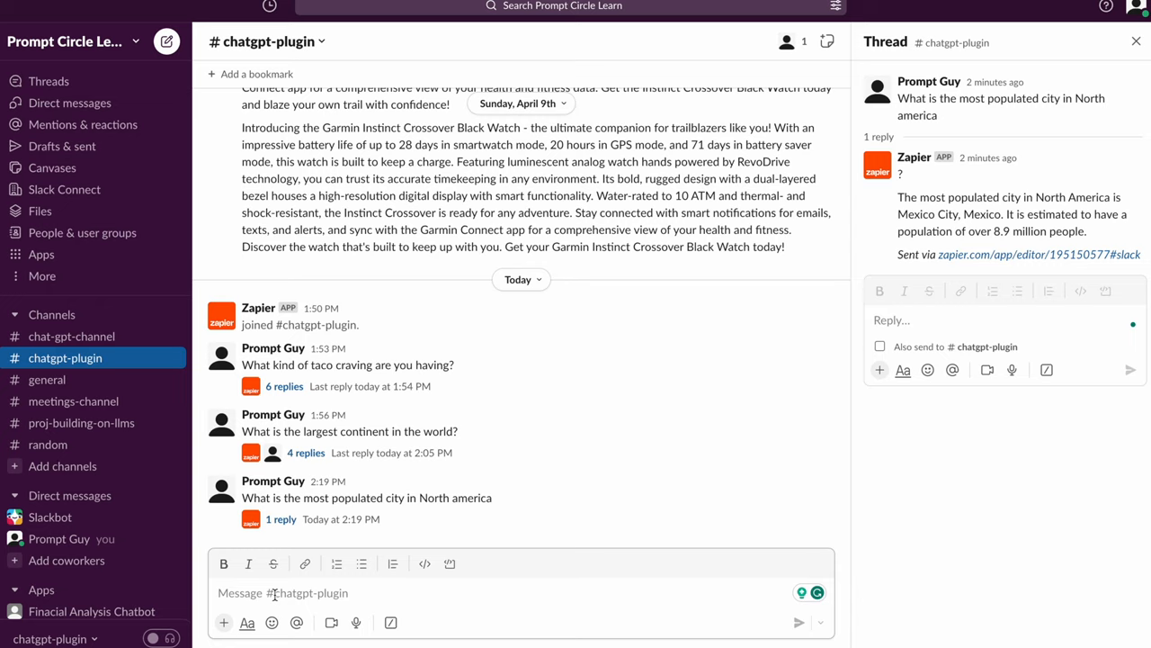
Send 'What is the most populated city in Canada' to the #chatgpt-plugin channel.
text(What)
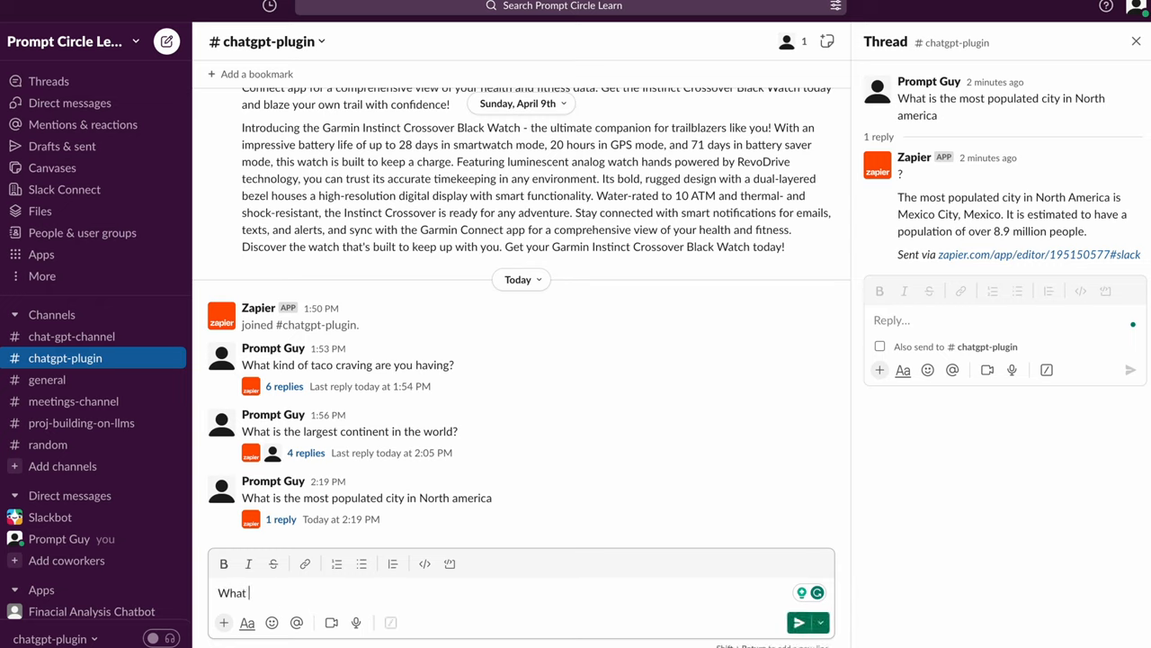
text(is the most)
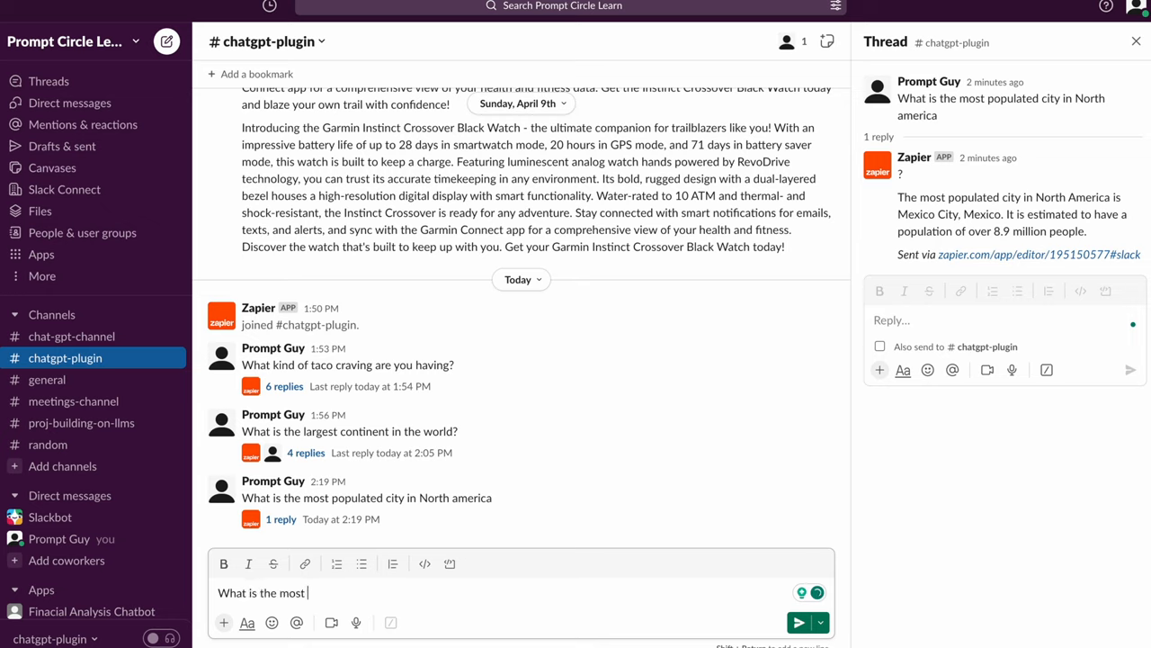
text(populated city in)
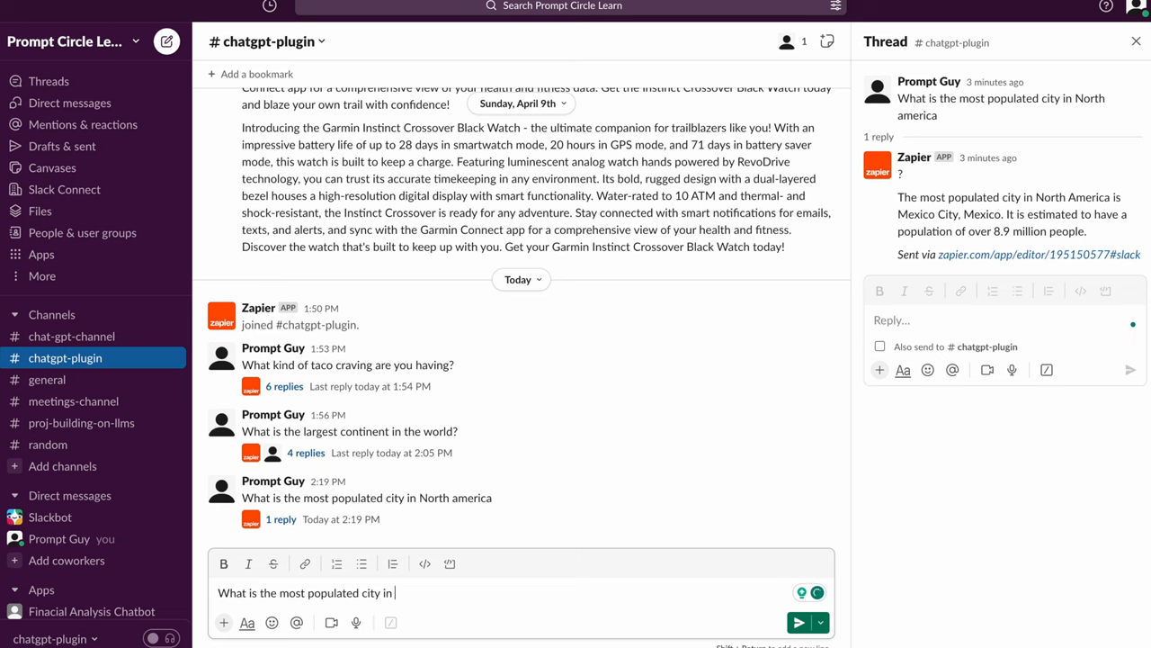
text(Canada)
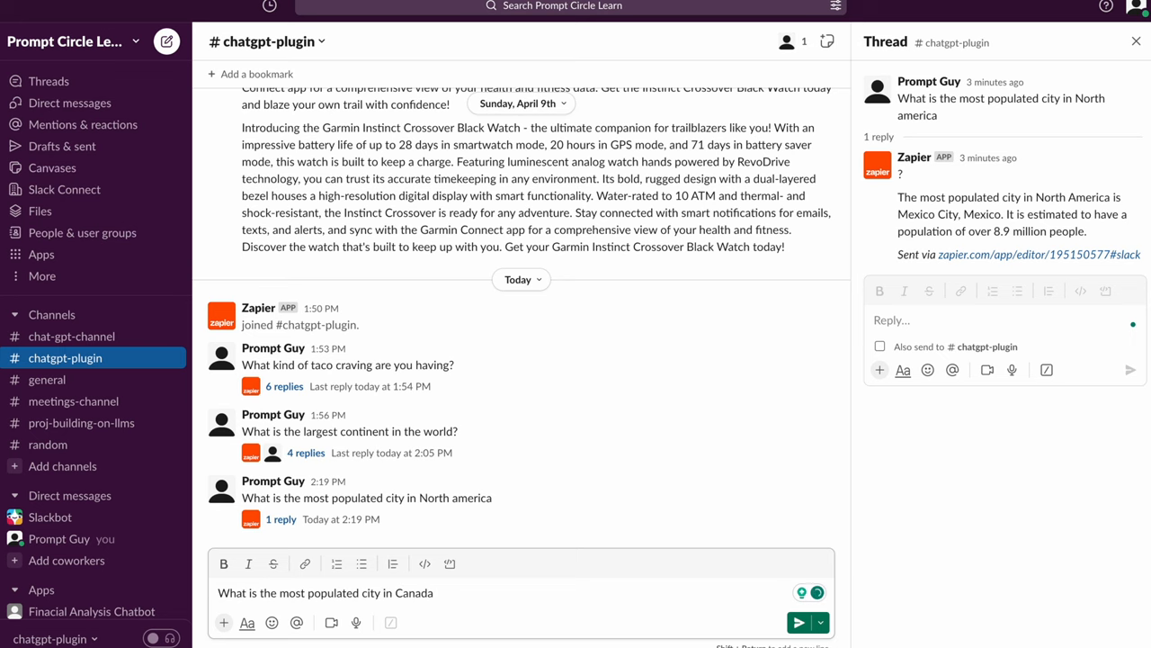
click(799, 622)
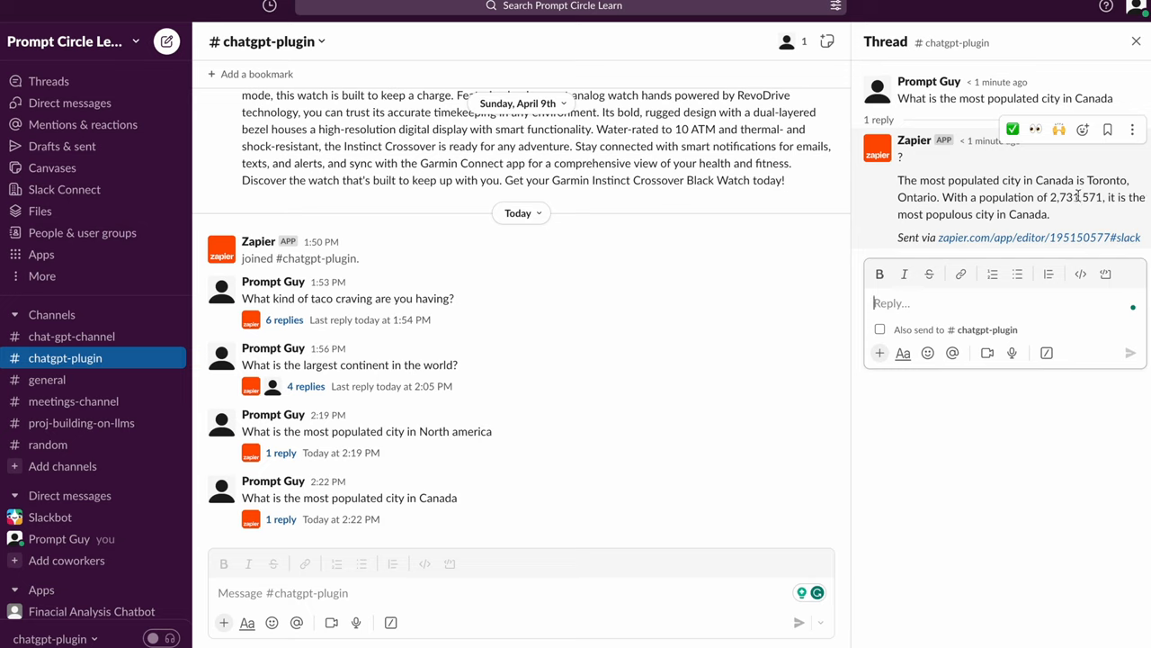
mouse_move(360, 497)
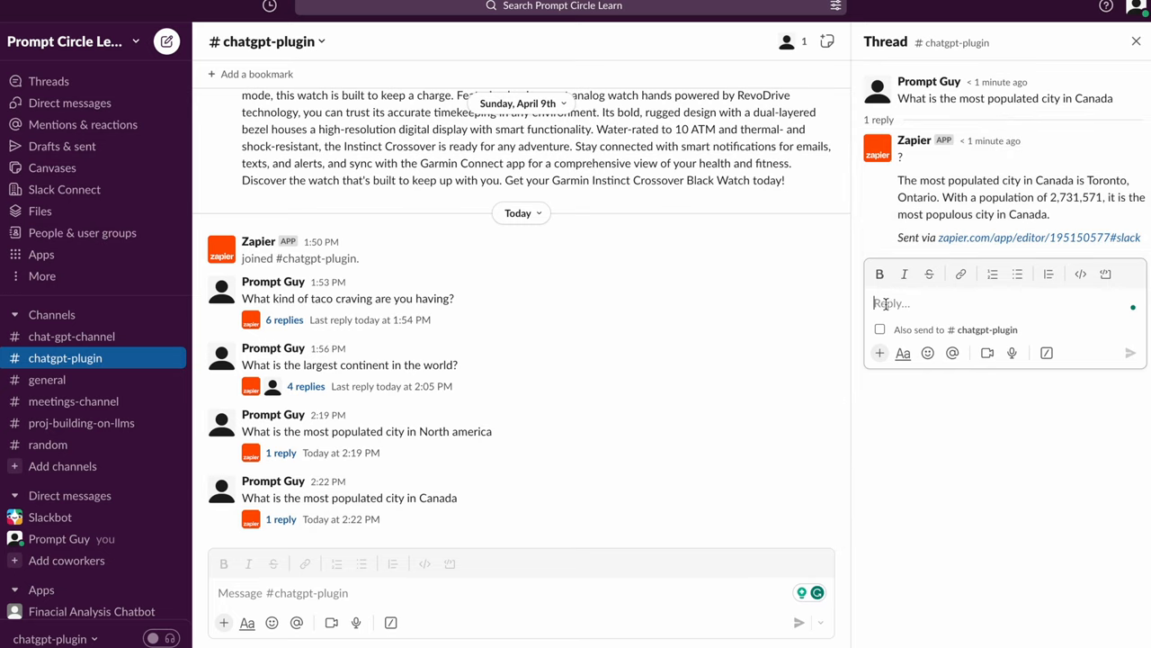
Reply in the thread asking what the square size of Toronto is.
text(W)
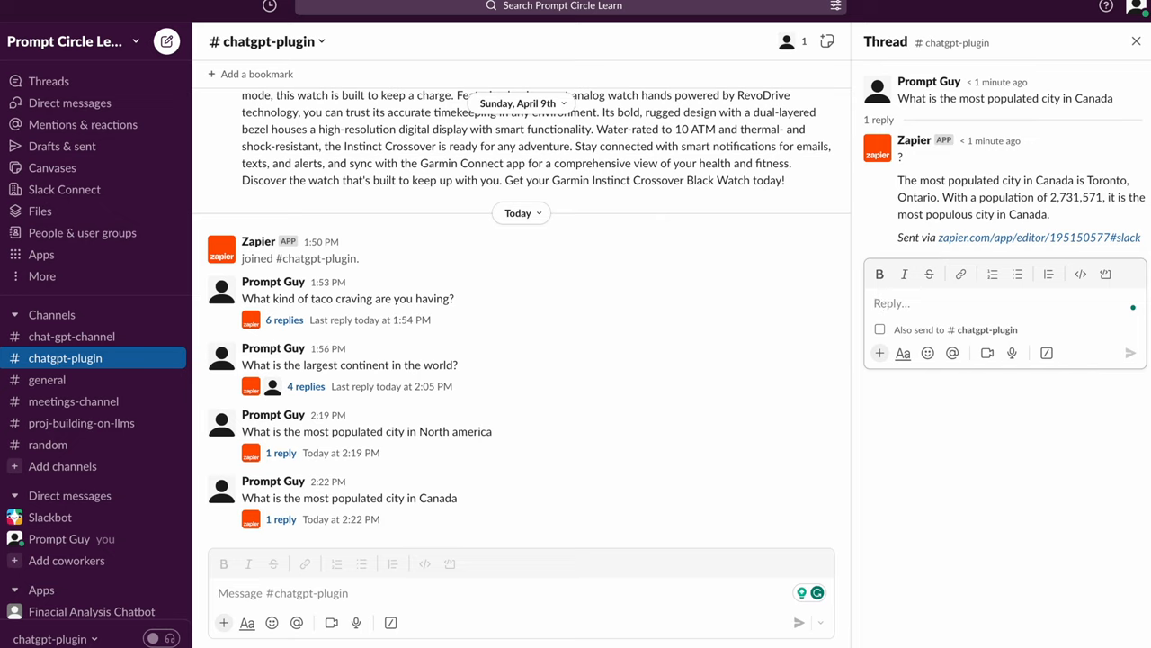
text(what us)
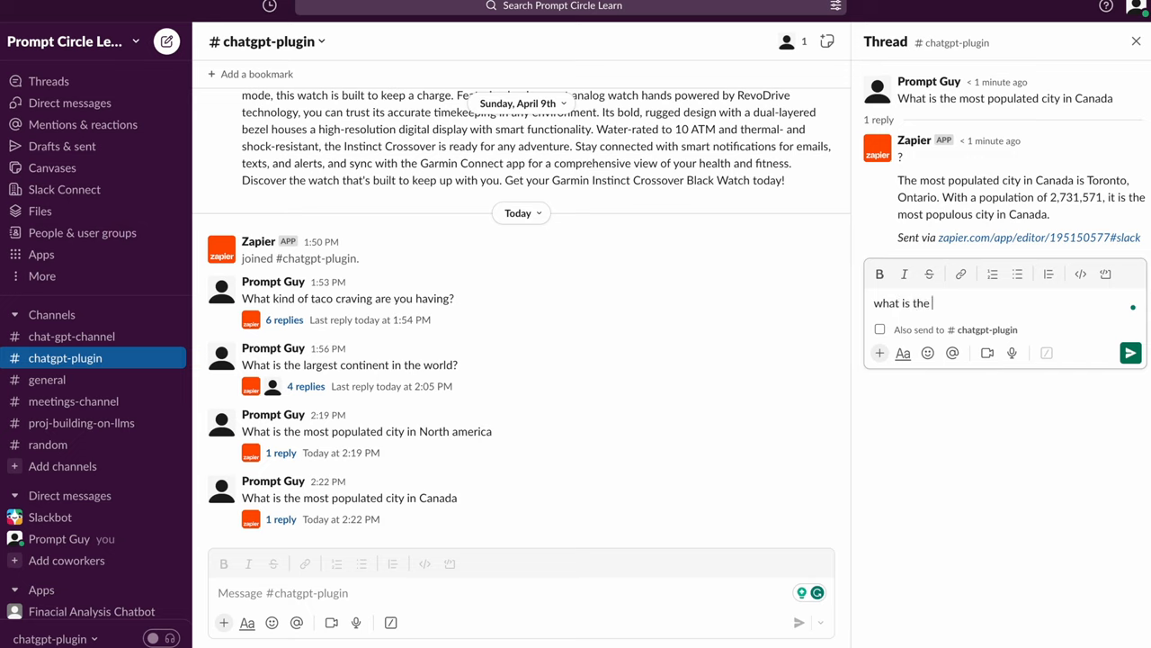
text(square)
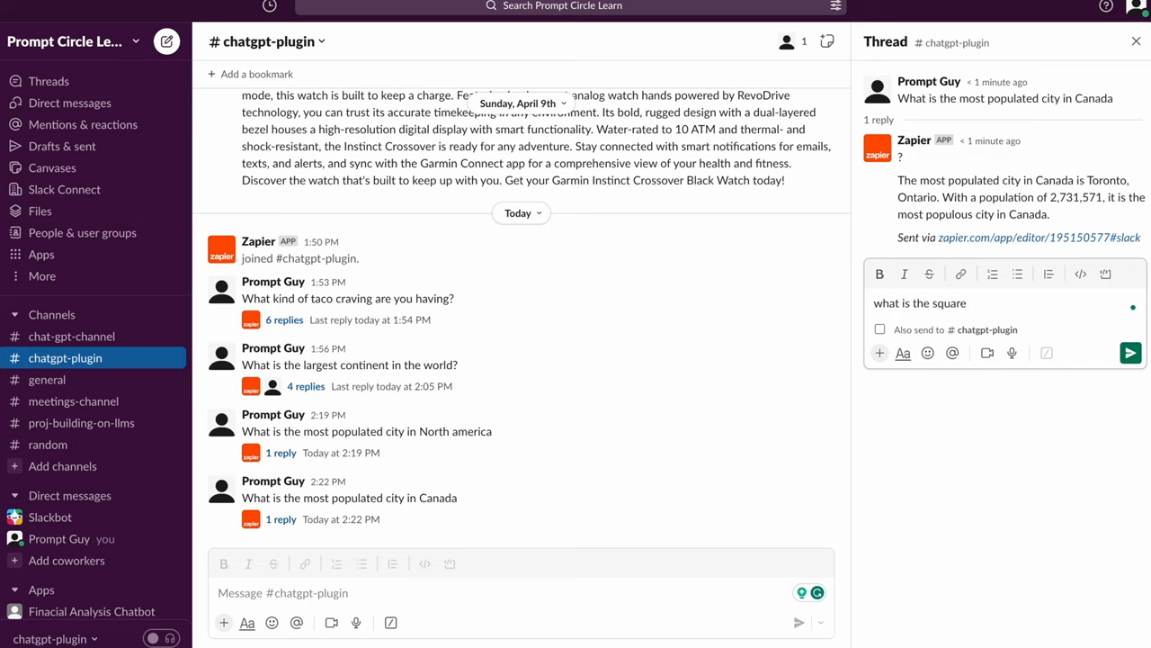
text(size of)
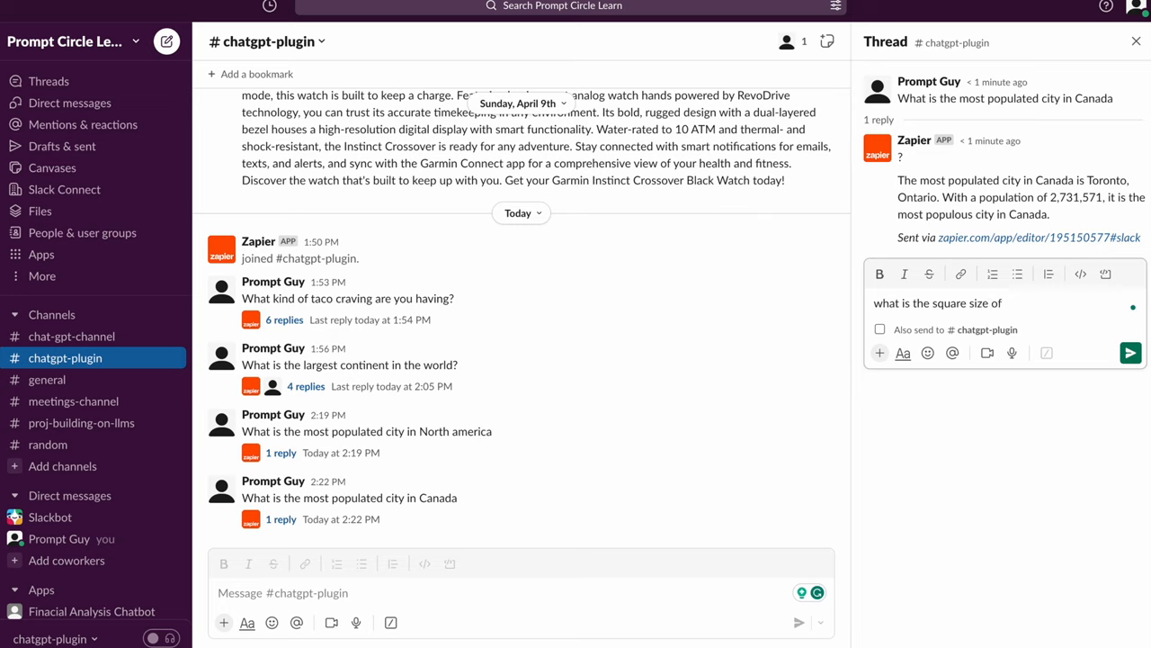
text(Toronto)
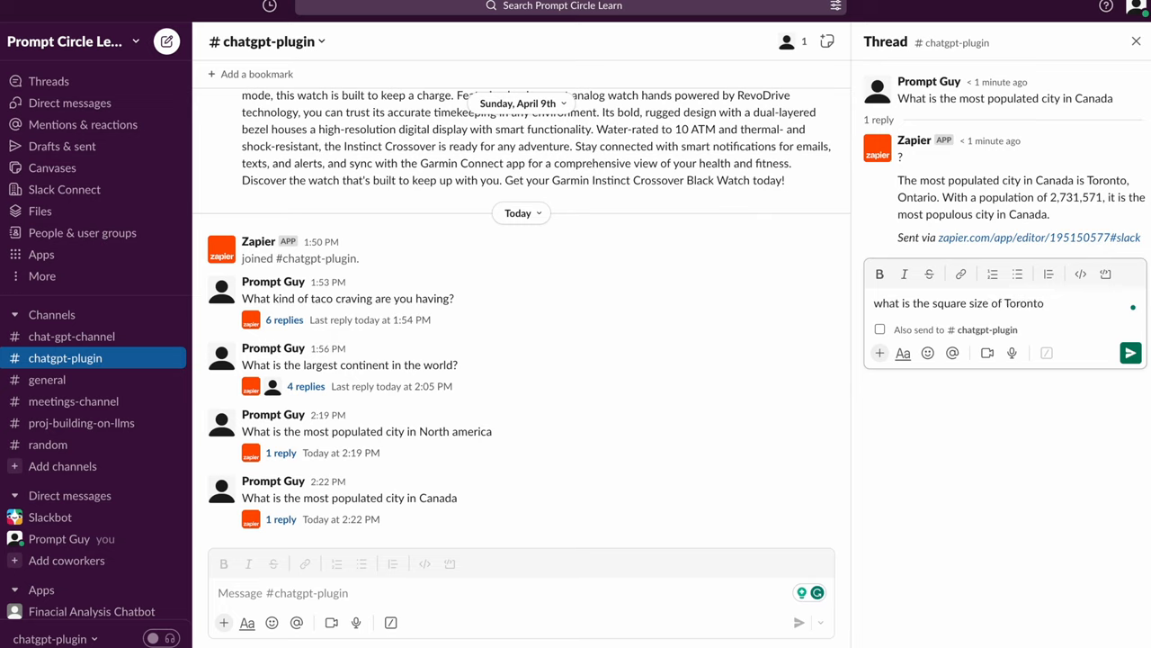
click(1130, 352)
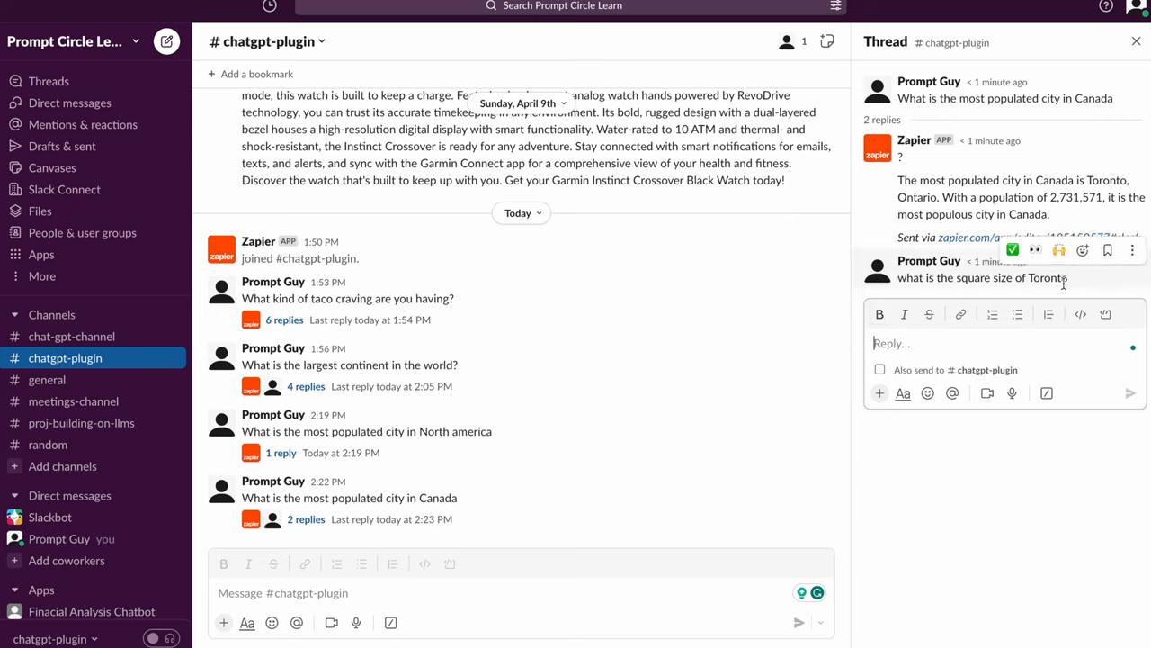
mouse_move(1022, 479)
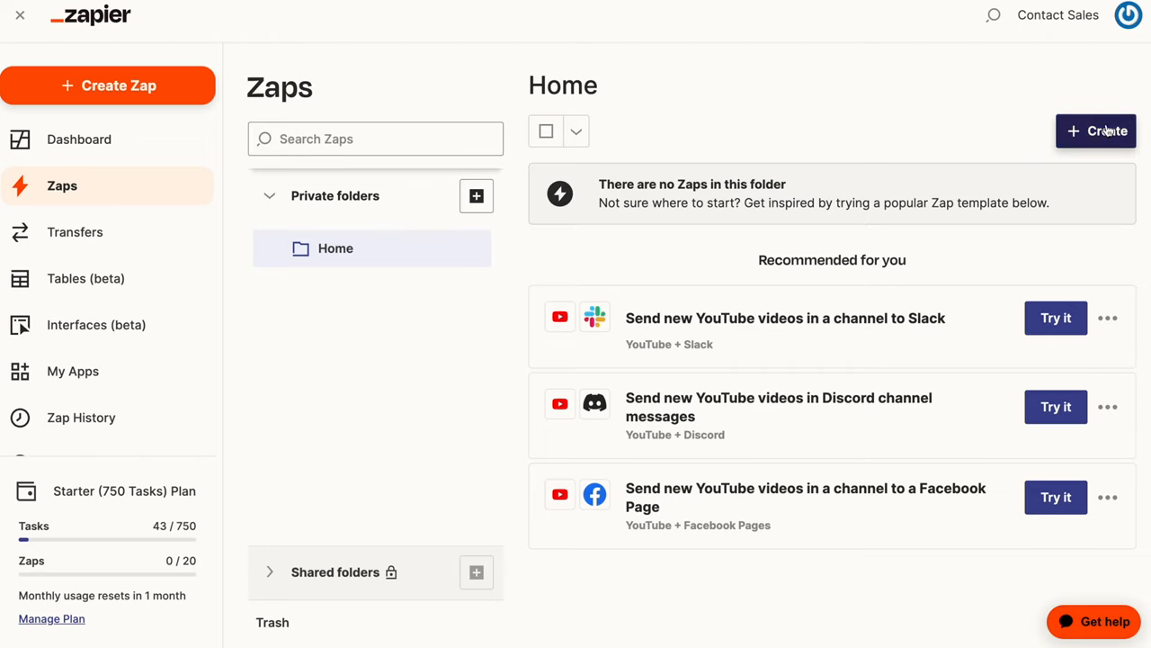
mouse_move(1036, 184)
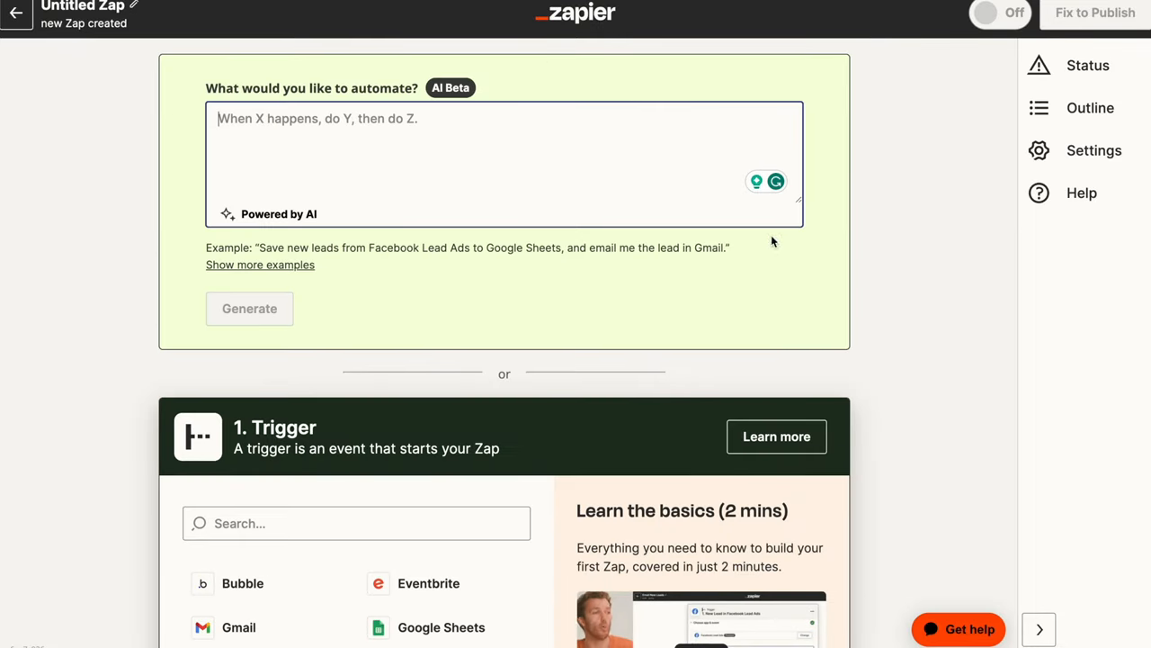
mouse_move(476, 101)
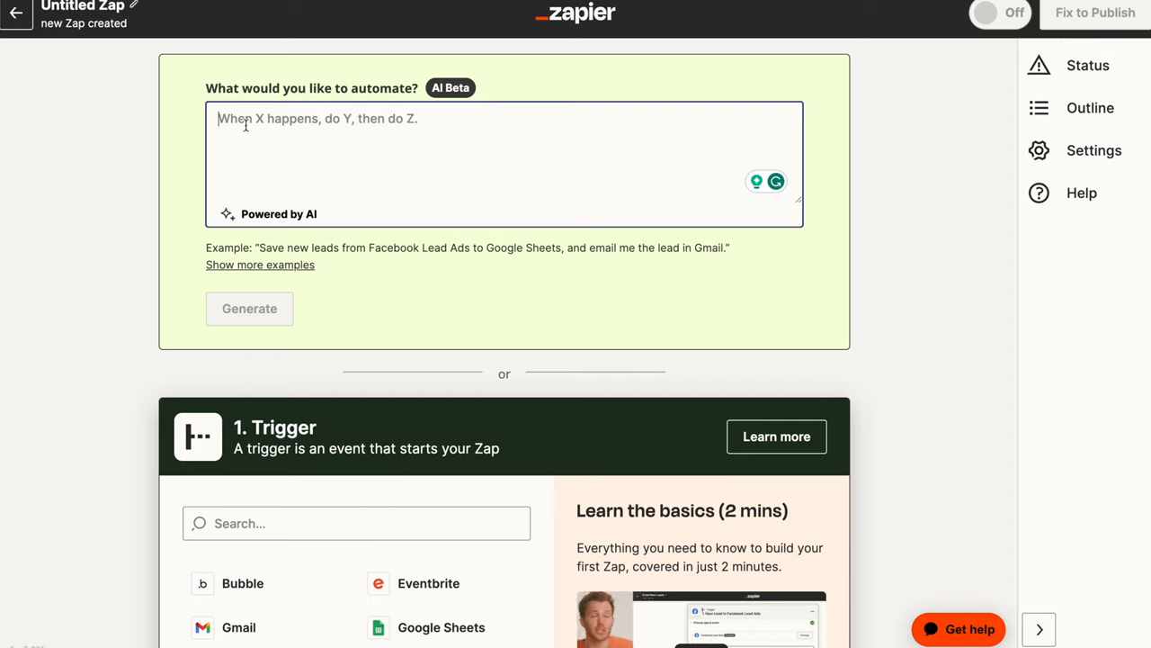
mouse_move(418, 126)
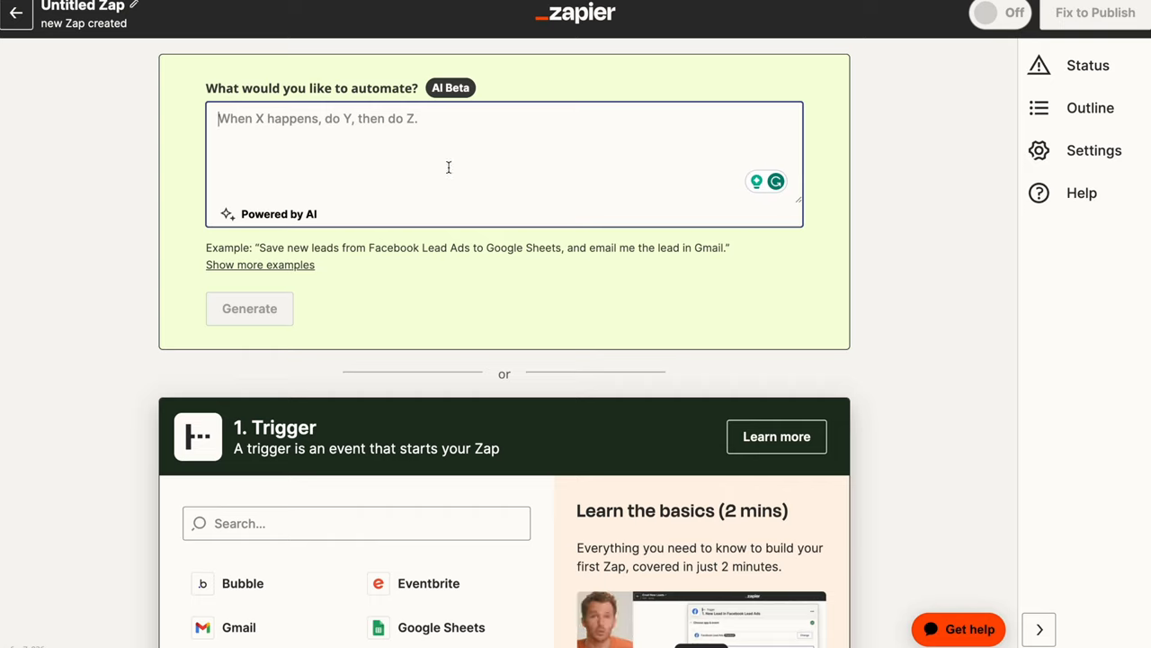
mouse_move(416, 250)
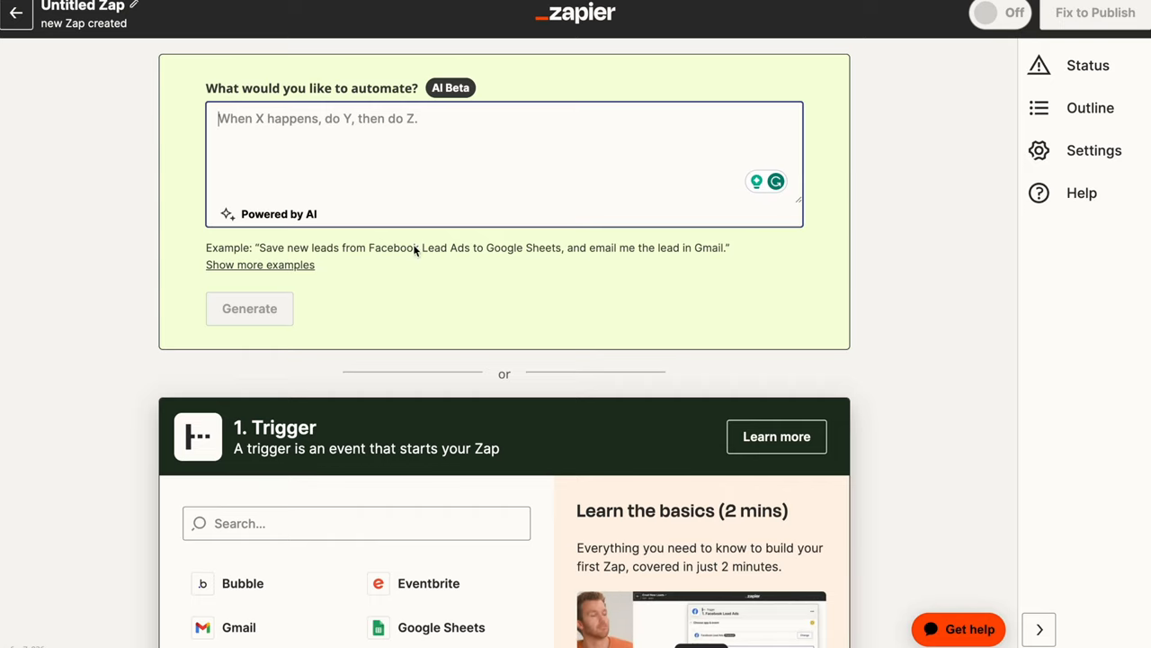
Scroll the new untitled Zap down to the trigger app list.
scroll(down, 3)
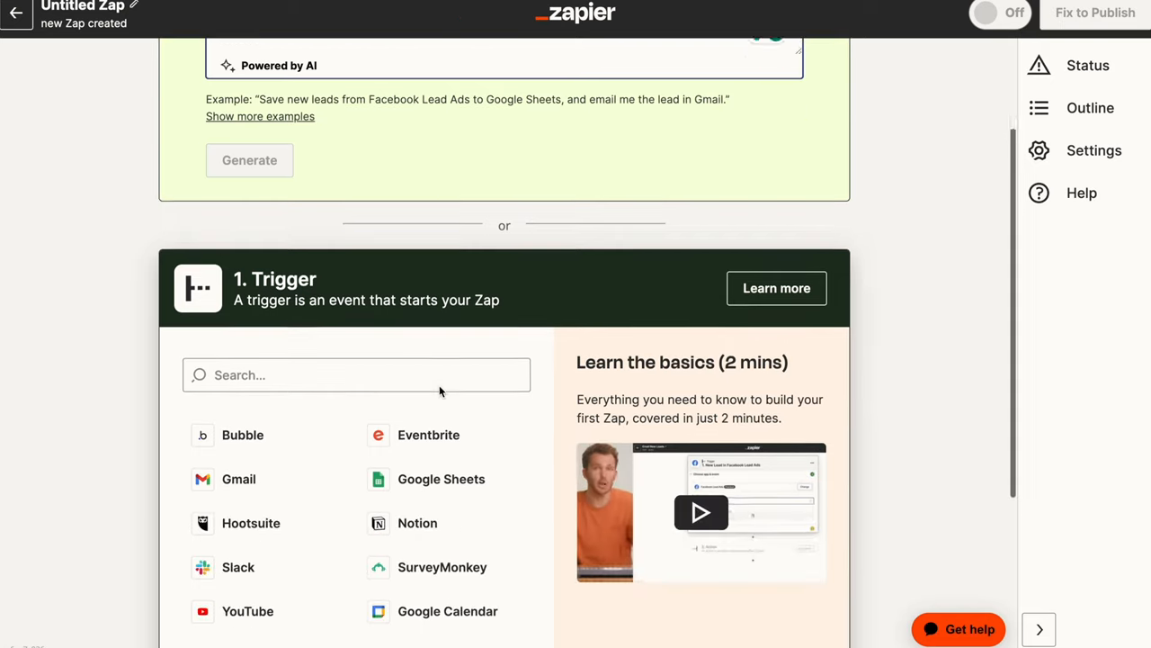
scroll(up, 3)
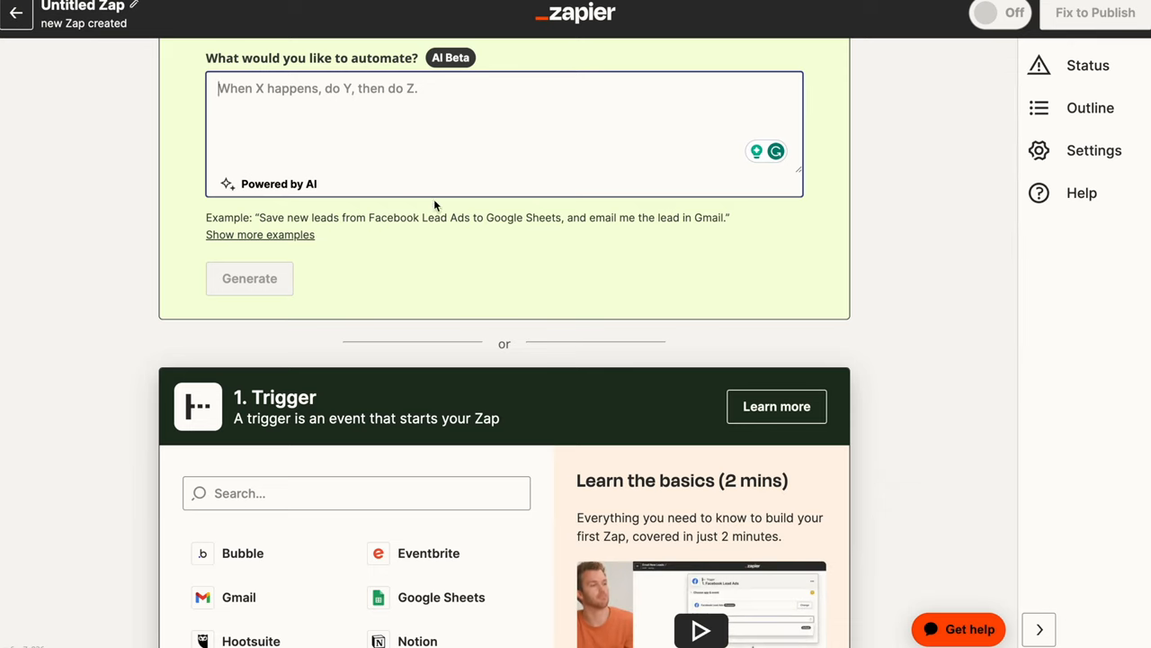
scroll(down, 3)
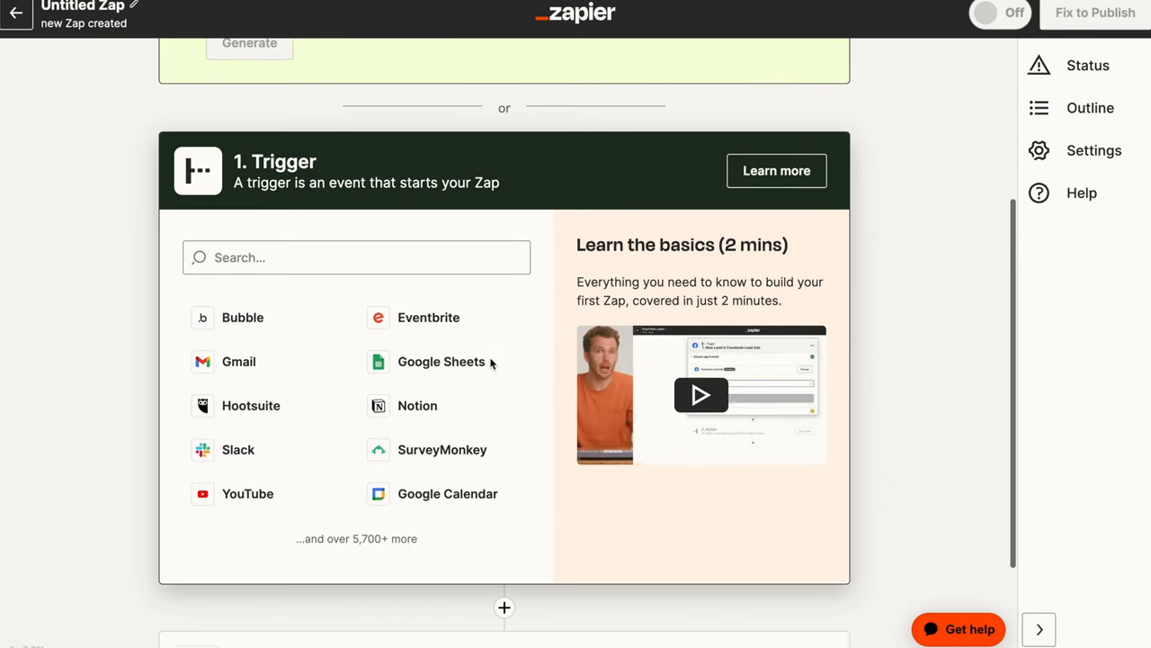
mouse_move(328, 360)
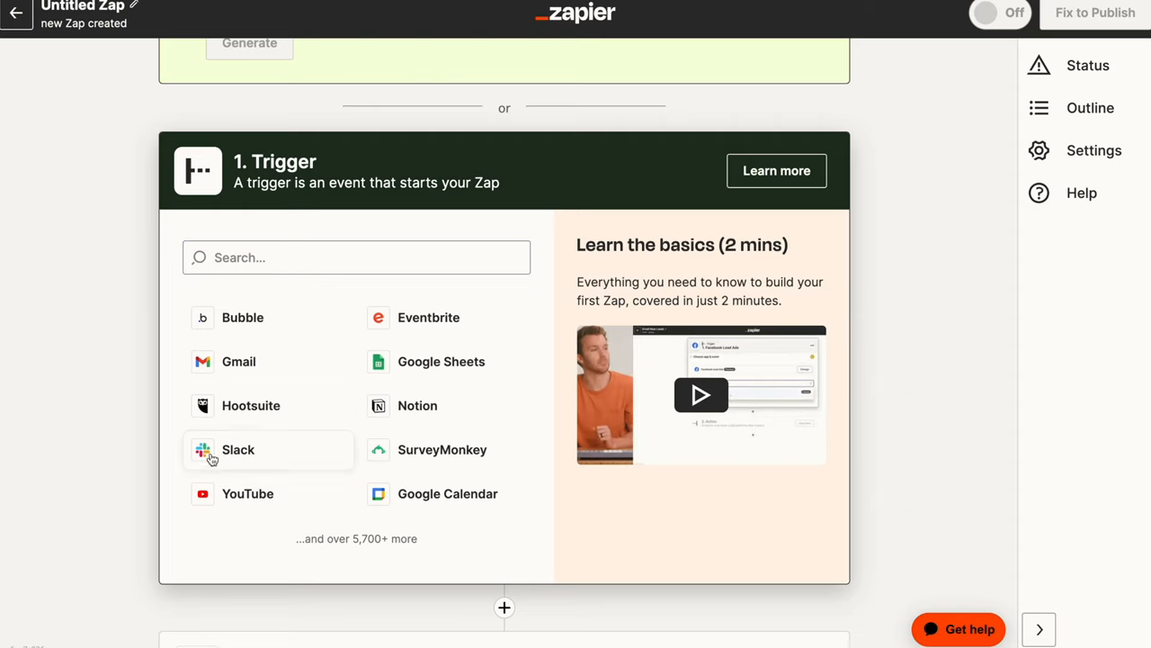
Choose Slack as the trigger app with the New Message Posted to Channel event.
click(238, 450)
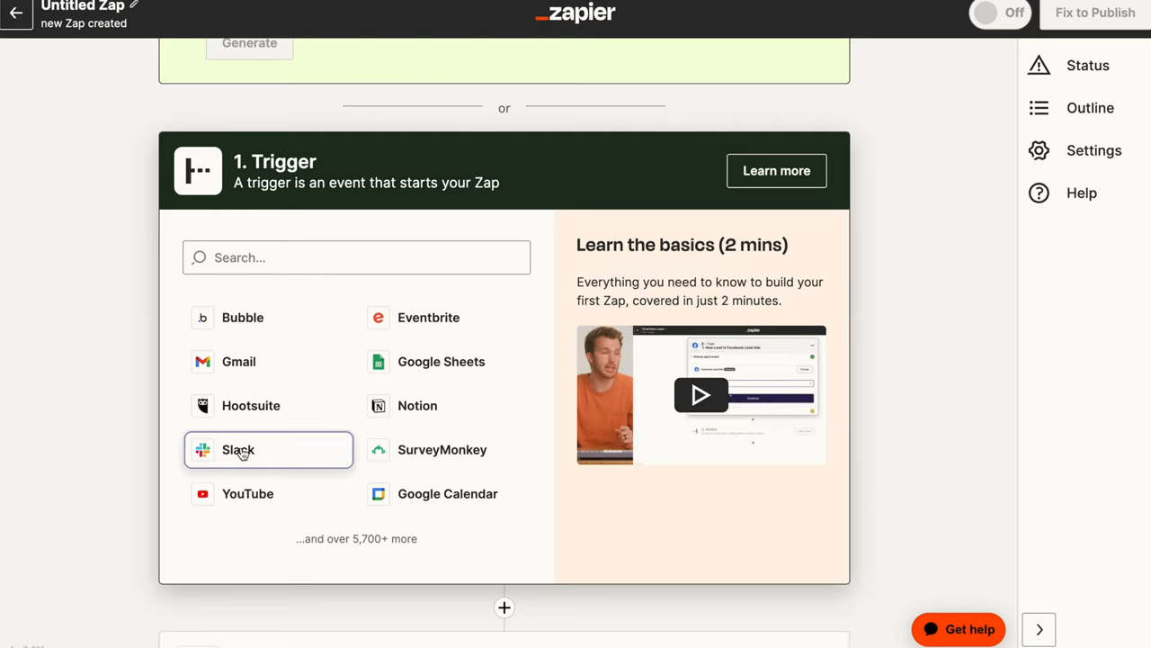
click(238, 449)
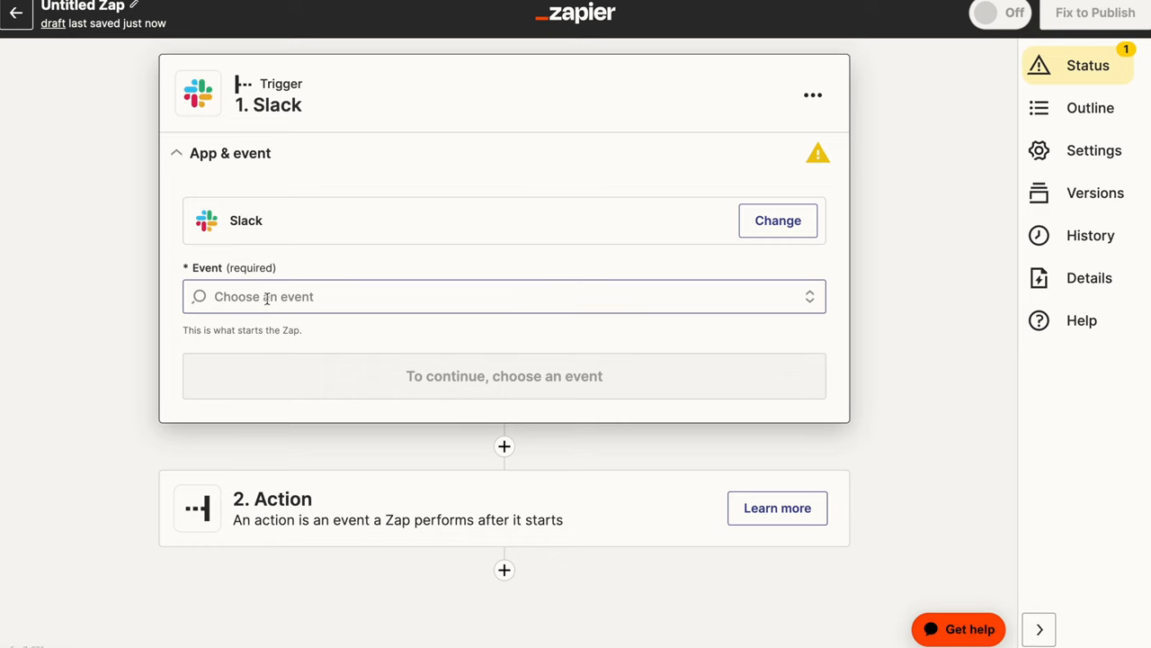
click(504, 295)
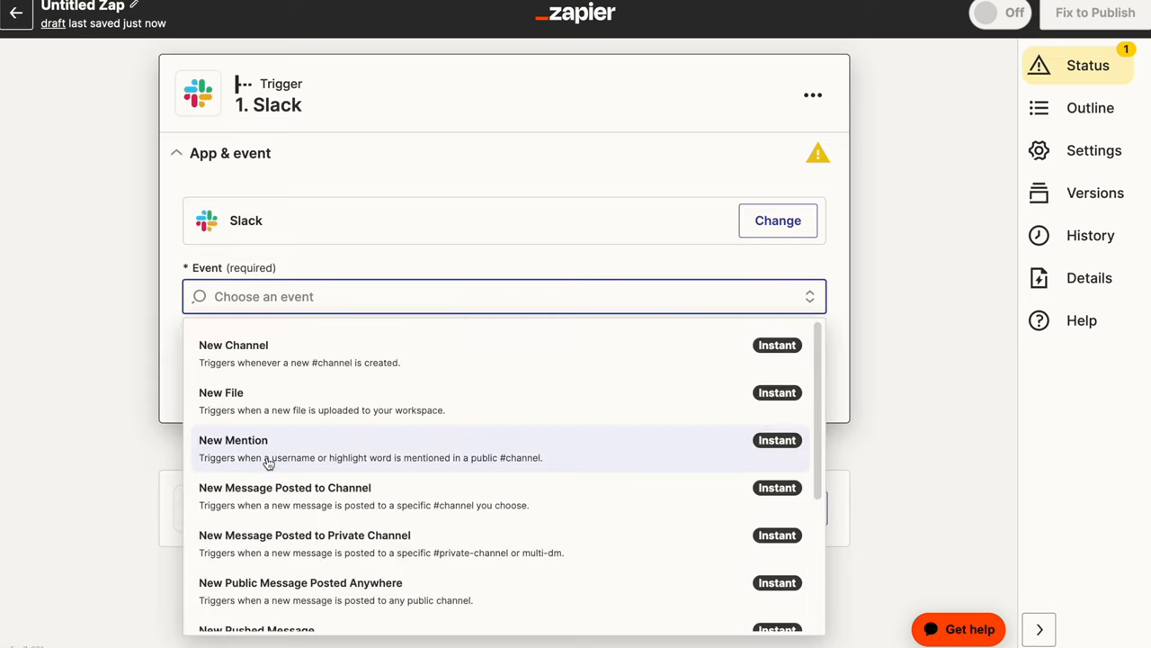
mouse_move(353, 493)
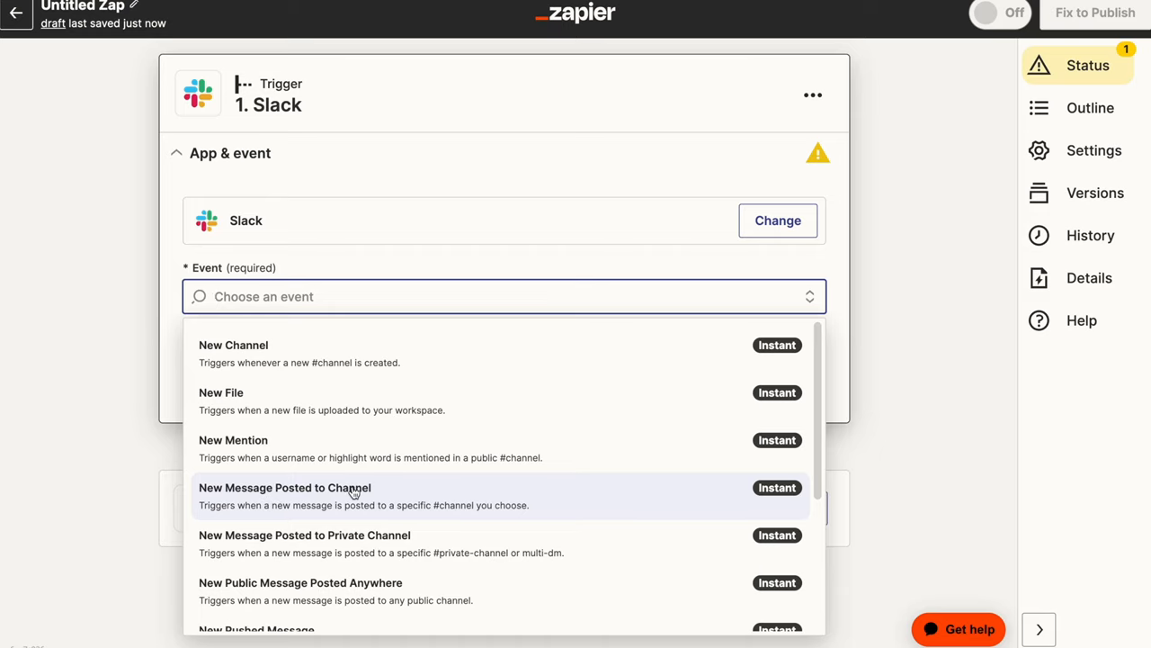
click(284, 487)
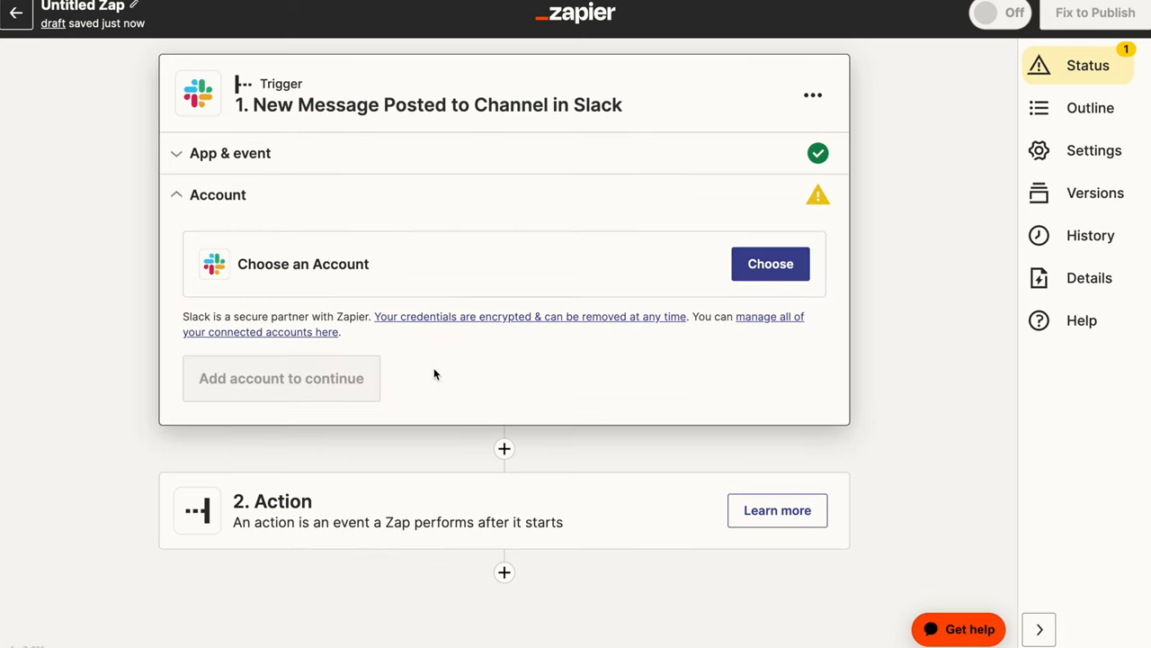
Connect the Prompt Circle Learn Slack account and continue to the trigger settings.
click(770, 263)
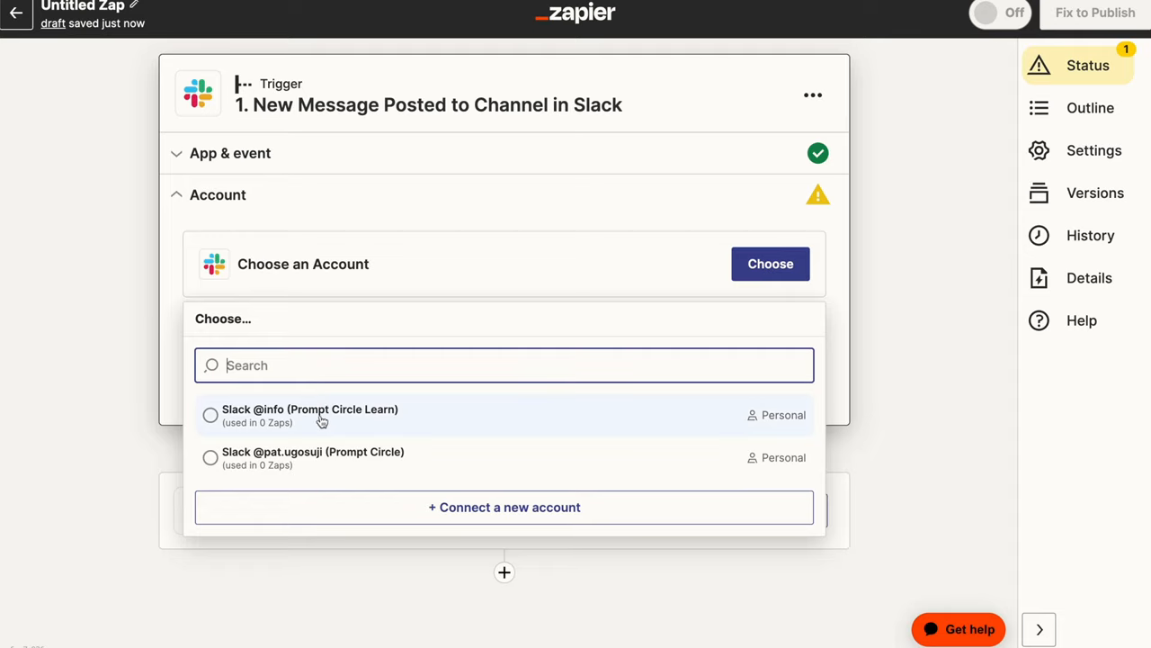
mouse_move(360, 411)
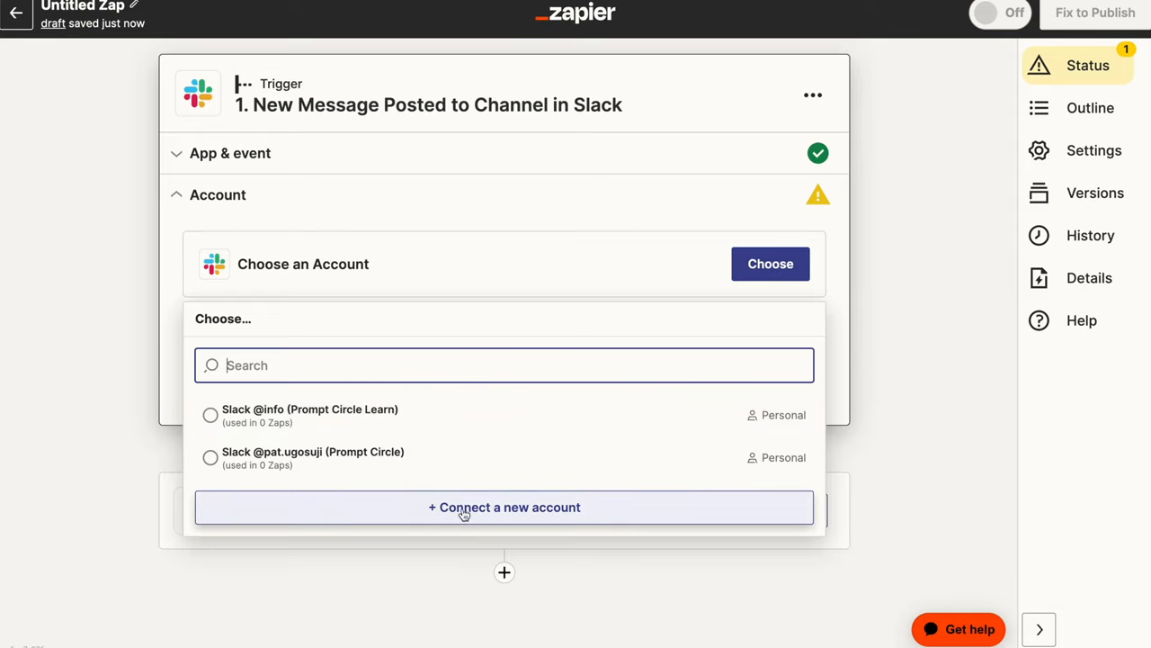
mouse_move(547, 500)
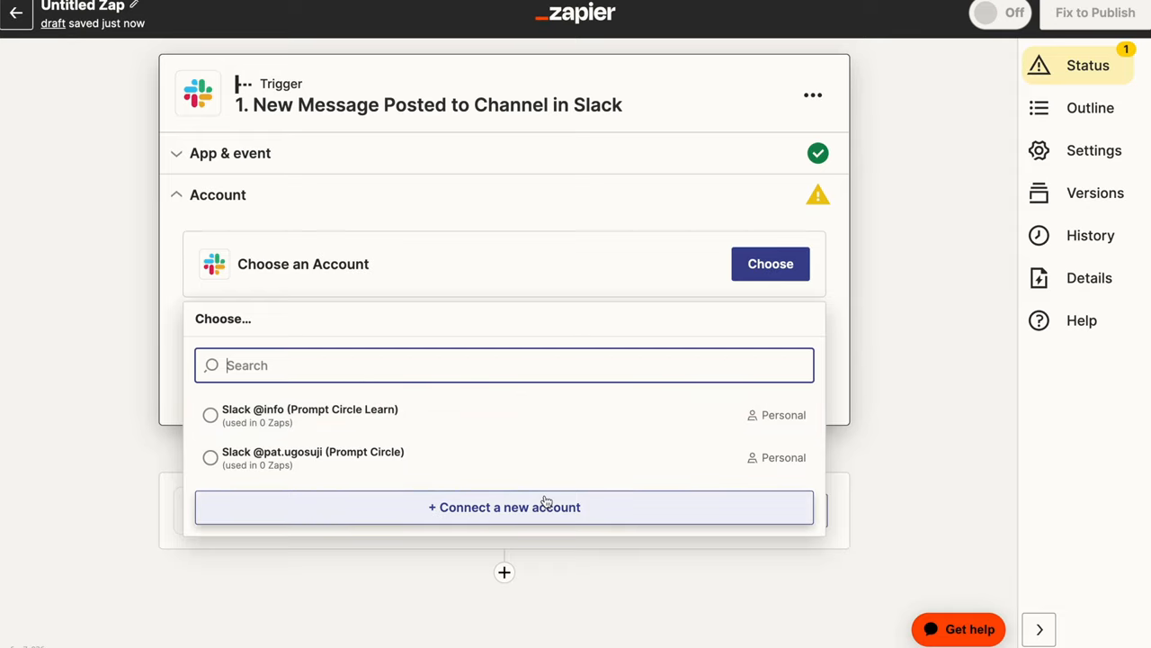
mouse_move(349, 457)
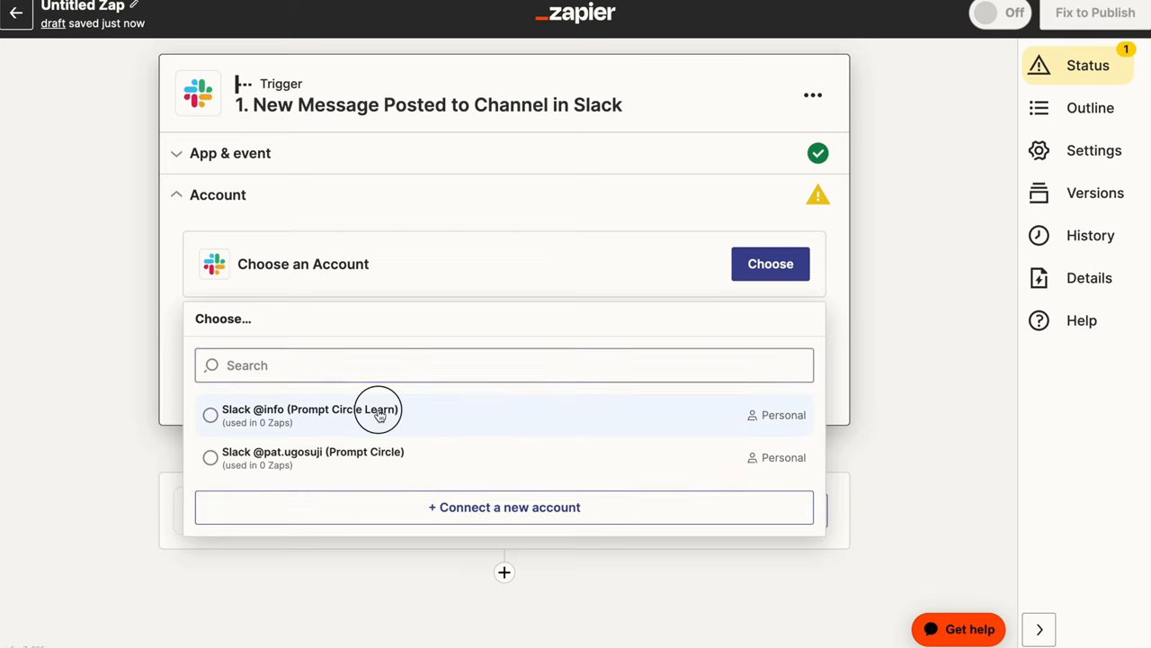
click(310, 414)
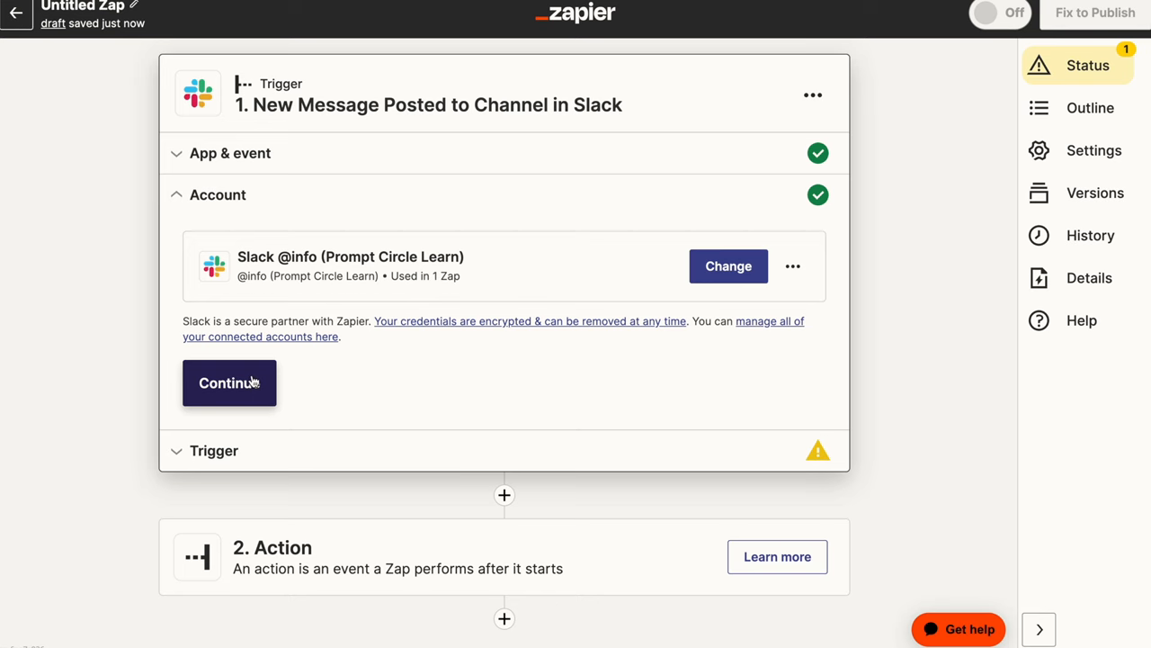
click(230, 381)
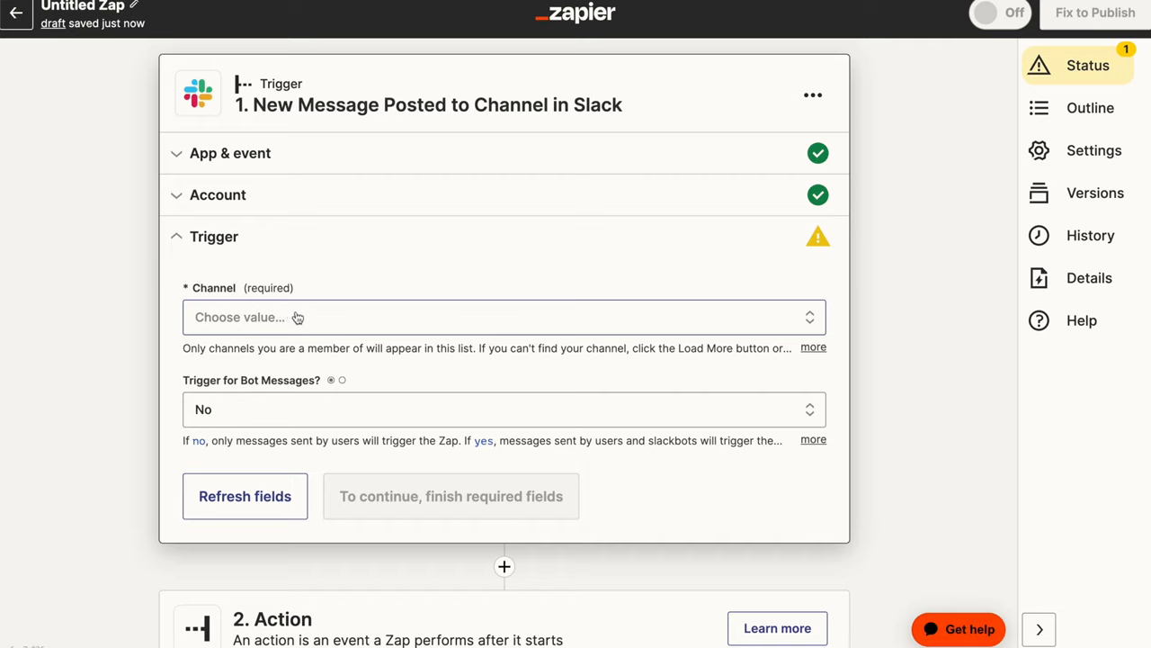
Search the Channel dropdown for 'chat' to select chat-gpt-channel.
click(504, 317)
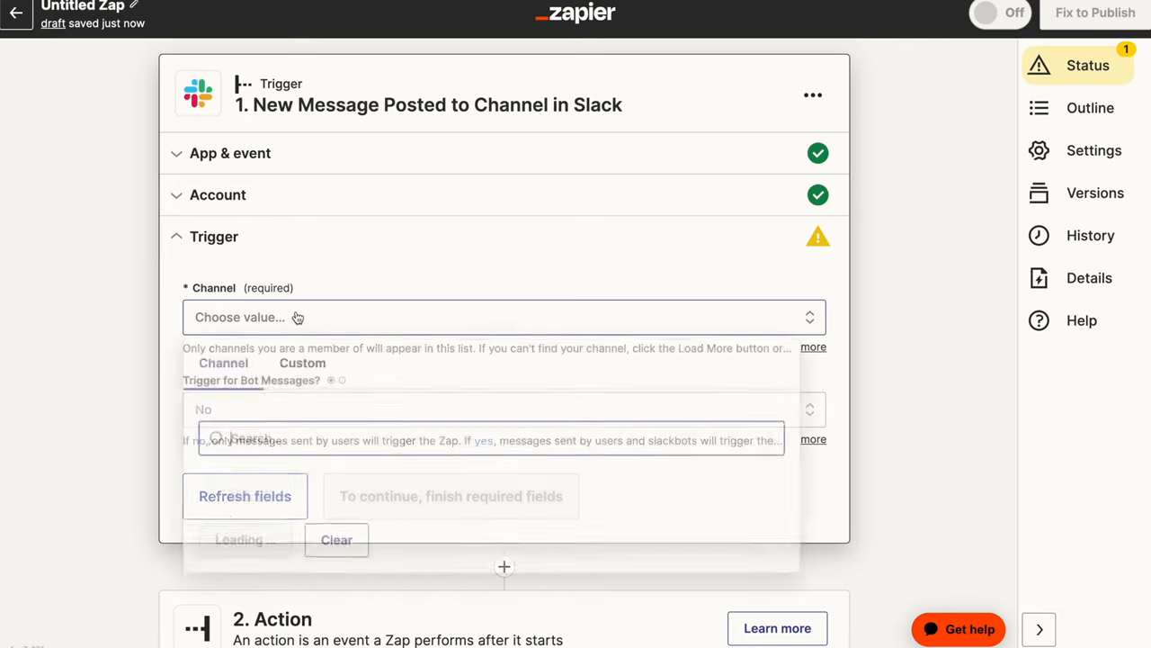
click(504, 316)
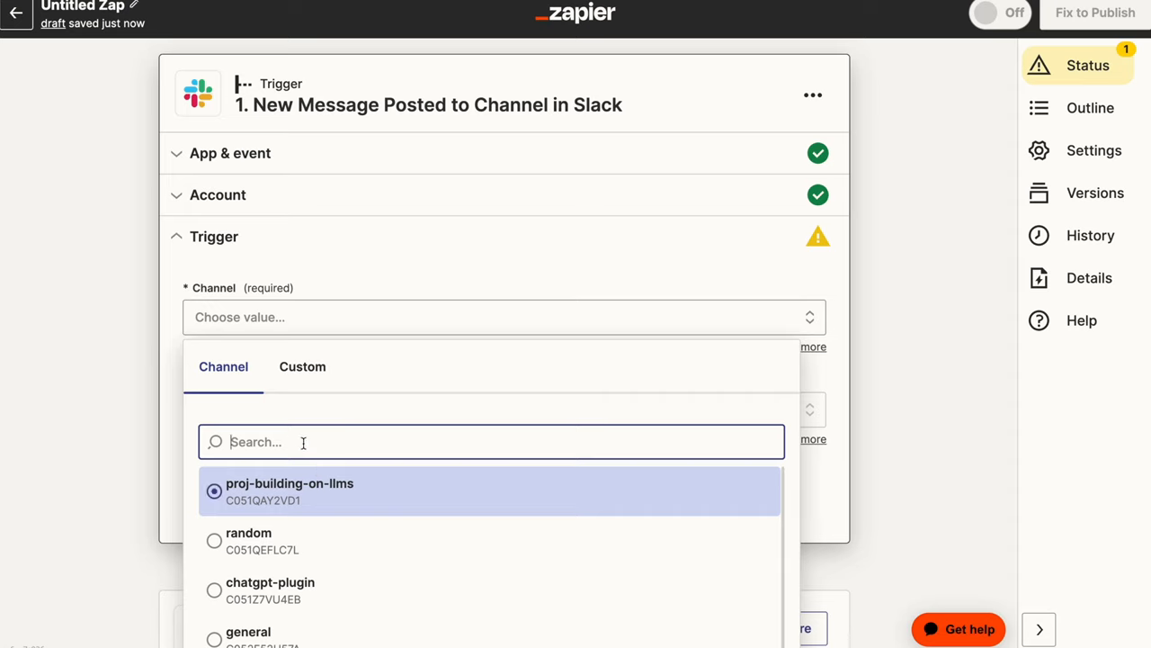
text(chat-gpt-channel)
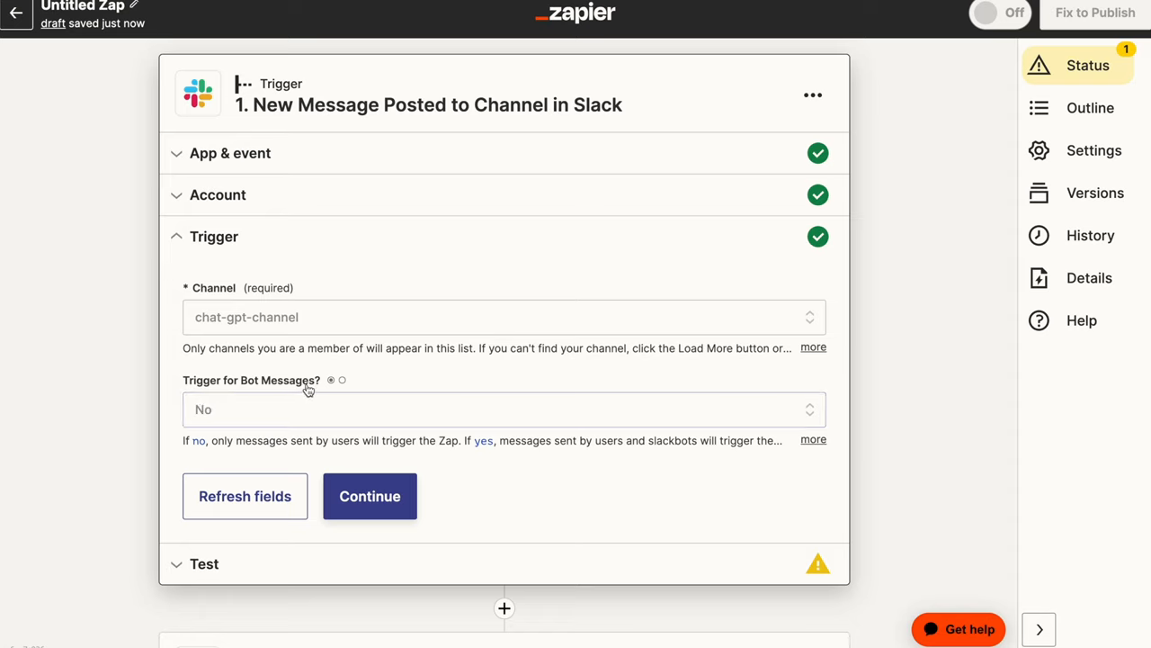
mouse_move(279, 407)
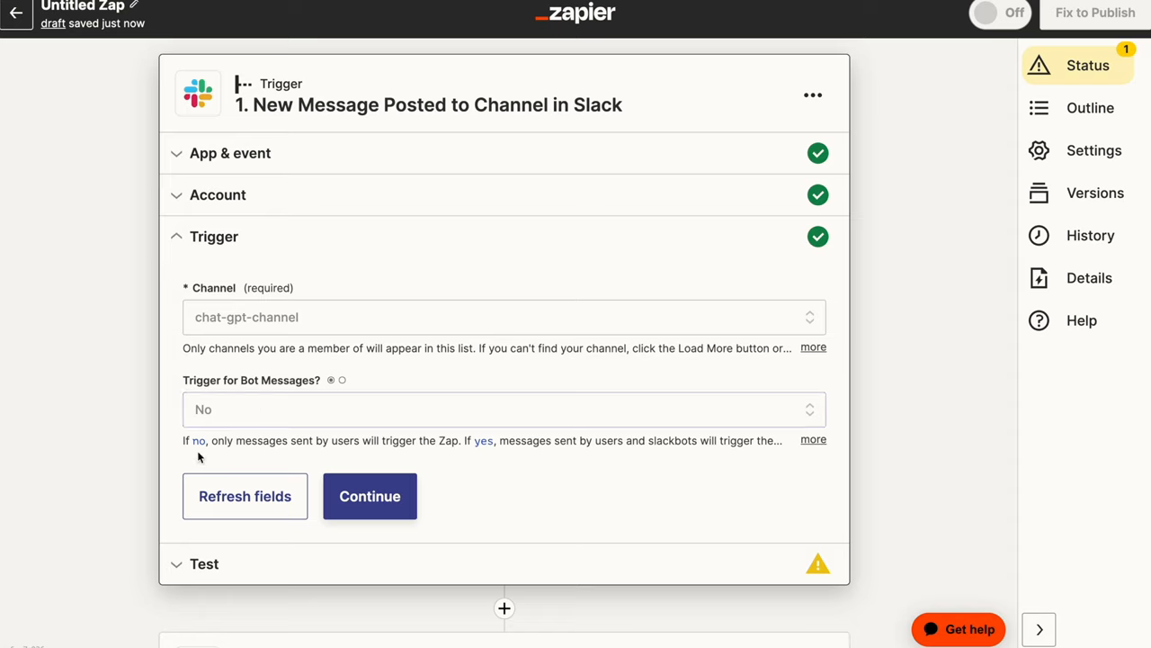
mouse_move(259, 411)
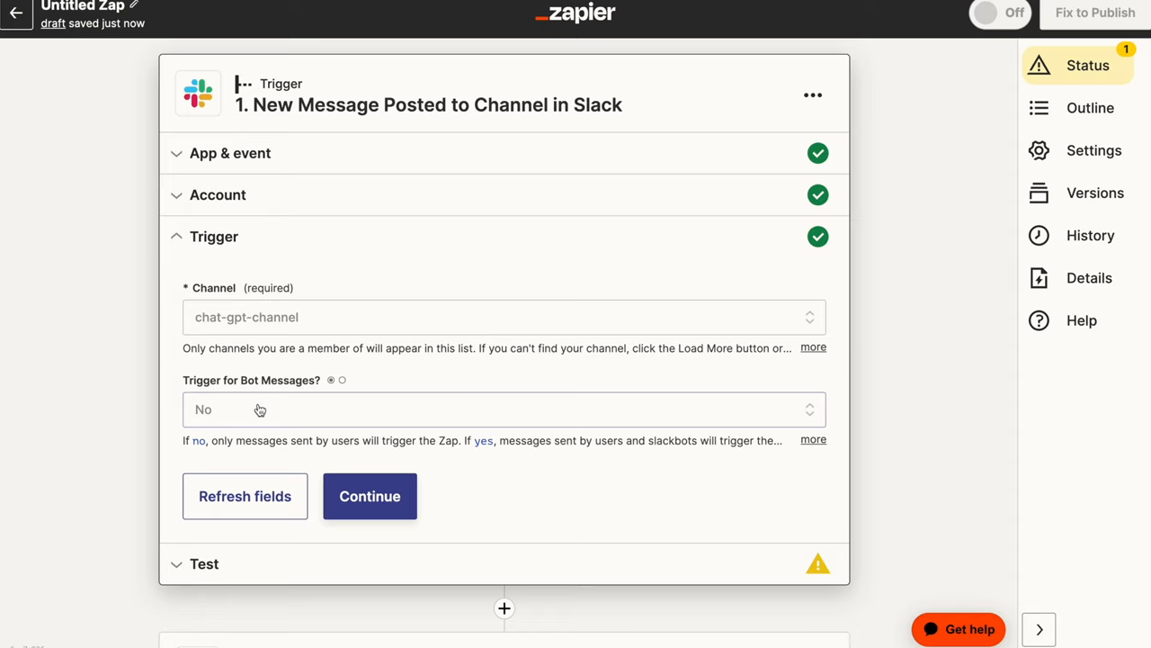
mouse_move(371, 496)
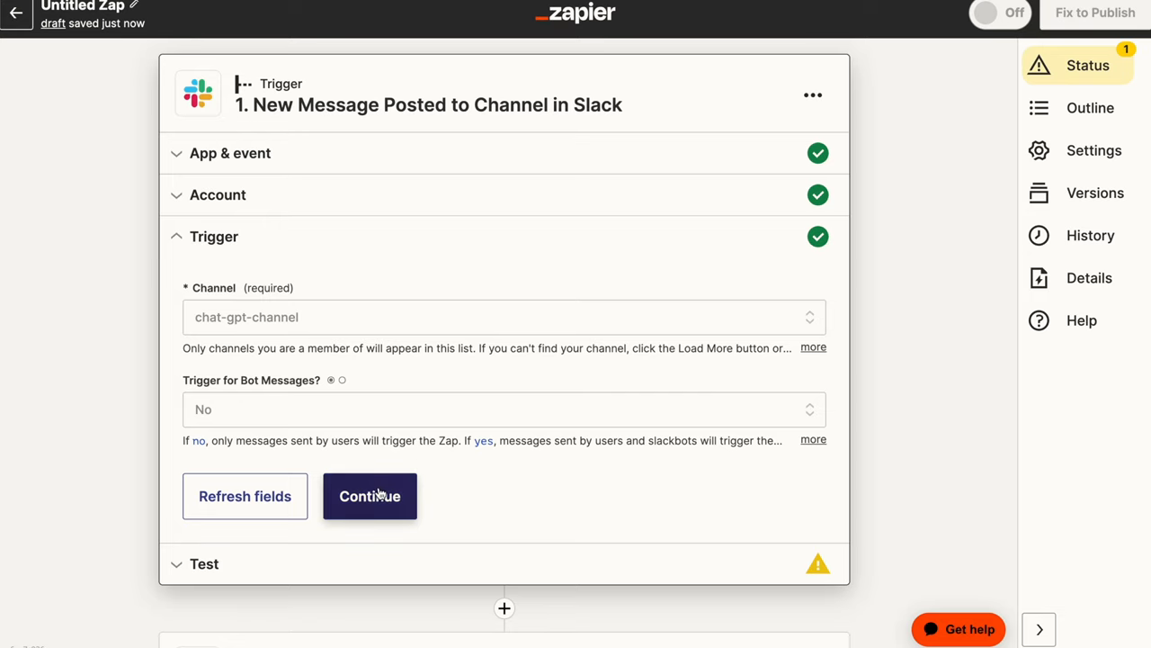
Test the Slack trigger, review the sample Message A data, and continue.
click(370, 496)
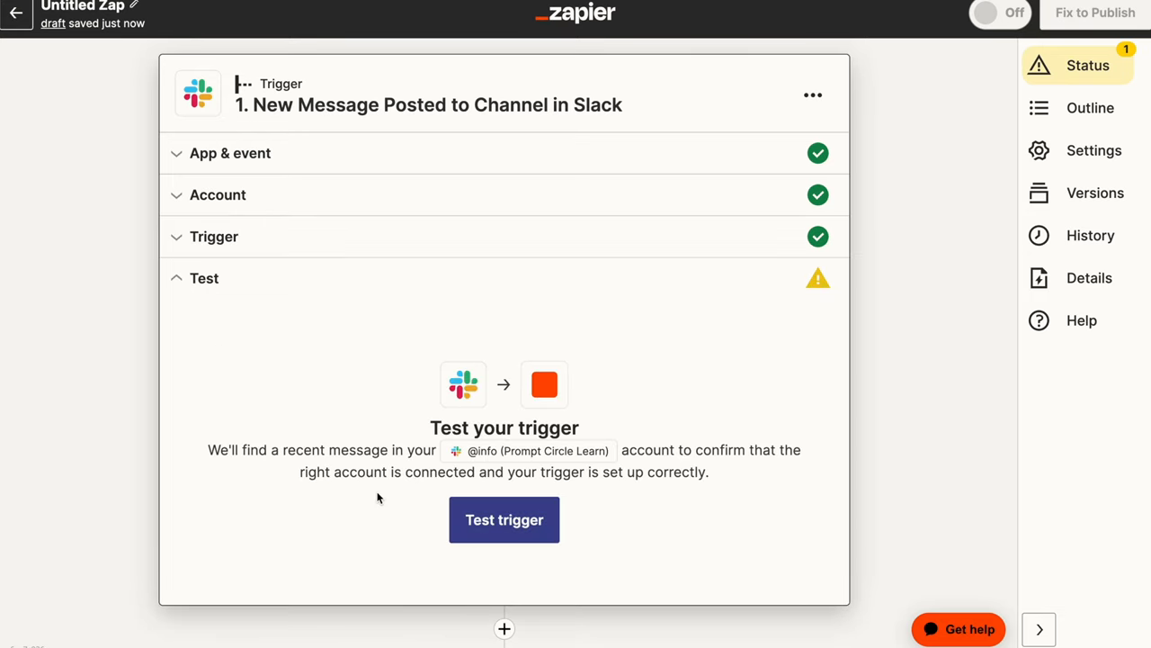
click(503, 518)
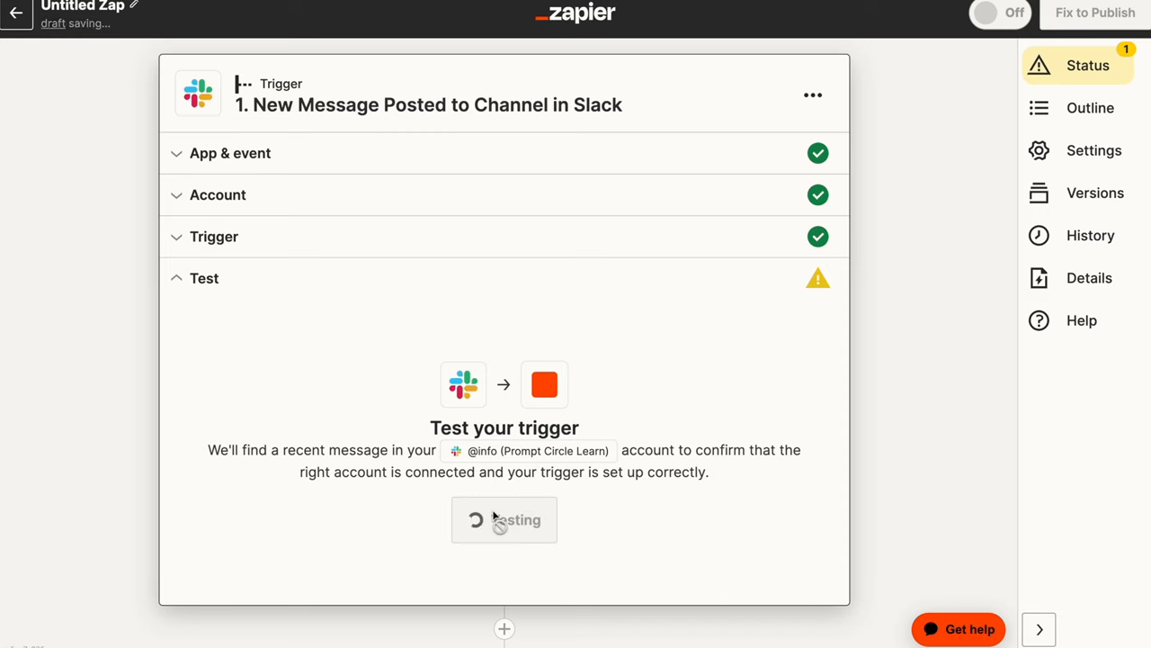
click(504, 520)
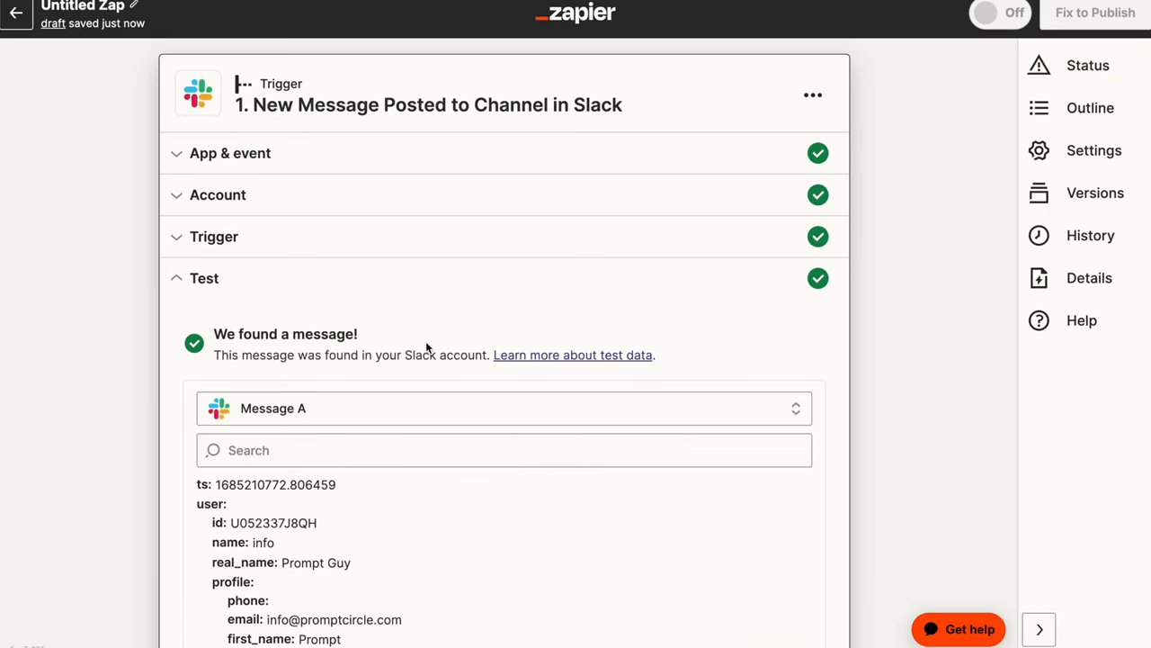
scroll(down, 3)
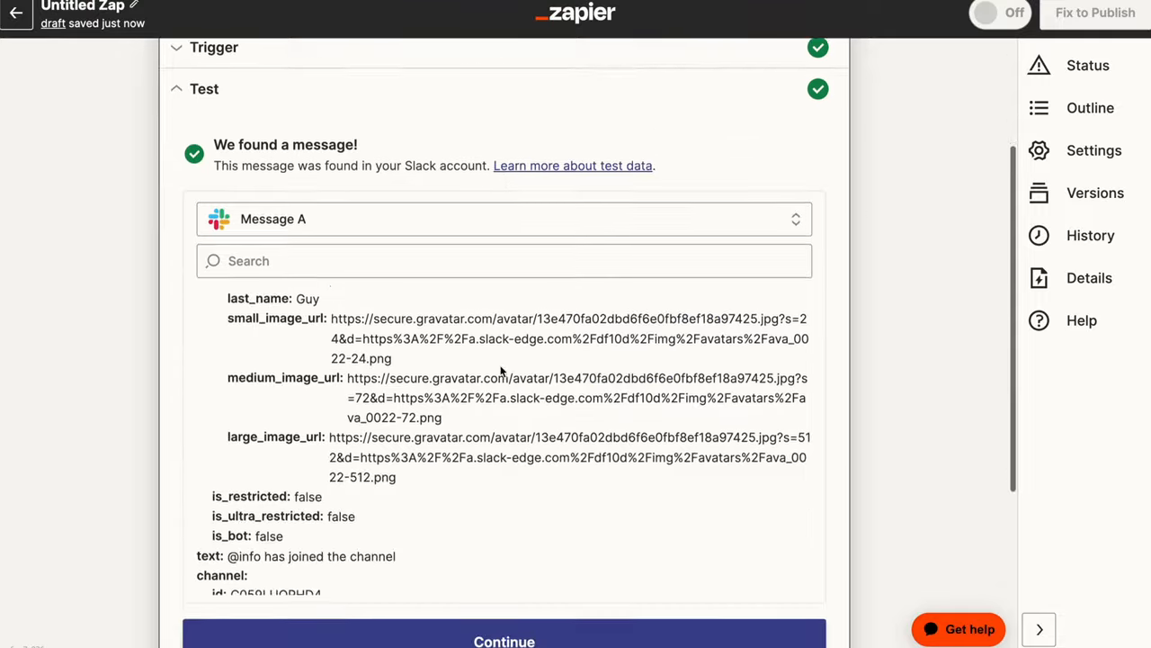
scroll(down, 3)
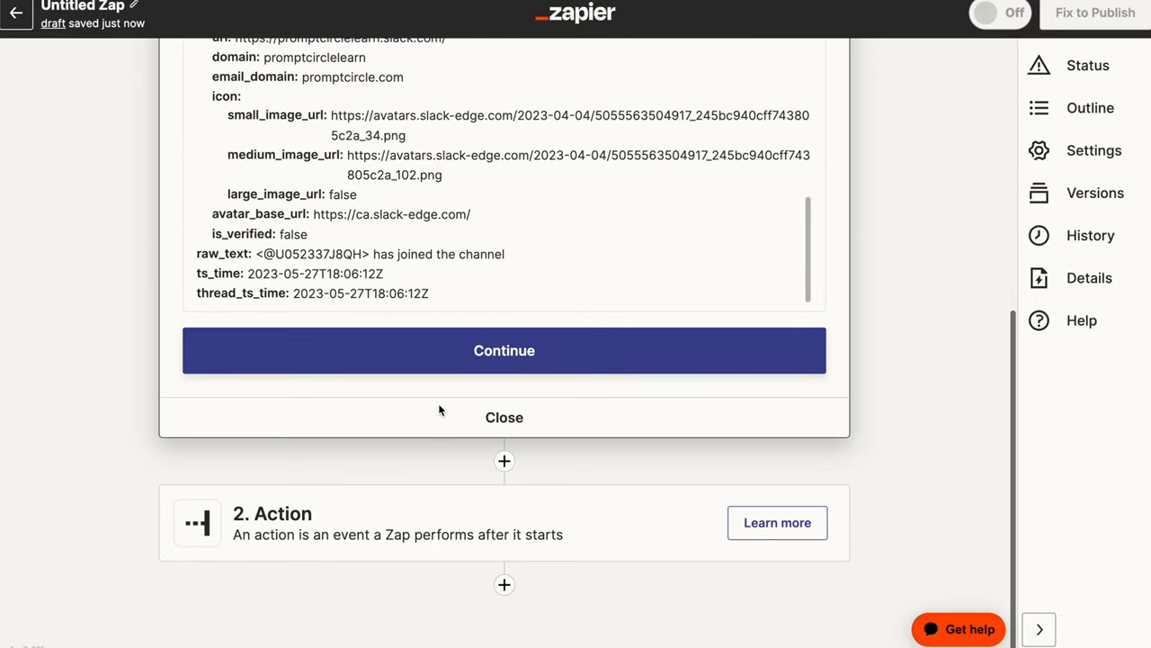
scroll(up, 3)
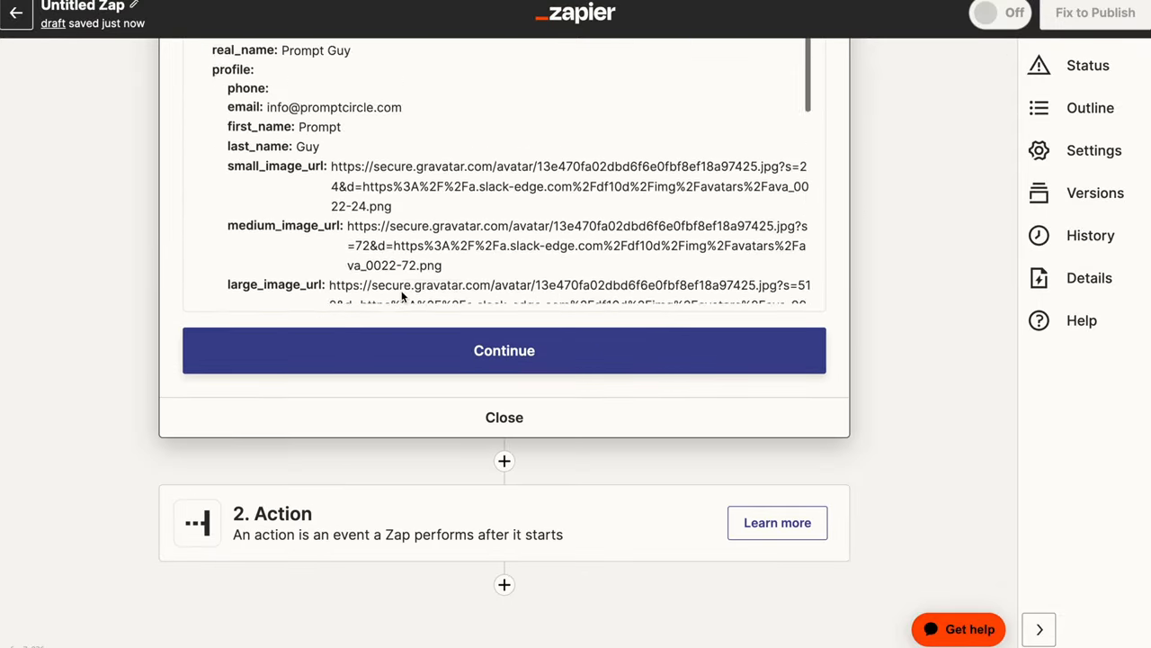
scroll(up, 3)
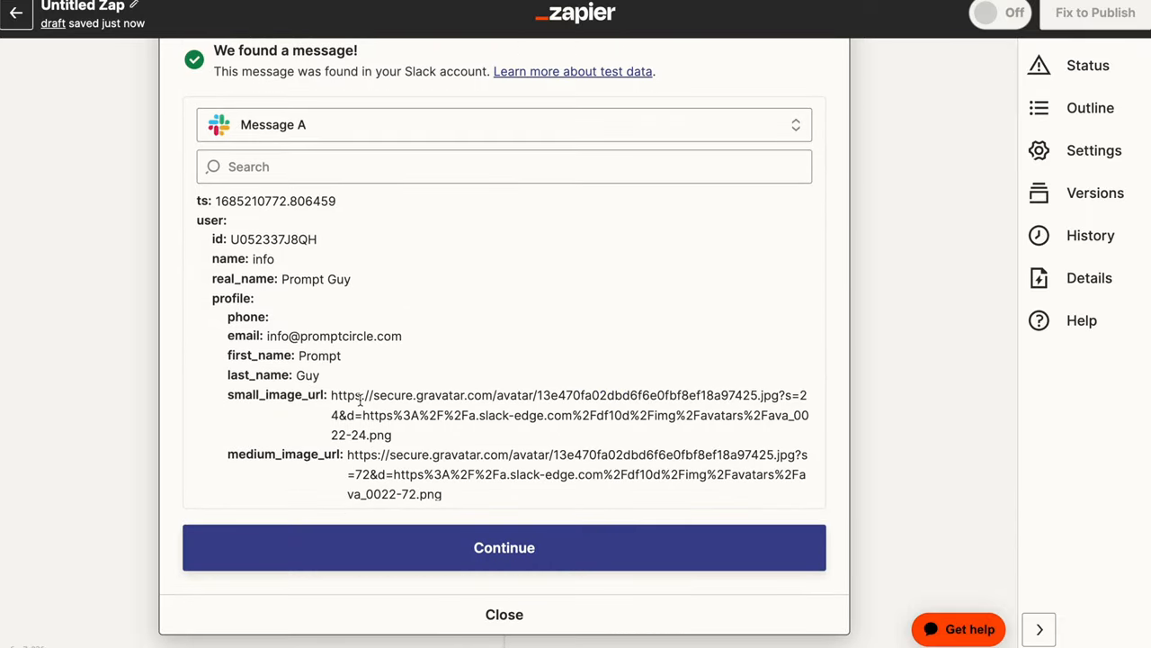
scroll(down, 3)
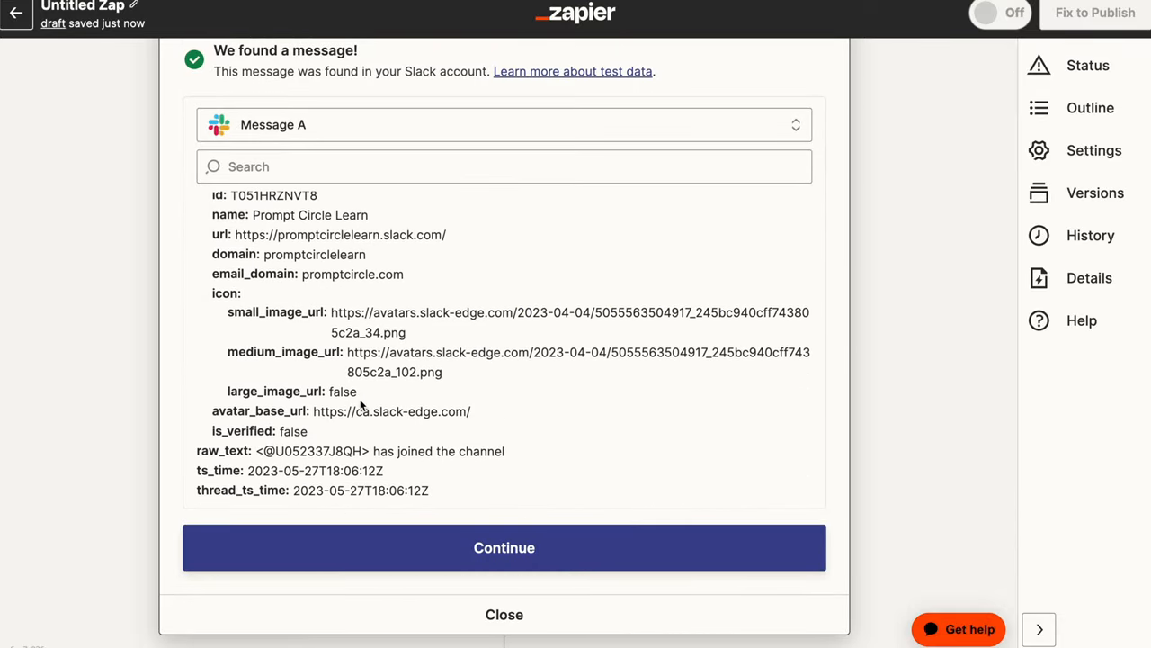
mouse_move(381, 442)
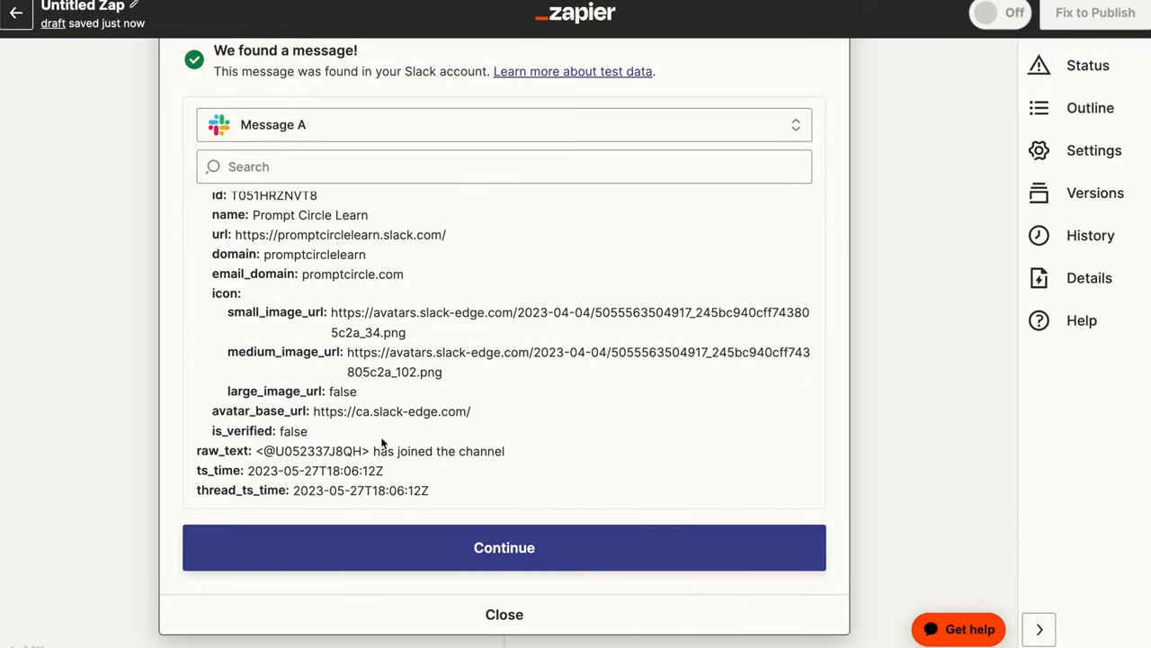
click(504, 547)
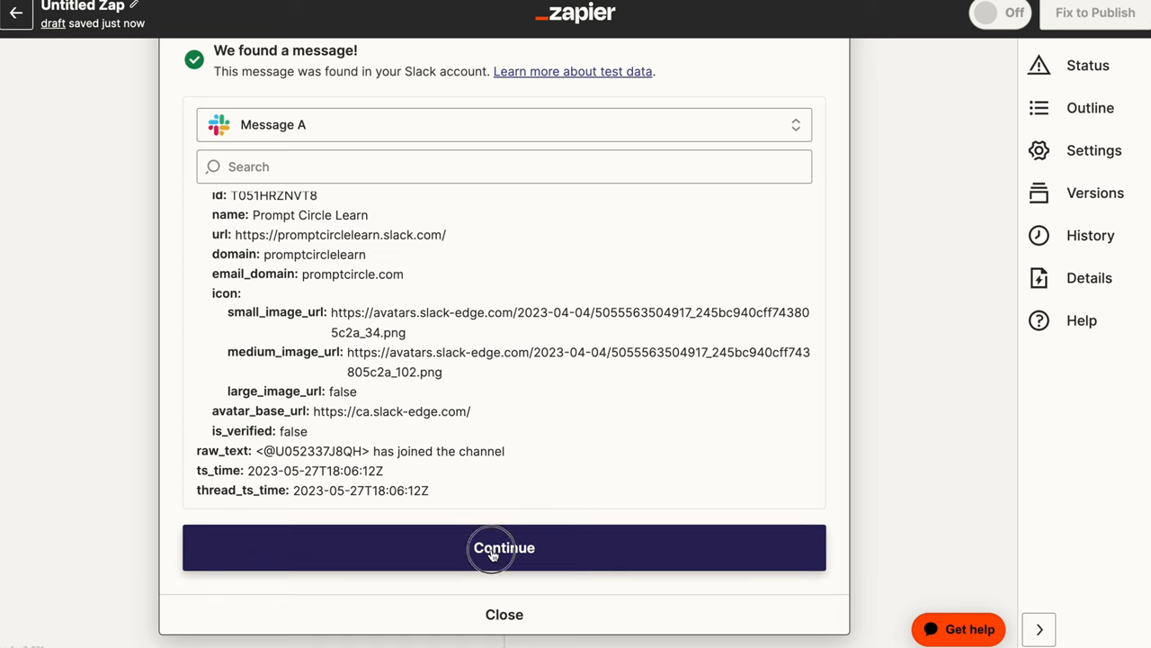
Add a ChatGPT action using the Conversation event.
click(504, 547)
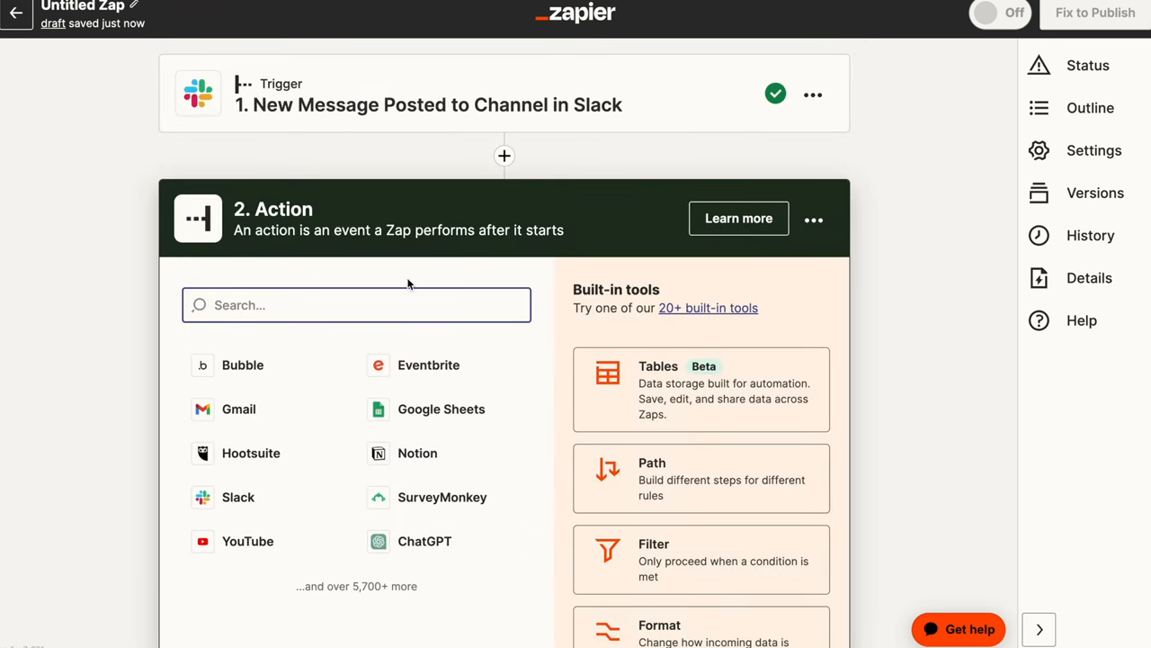
mouse_move(477, 252)
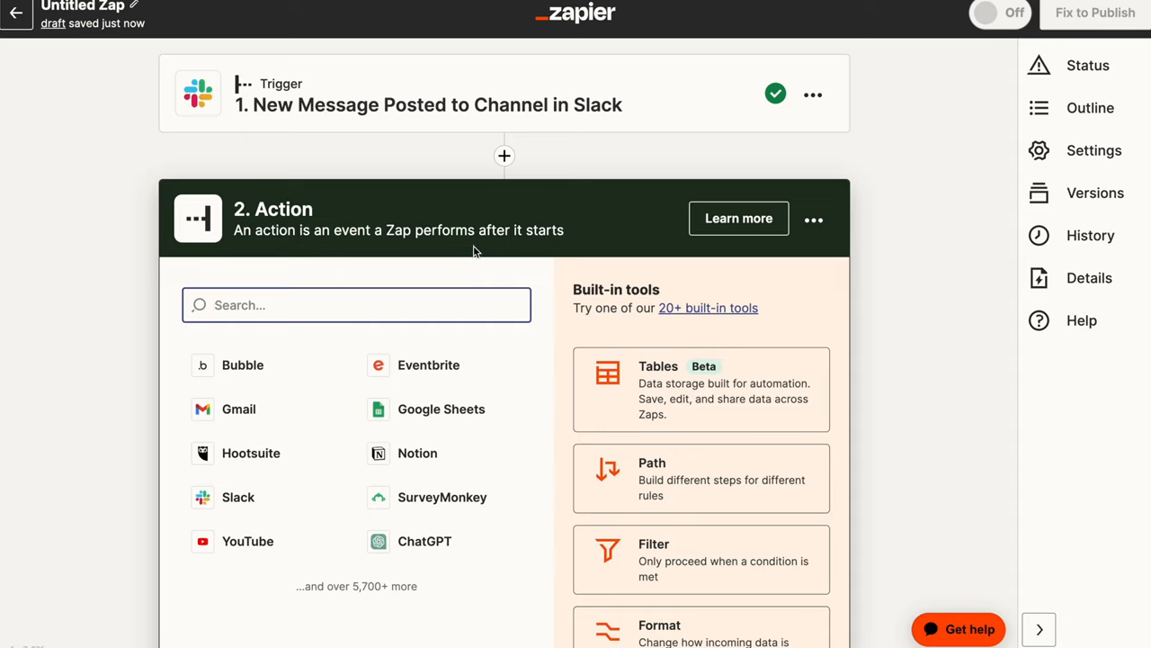
mouse_move(425, 540)
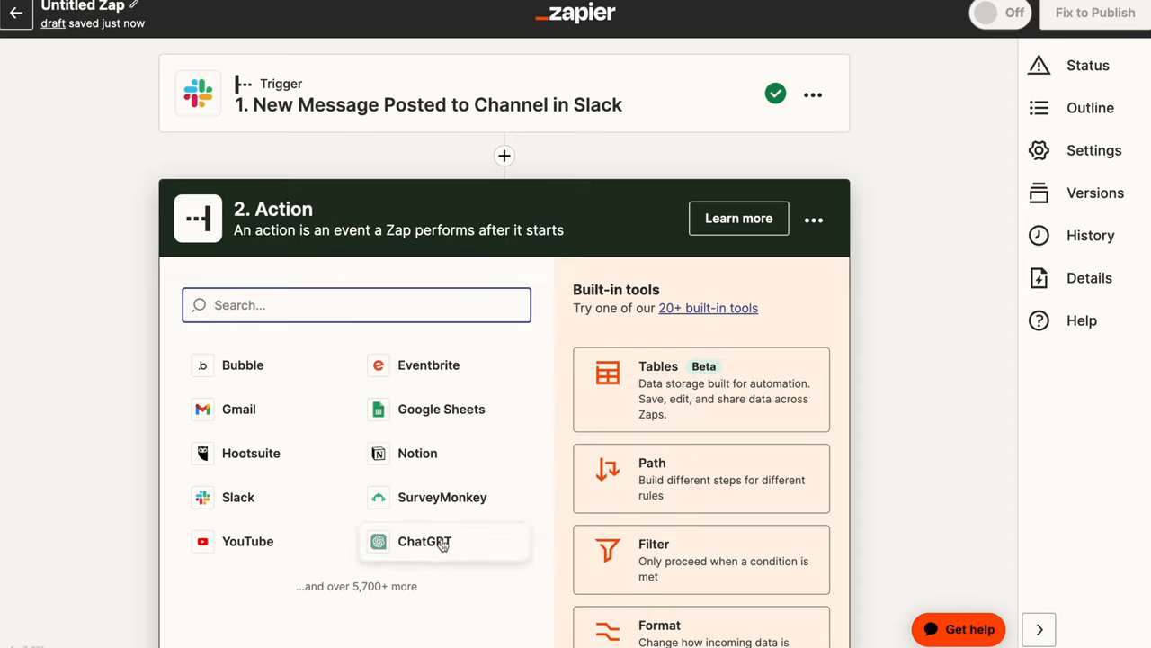
click(425, 540)
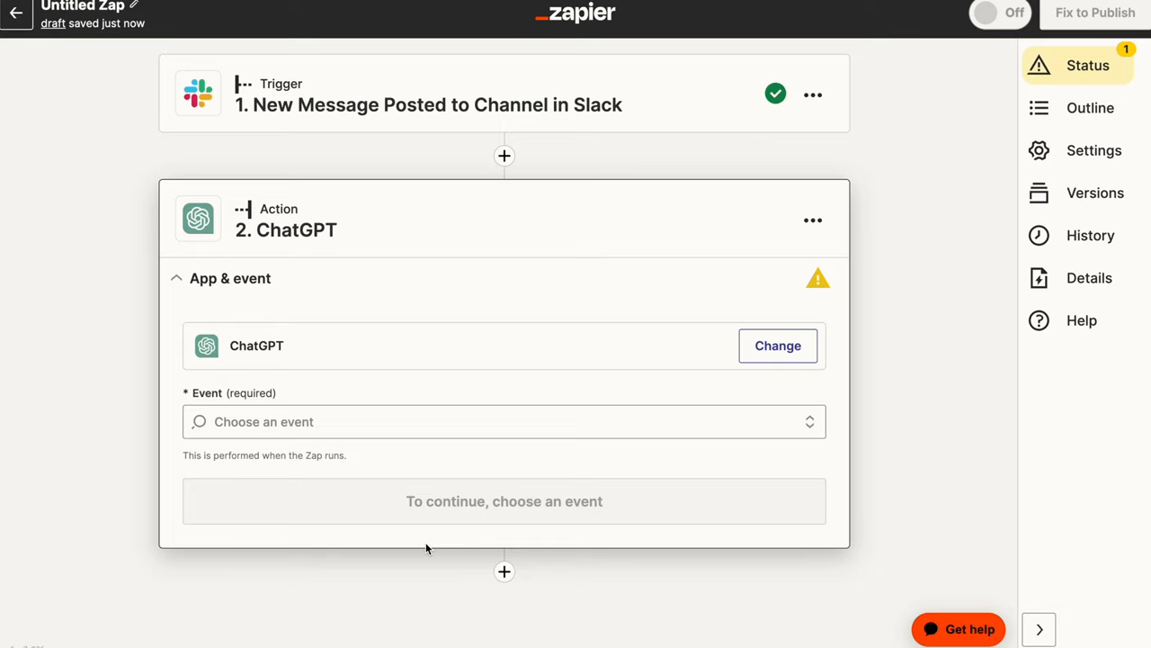
click(504, 421)
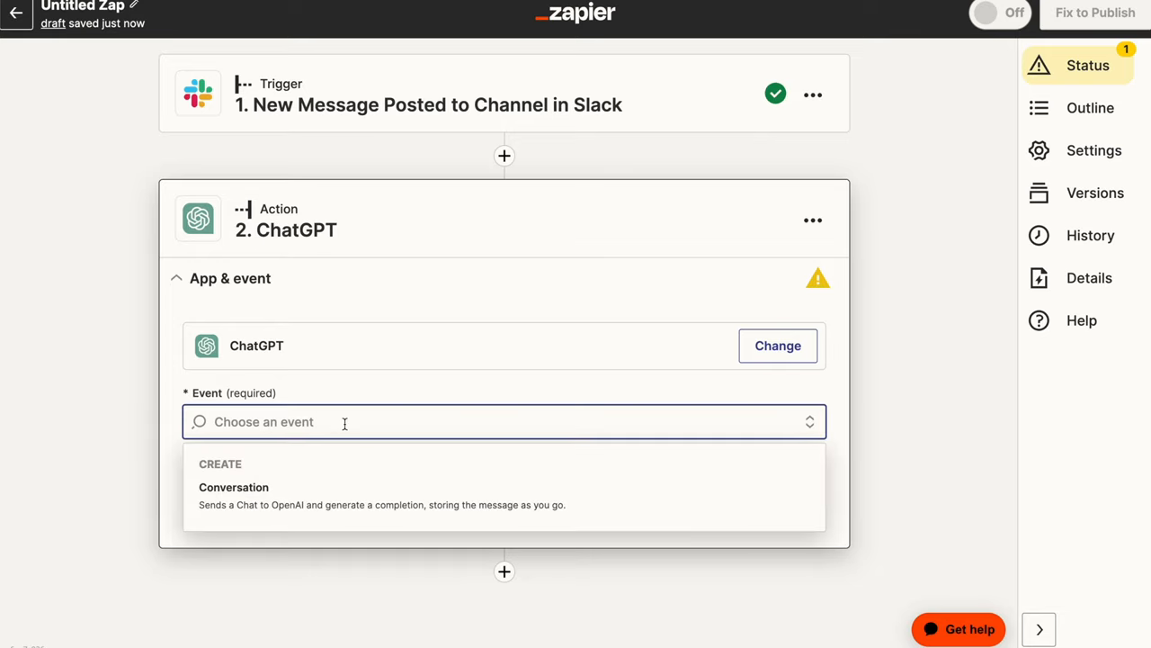
mouse_move(252, 495)
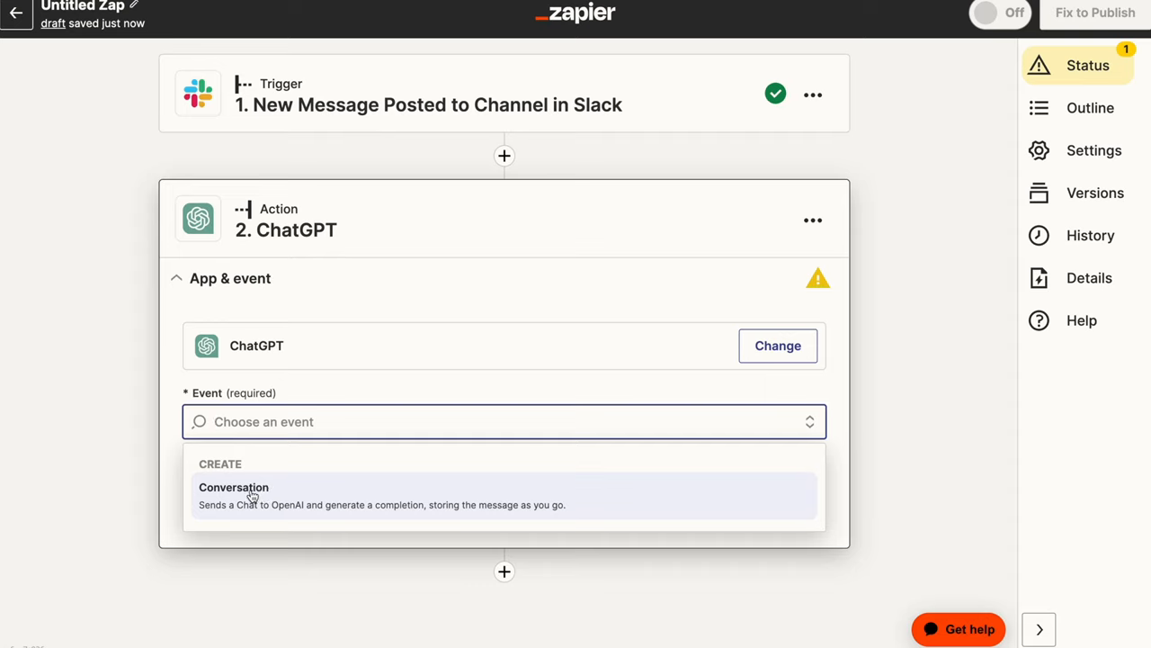
click(234, 486)
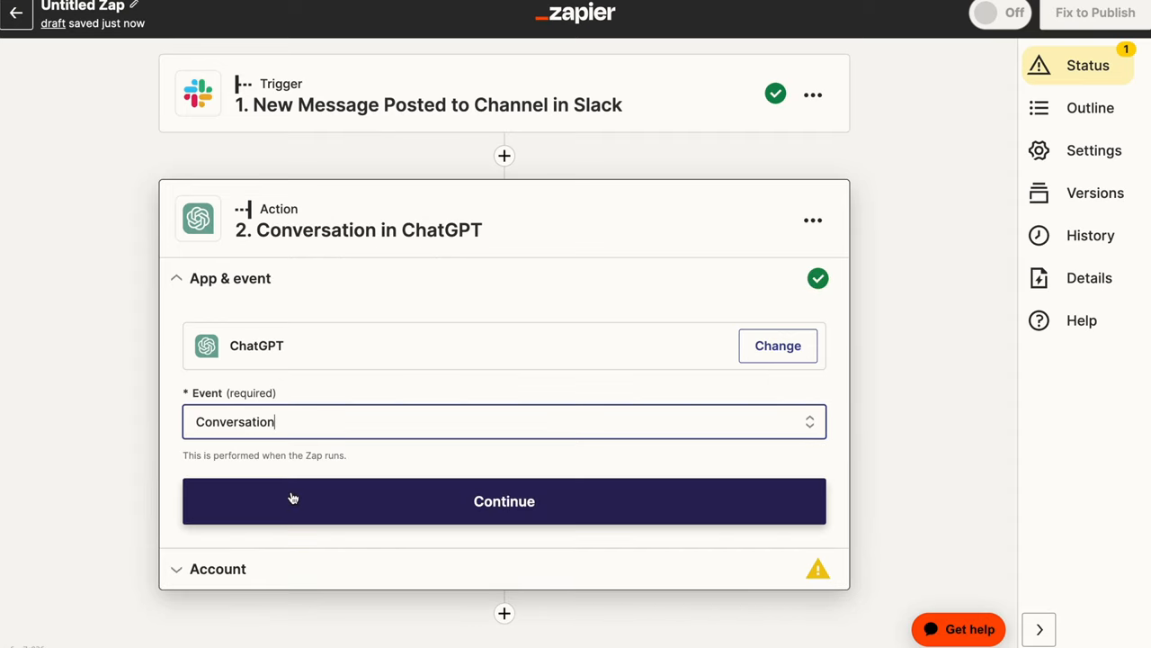
mouse_move(389, 502)
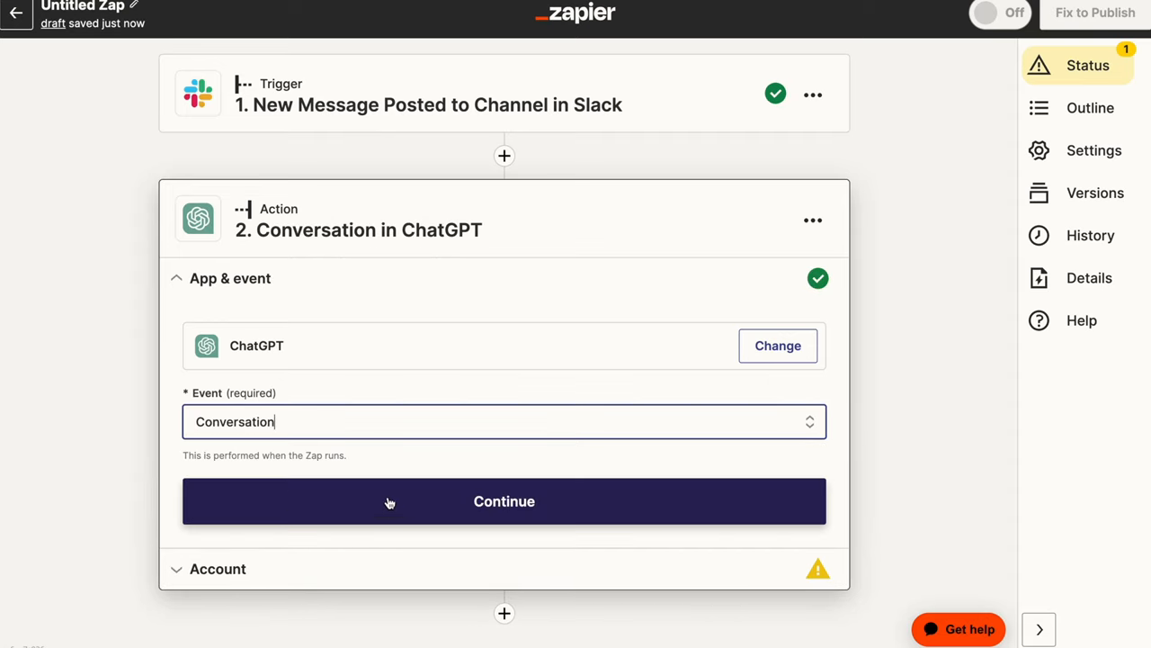
mouse_move(273, 360)
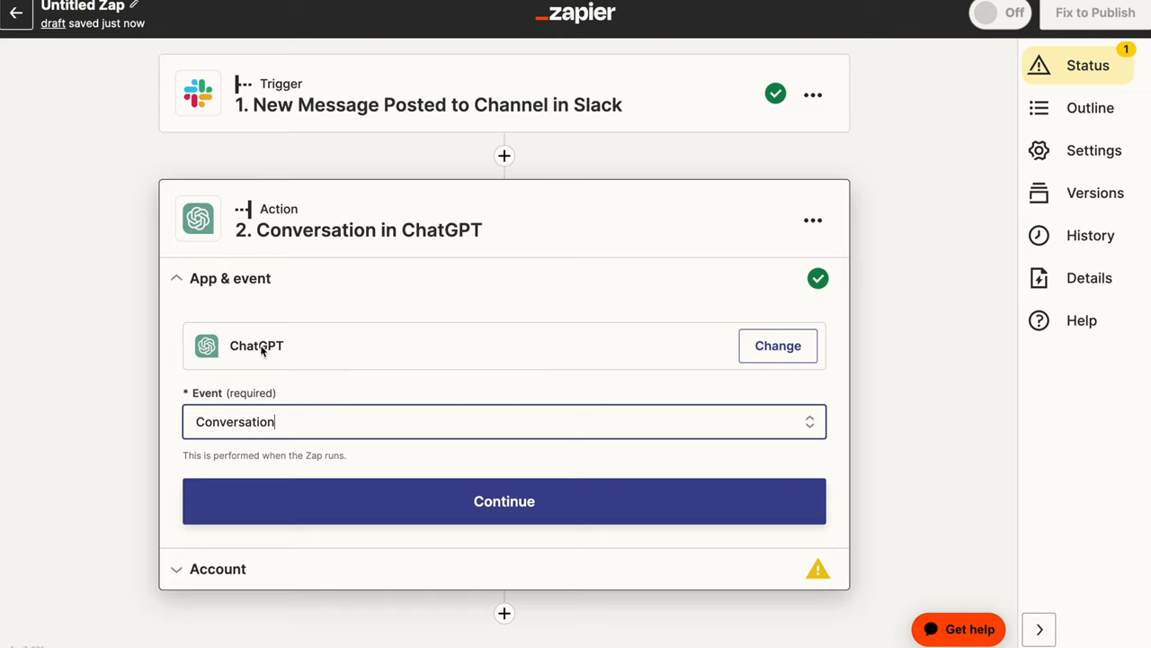
mouse_move(307, 403)
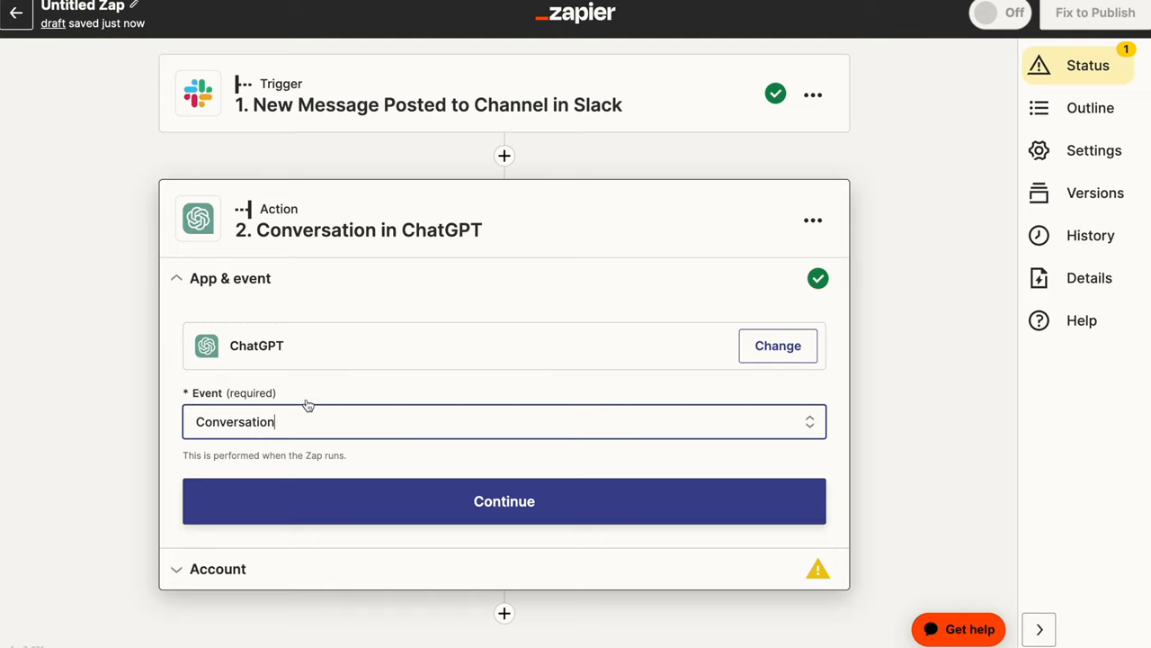
mouse_move(406, 360)
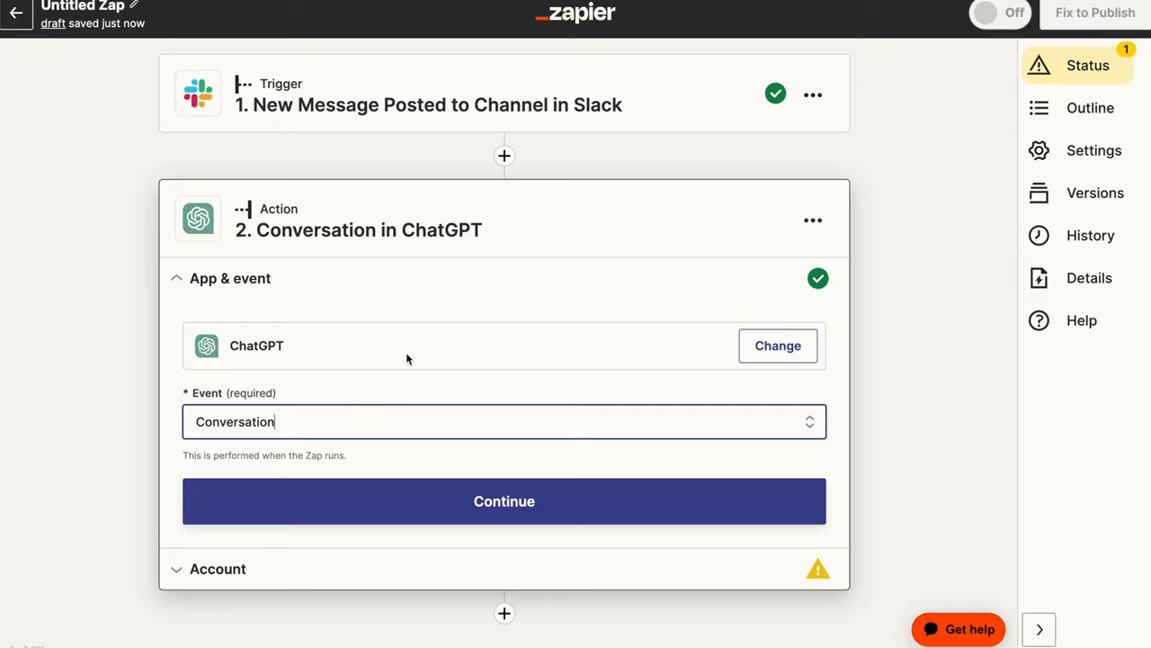
mouse_move(386, 372)
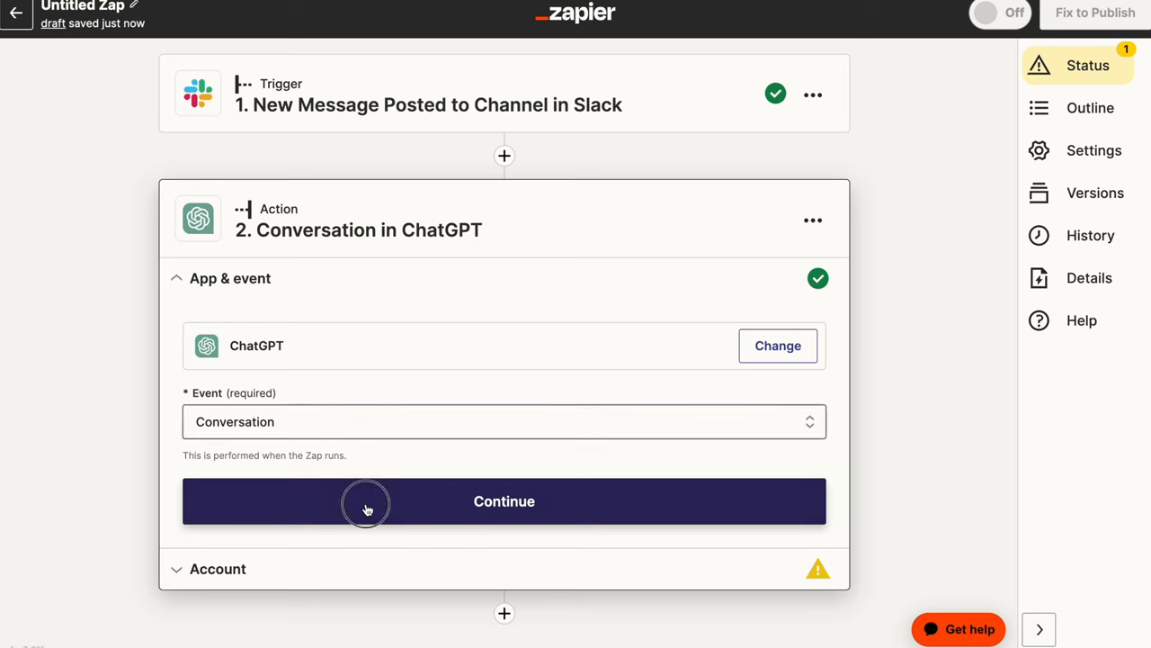
Connect the ChatGPT account and continue to the action settings.
click(504, 500)
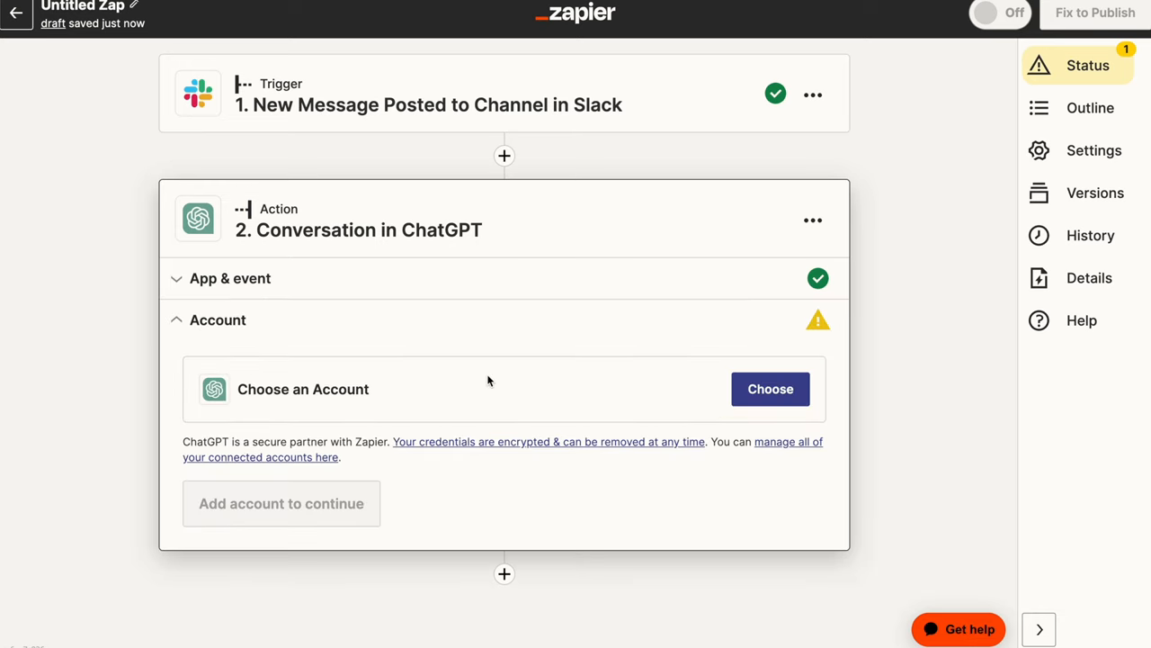
click(770, 388)
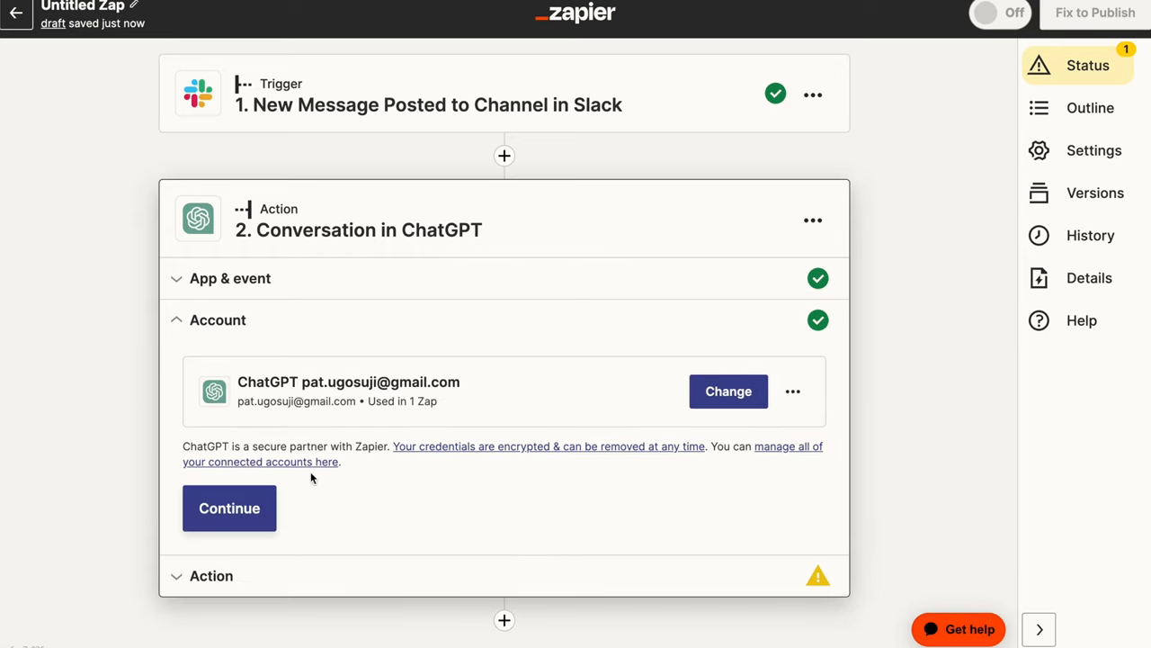
click(230, 507)
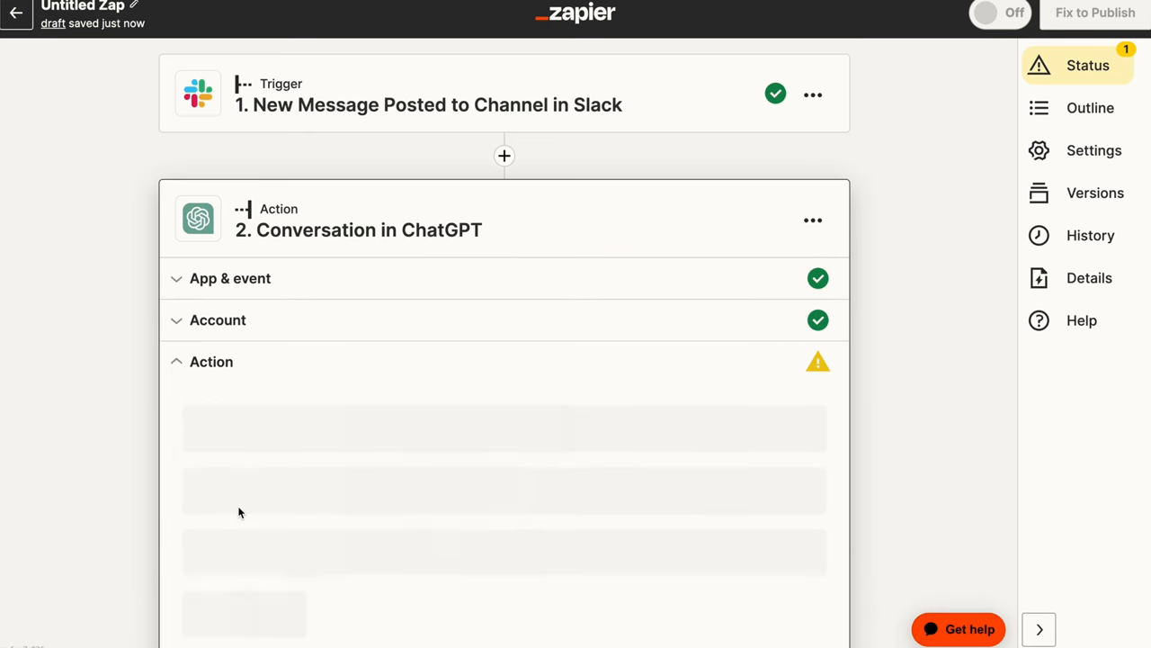
Map the Slack message's Raw Text into the User Message field.
scroll(down, 3)
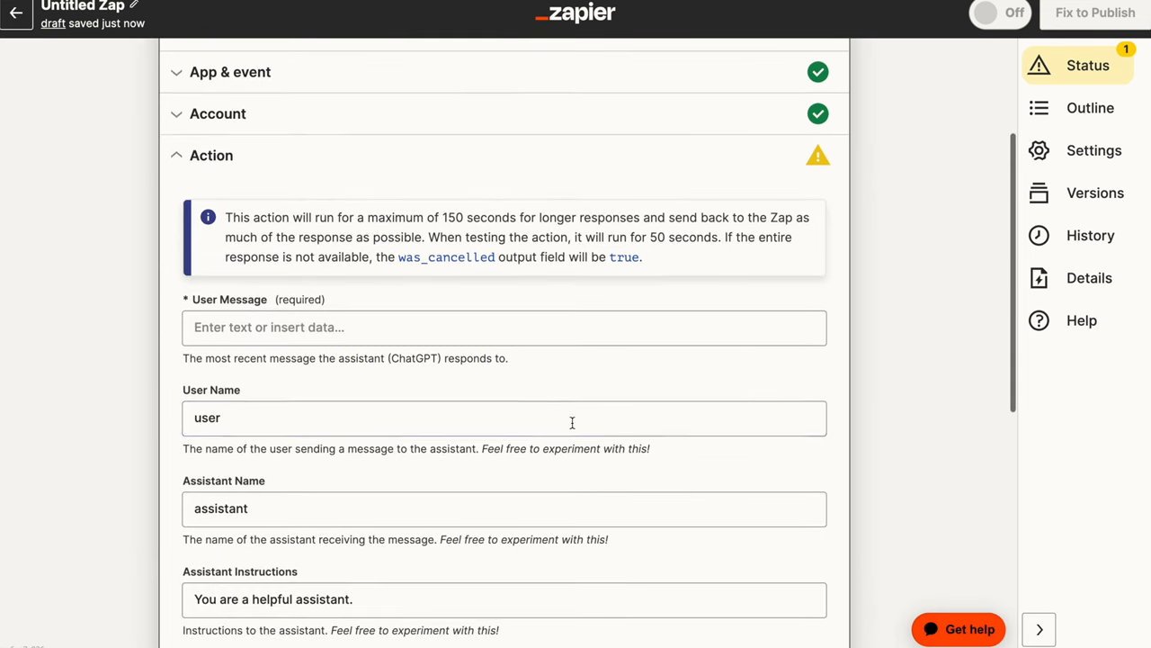
click(503, 327)
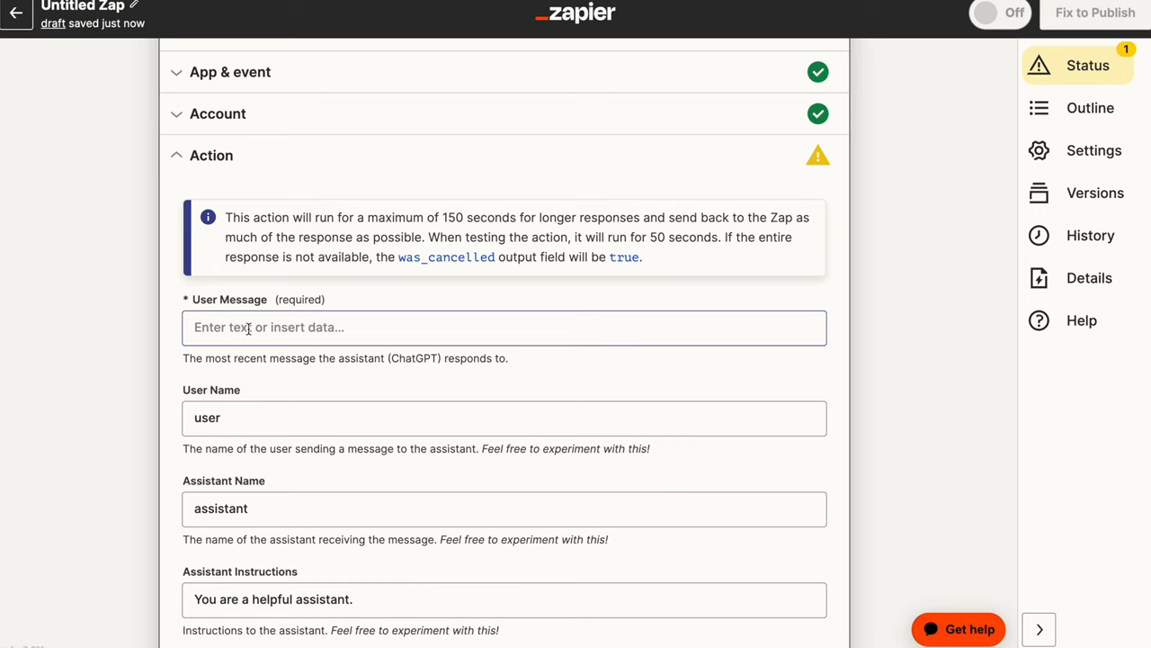
click(503, 327)
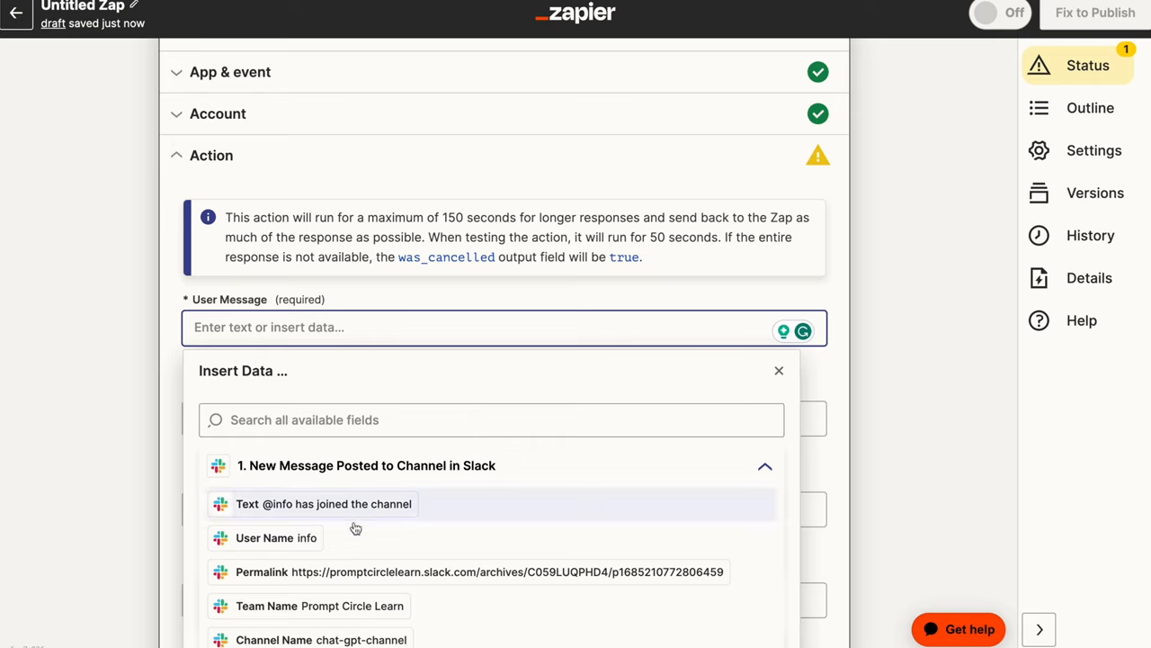
scroll(down, 3)
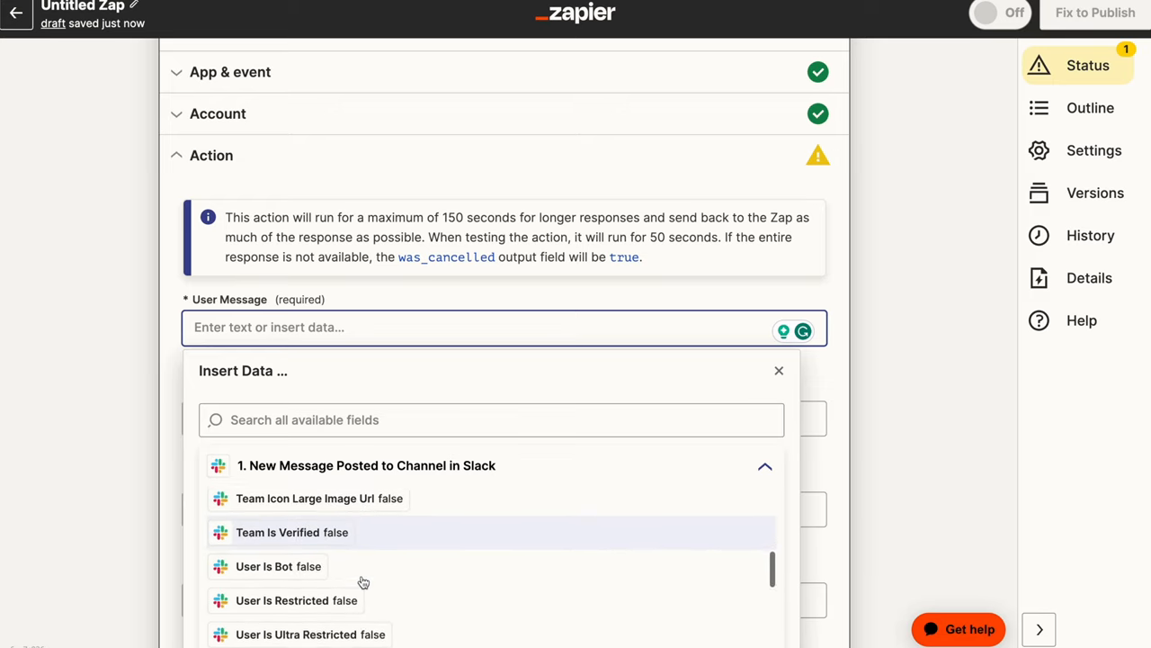
scroll(down, 3)
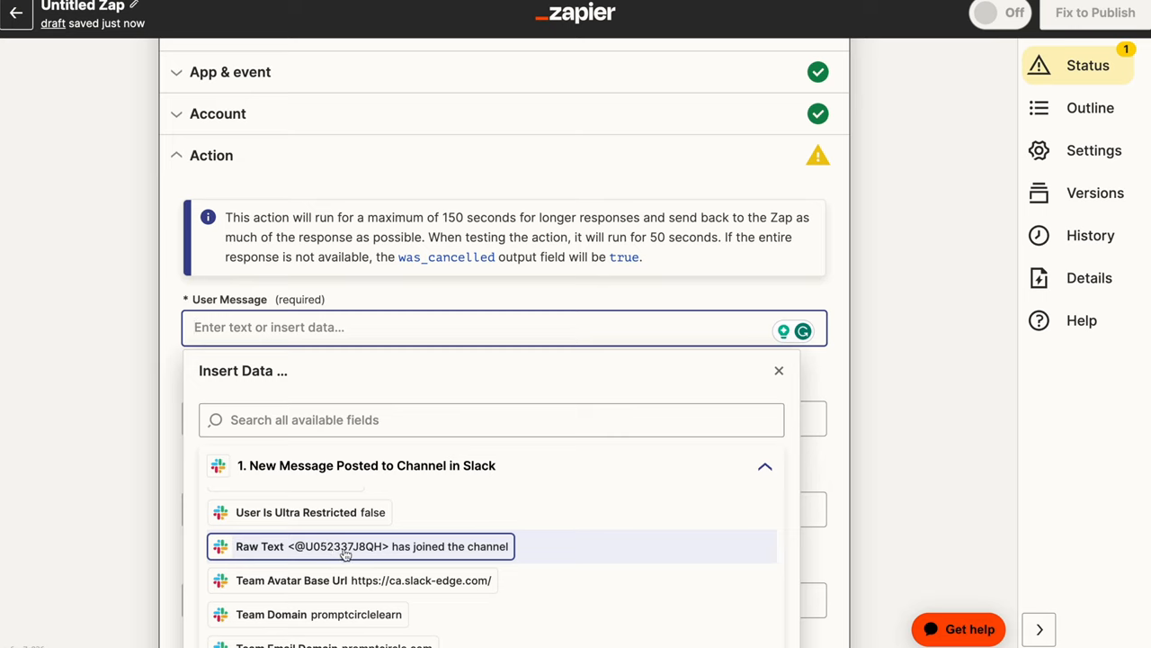
click(360, 547)
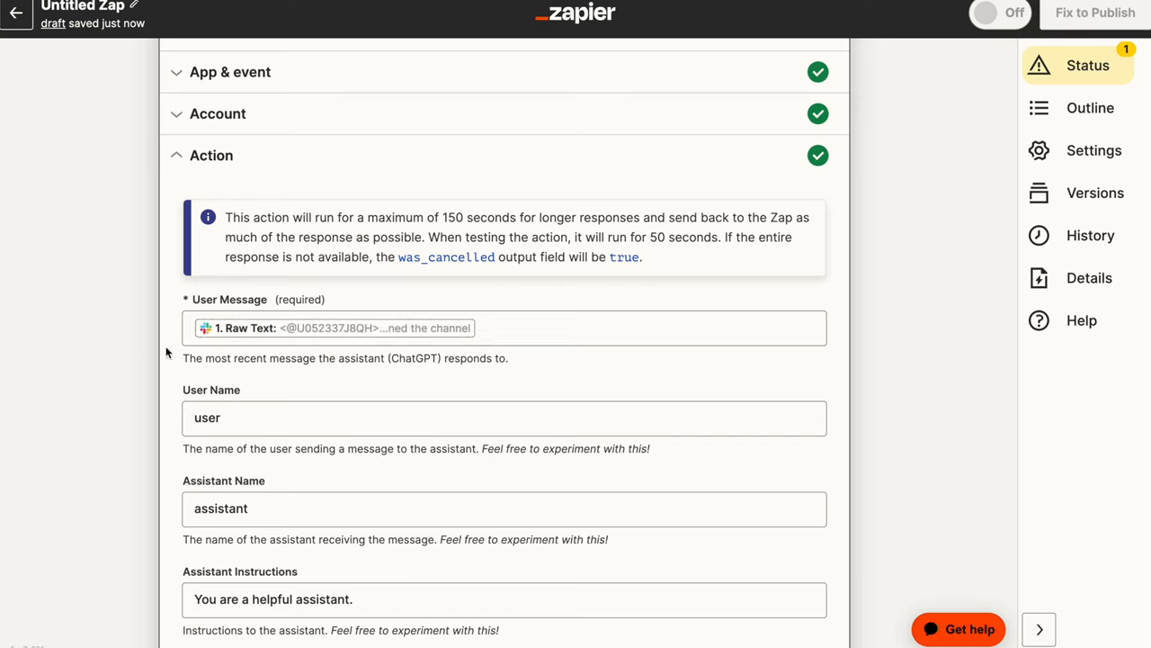
mouse_move(342, 376)
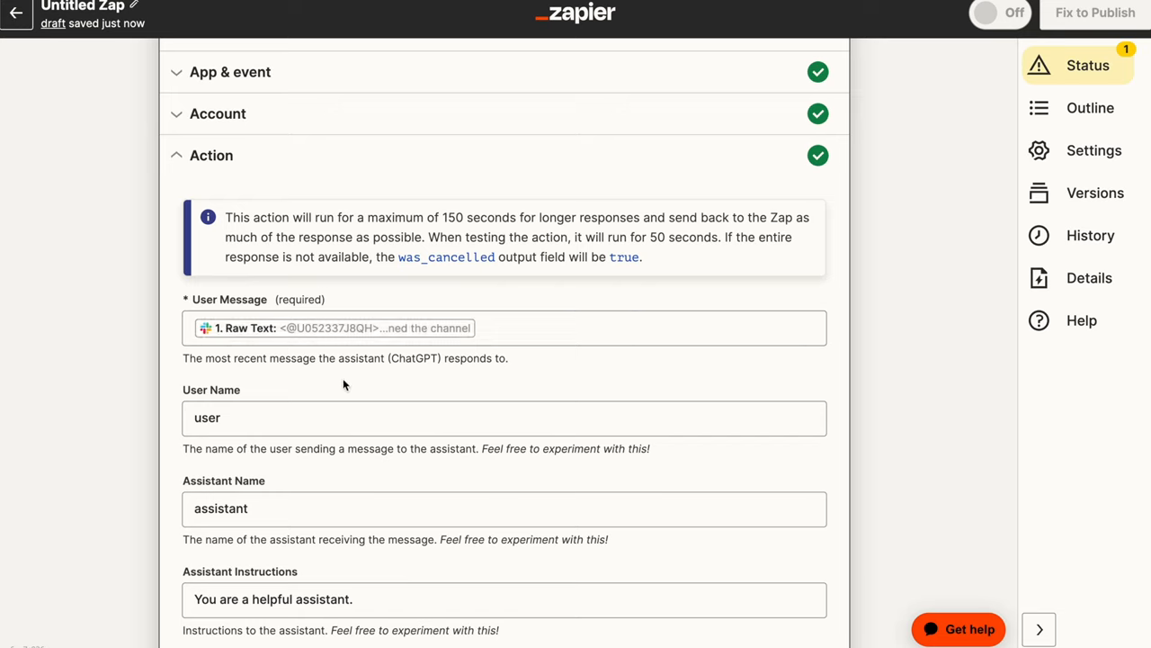
mouse_move(328, 398)
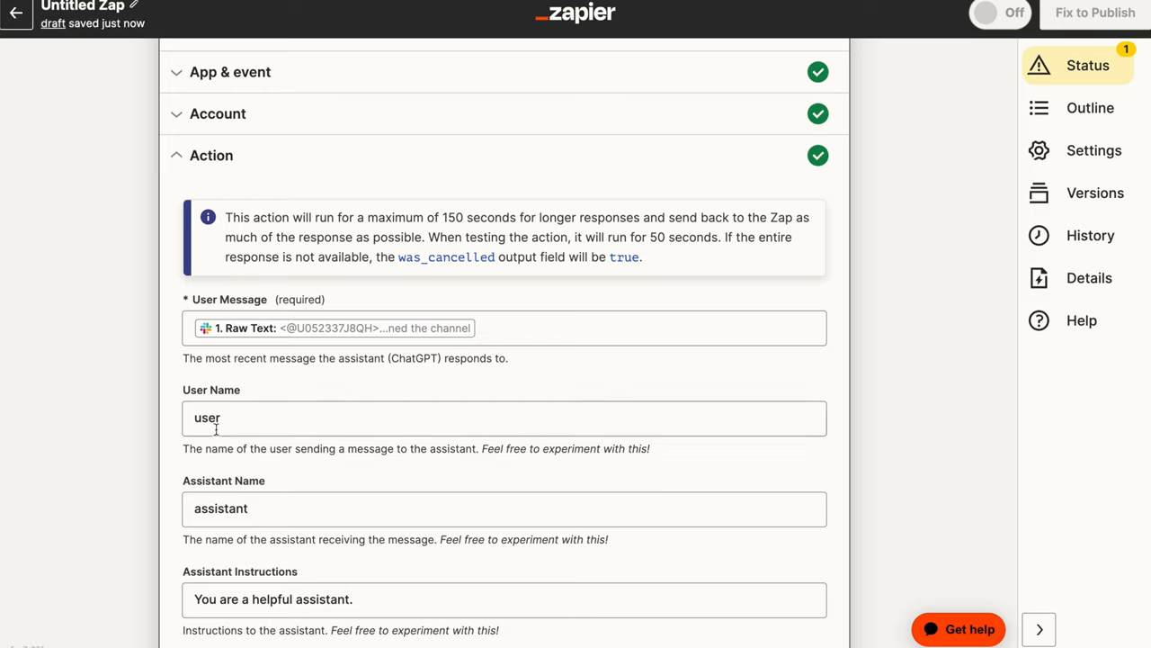
mouse_move(151, 493)
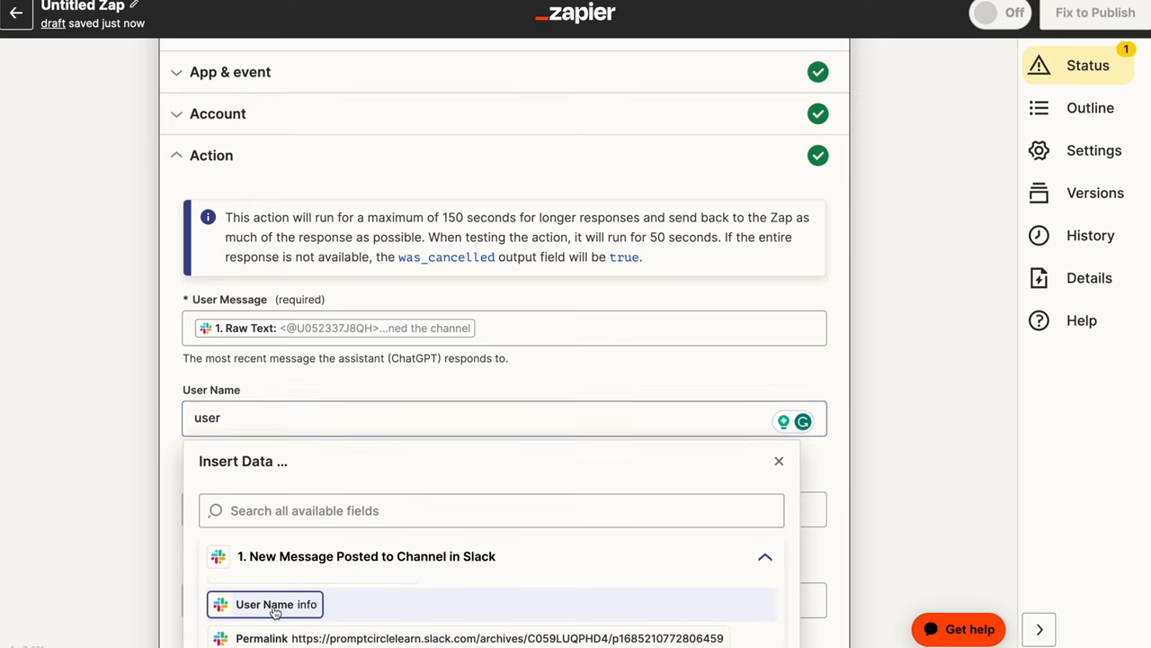
Map the Slack User Name into the User Name field.
click(275, 605)
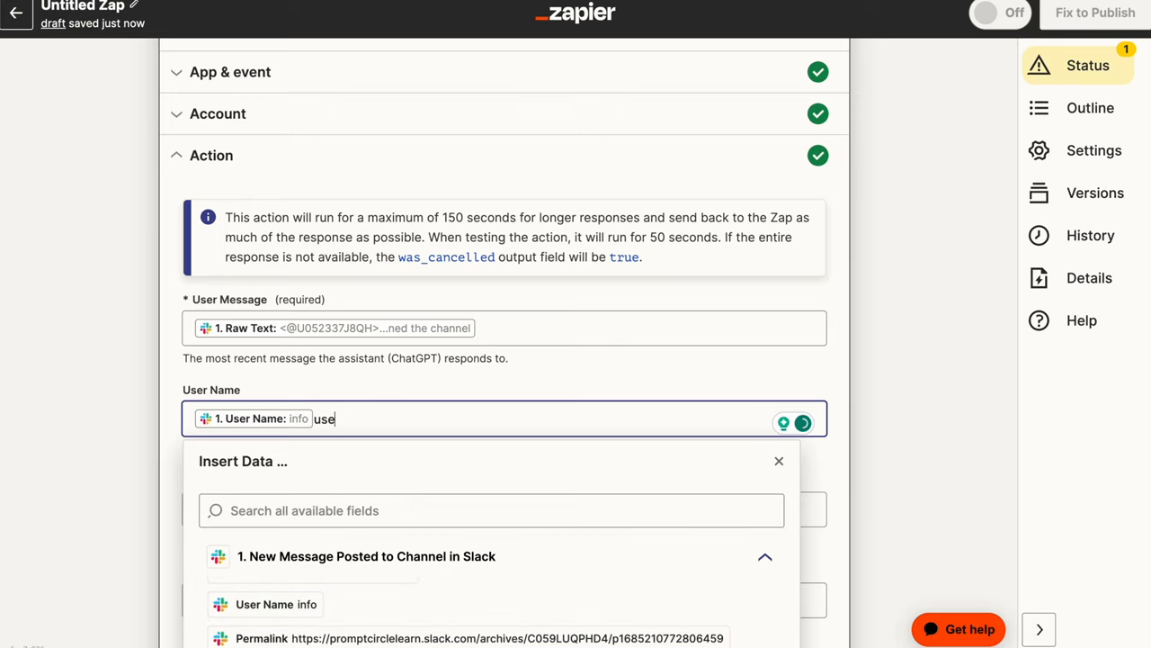
click(779, 461)
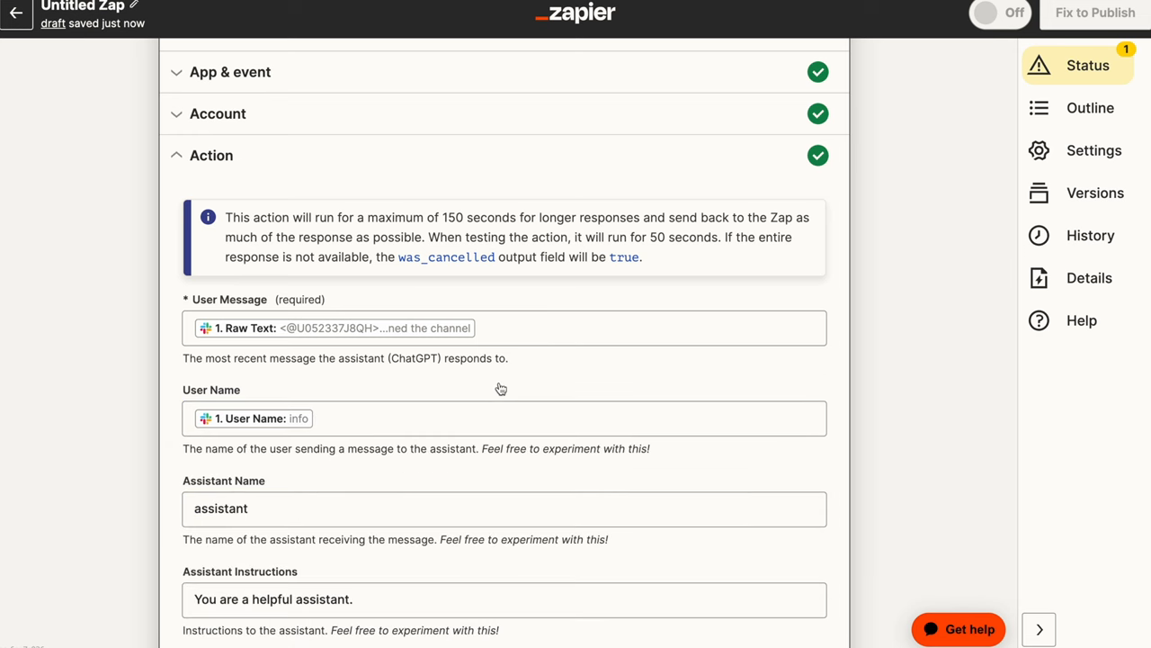
scroll(down, 3)
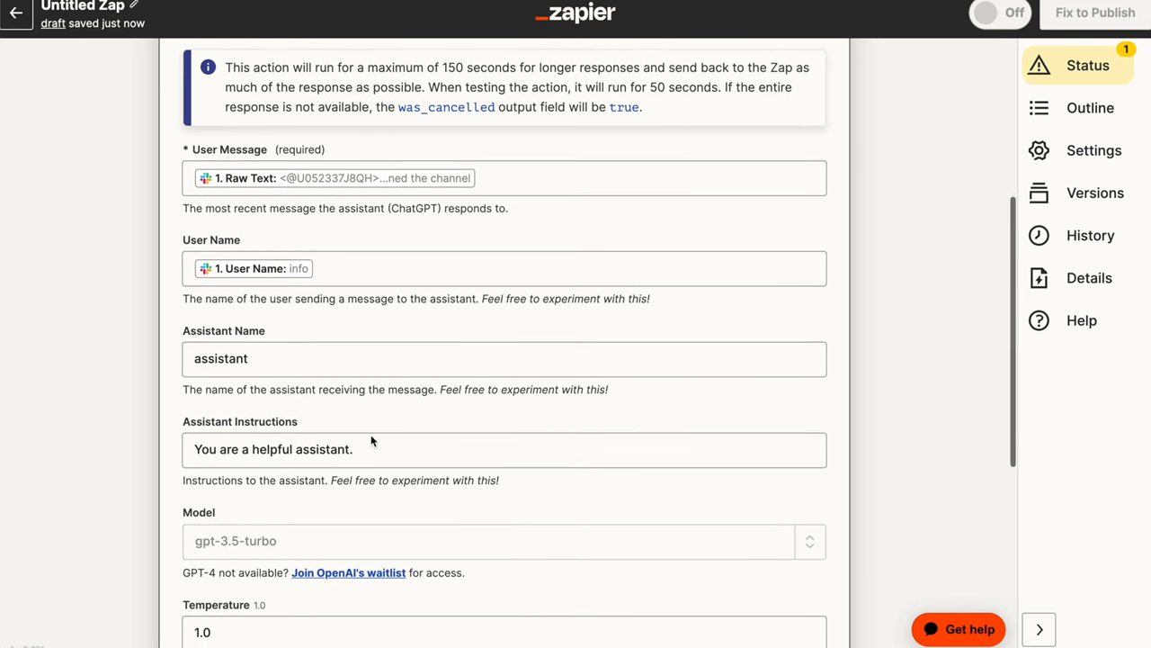
click(504, 358)
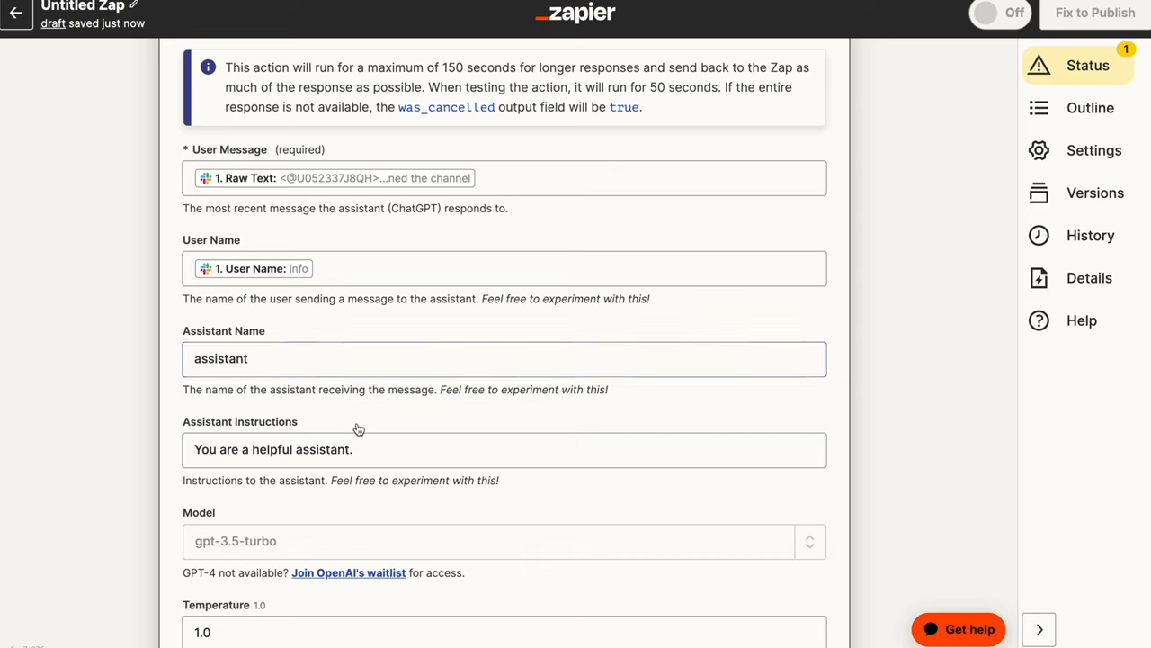
click(371, 449)
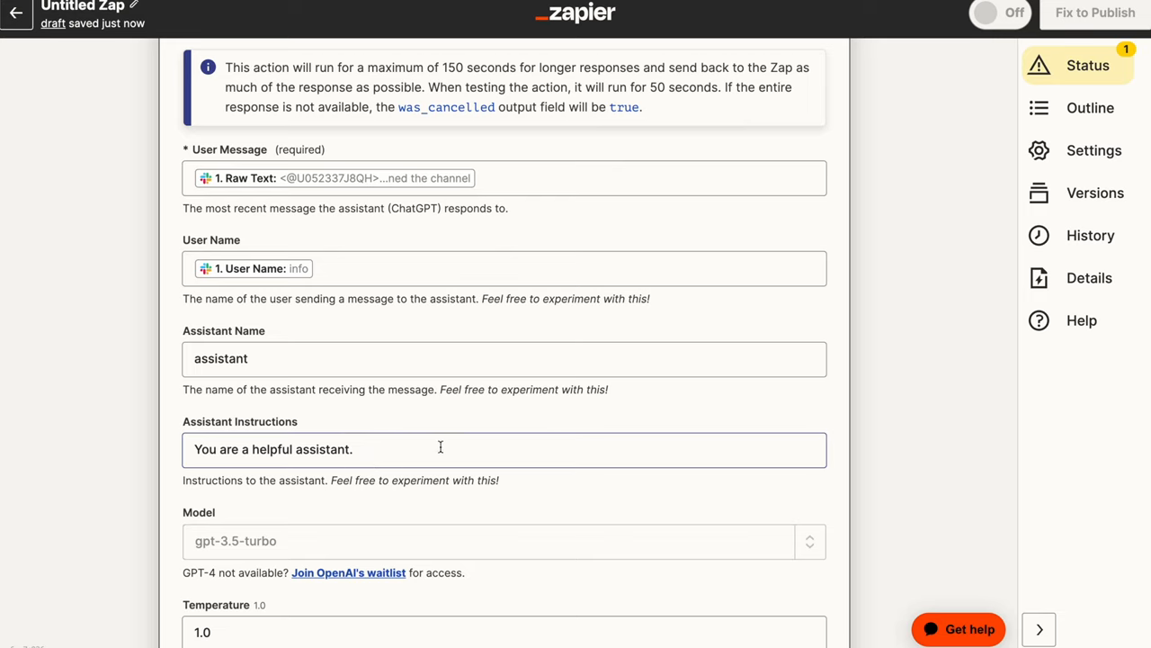
click(486, 540)
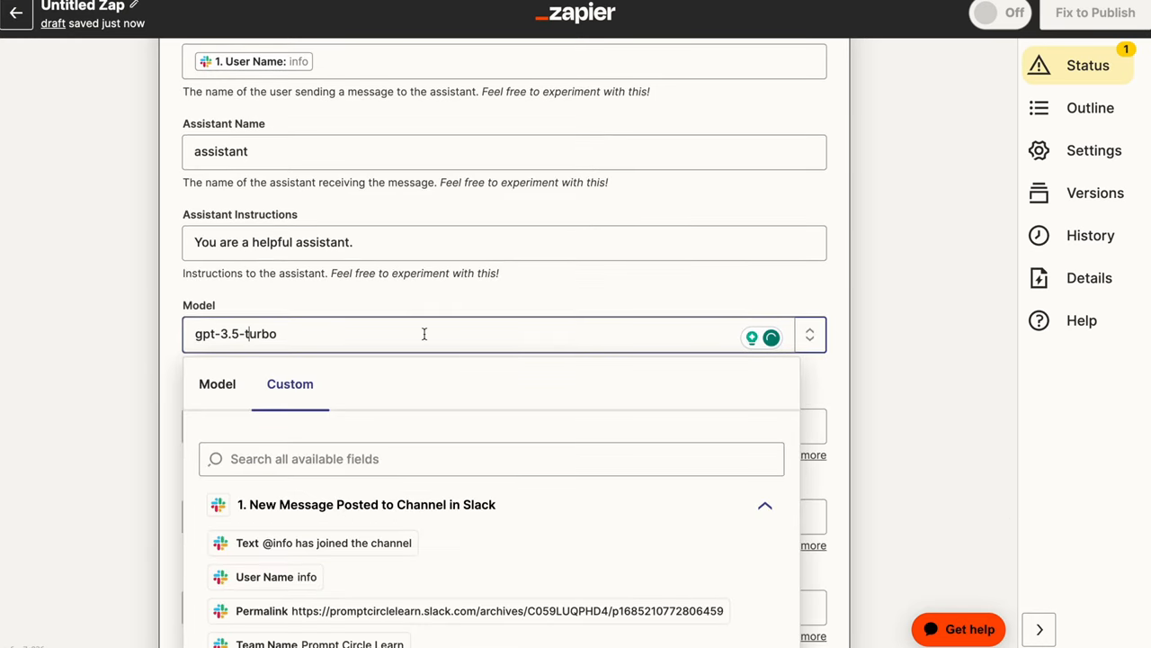
Choose gpt-4-0314 as the model, leaving Temperature and Top P at 1.0.
click(216, 385)
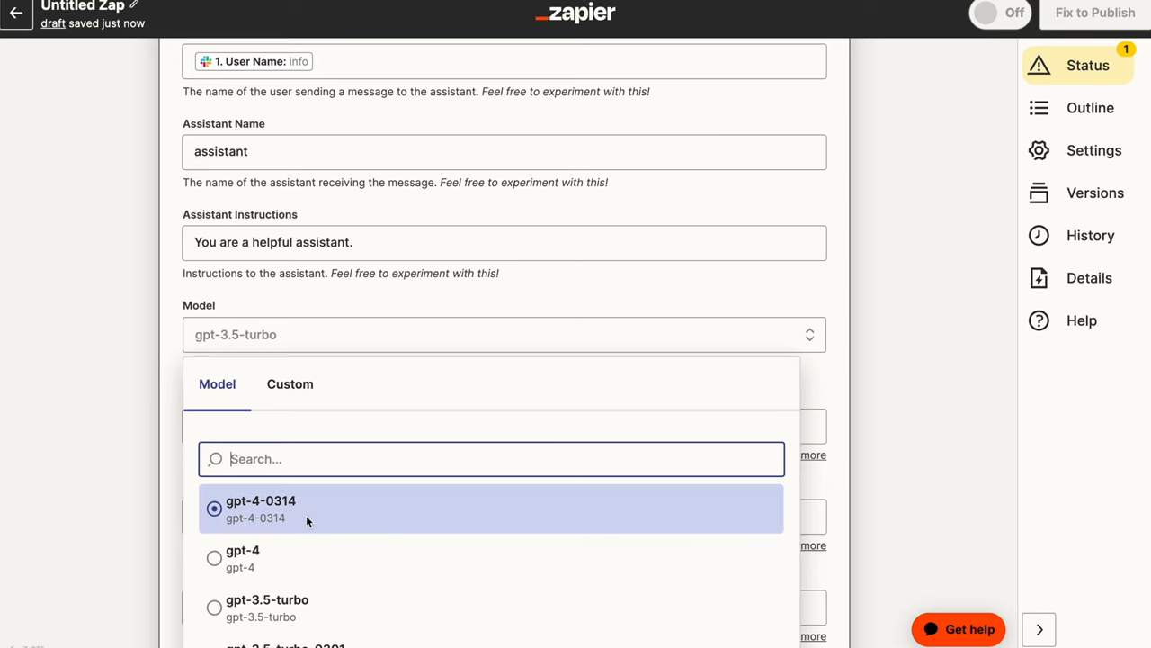
mouse_move(308, 522)
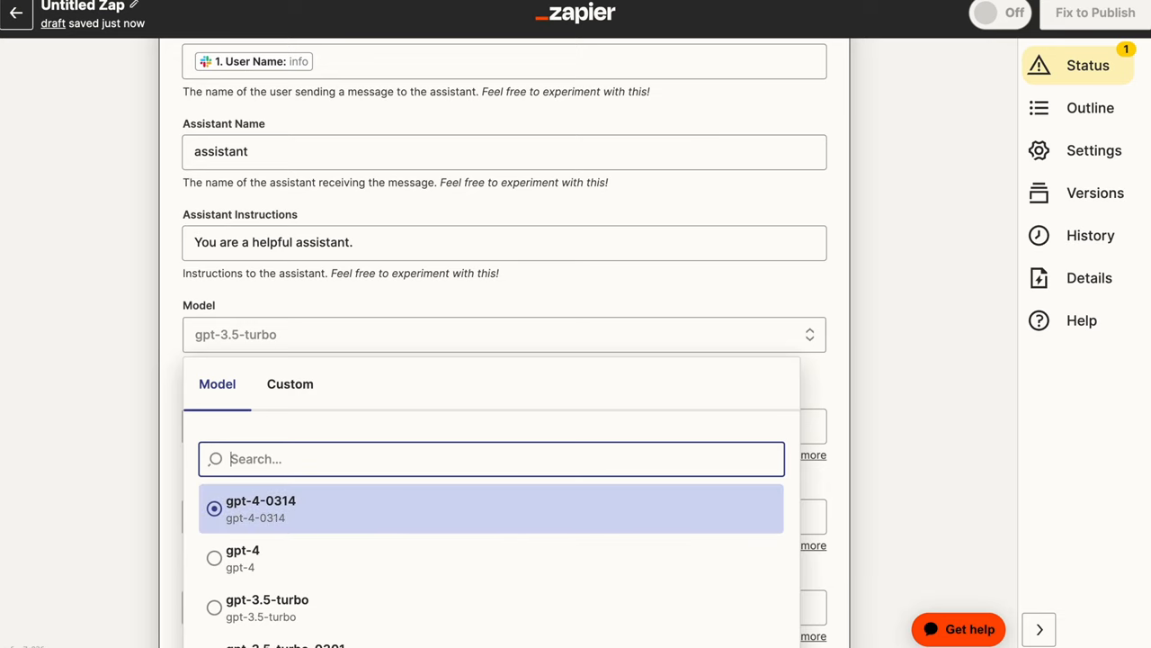
click(489, 507)
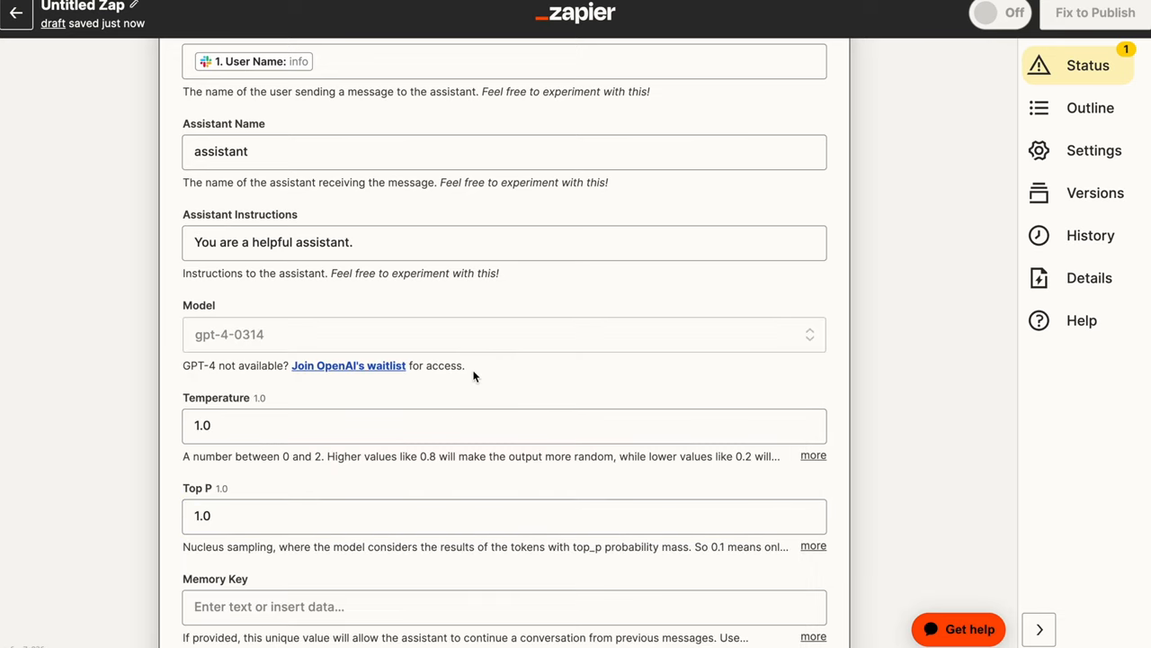
scroll(down, 3)
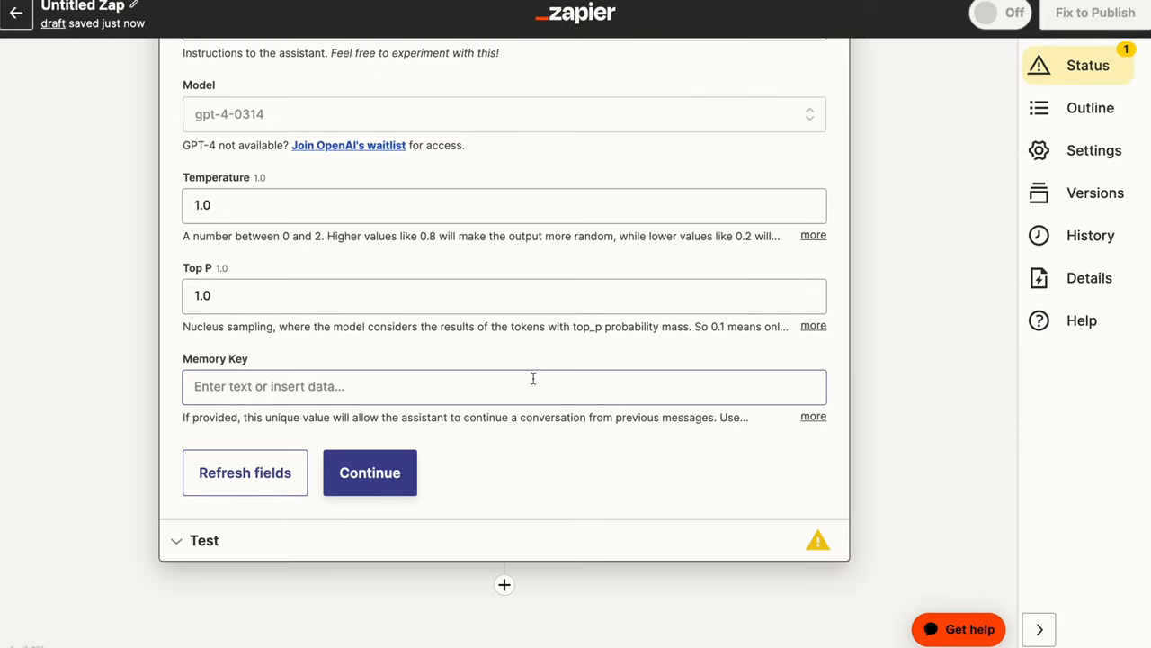
Browse the insertable data for Memory Key and read the field's full description.
click(504, 385)
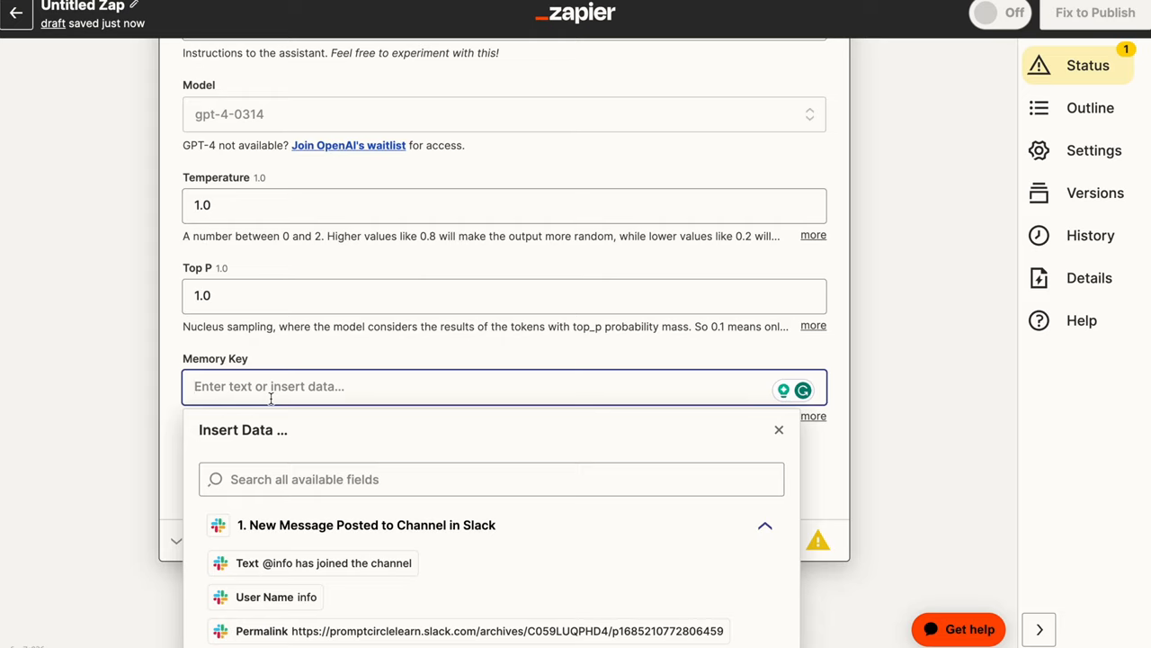
mouse_move(459, 434)
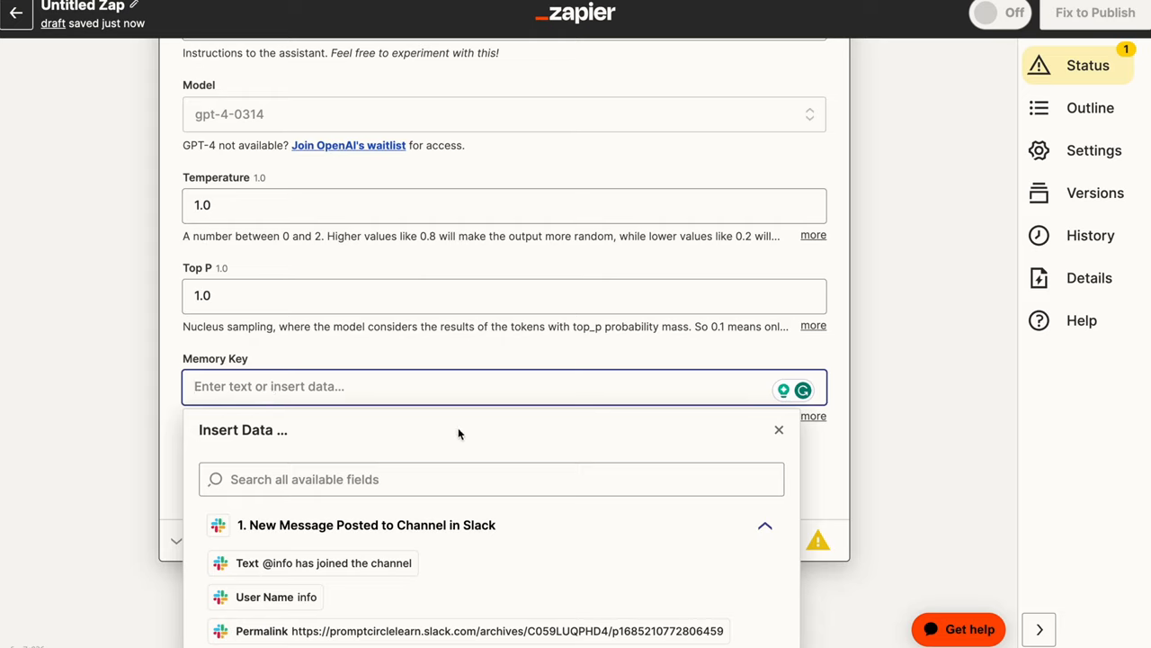
mouse_move(446, 356)
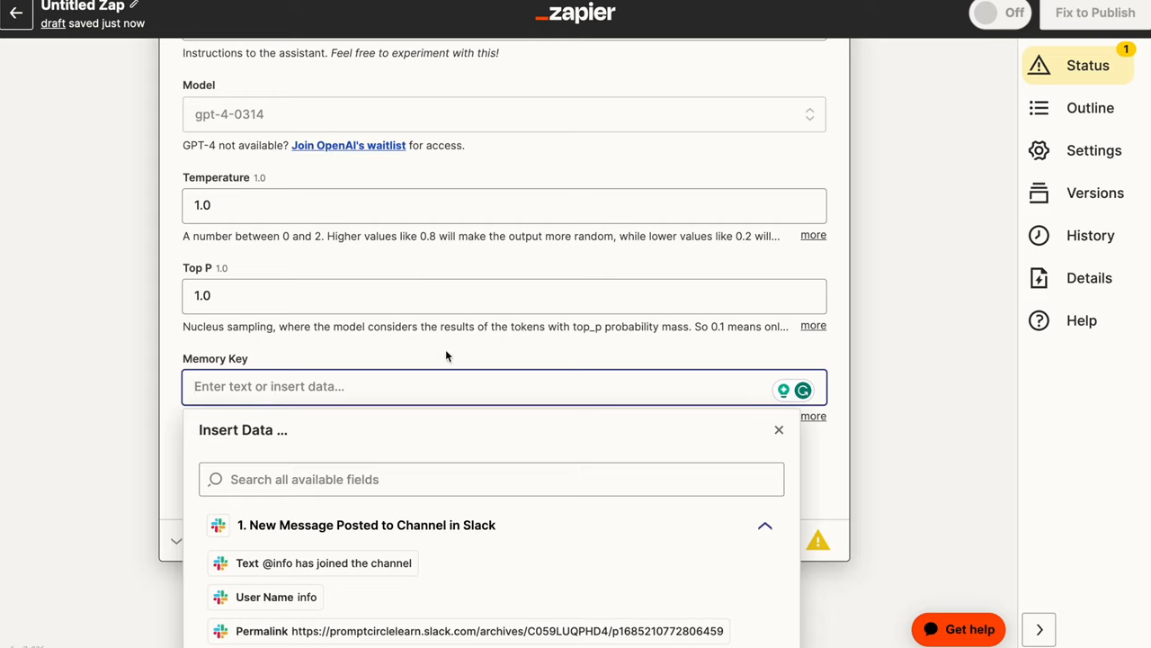
mouse_move(432, 418)
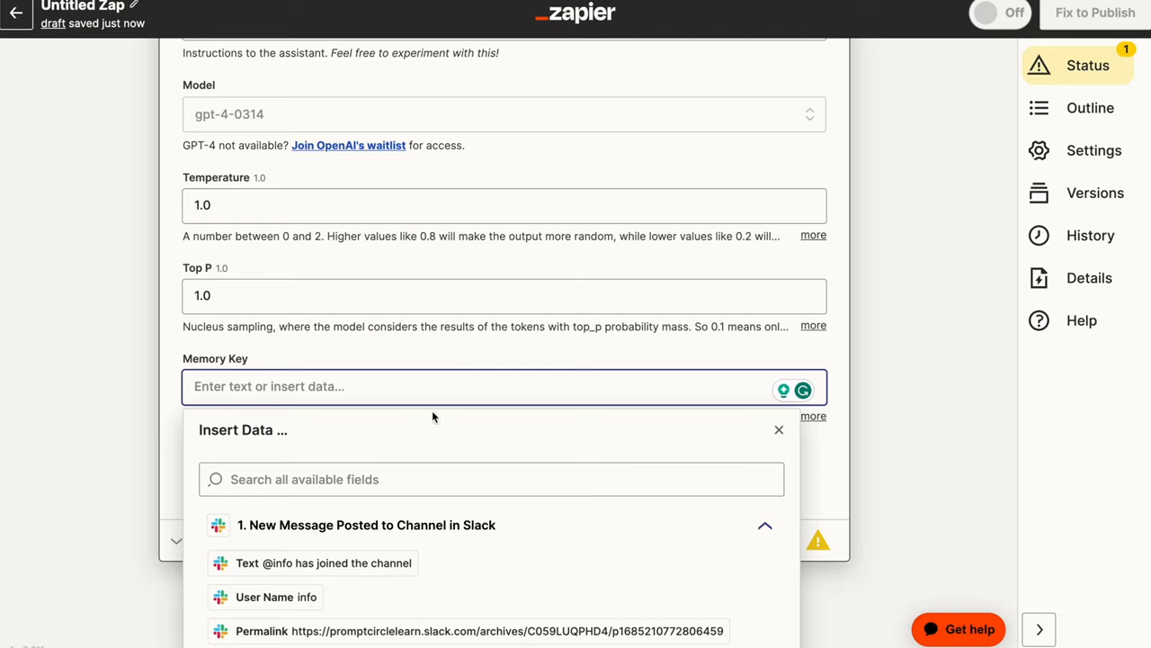
scroll(down, 3)
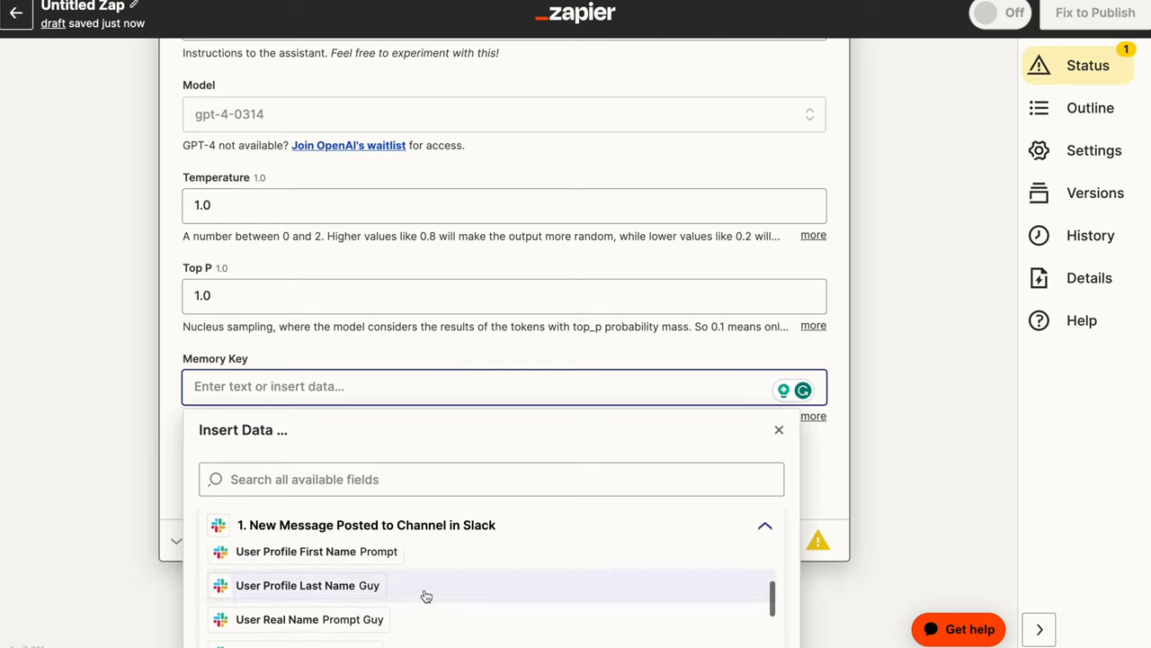
scroll(down, 3)
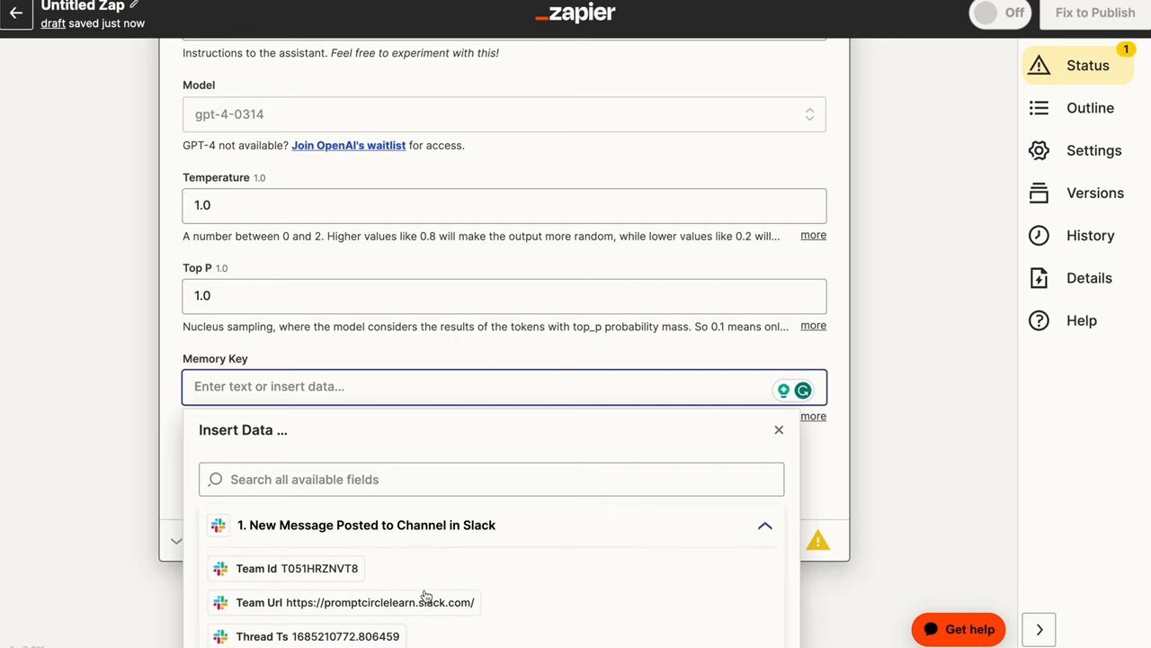
scroll(down, 3)
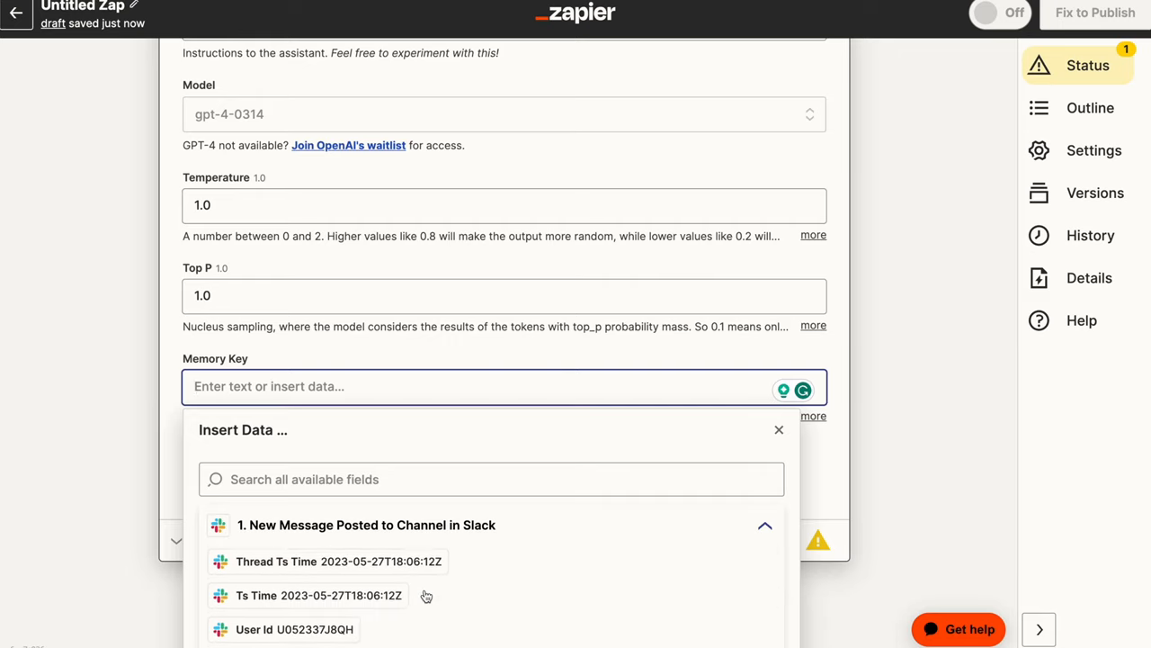
scroll(down, 3)
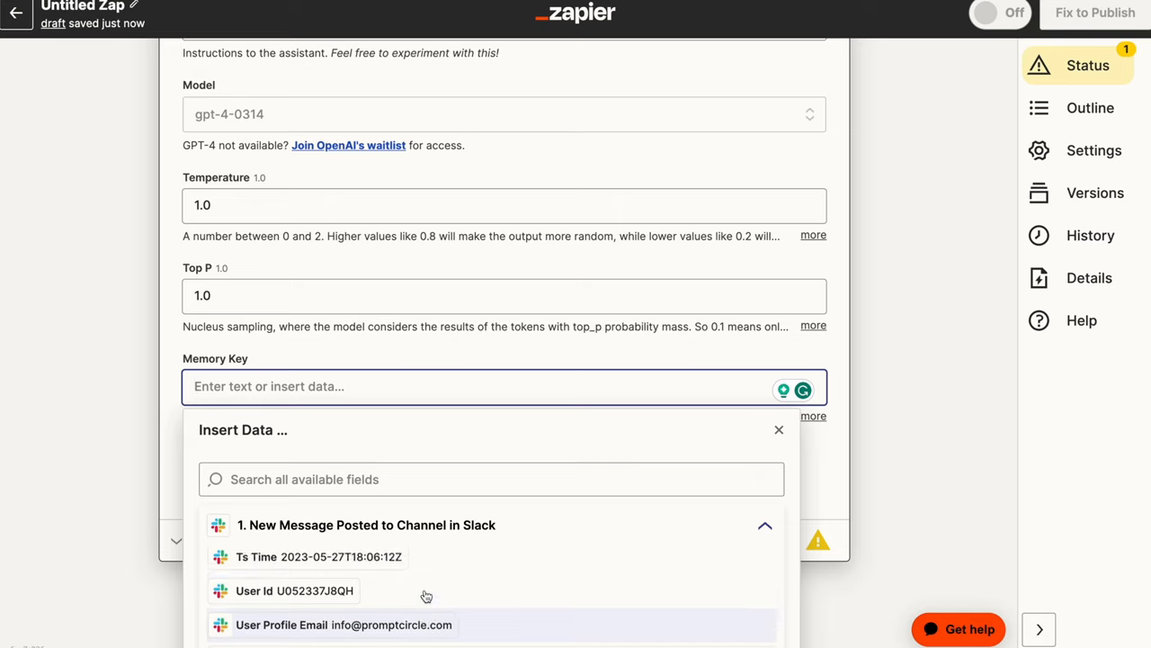
scroll(down, 3)
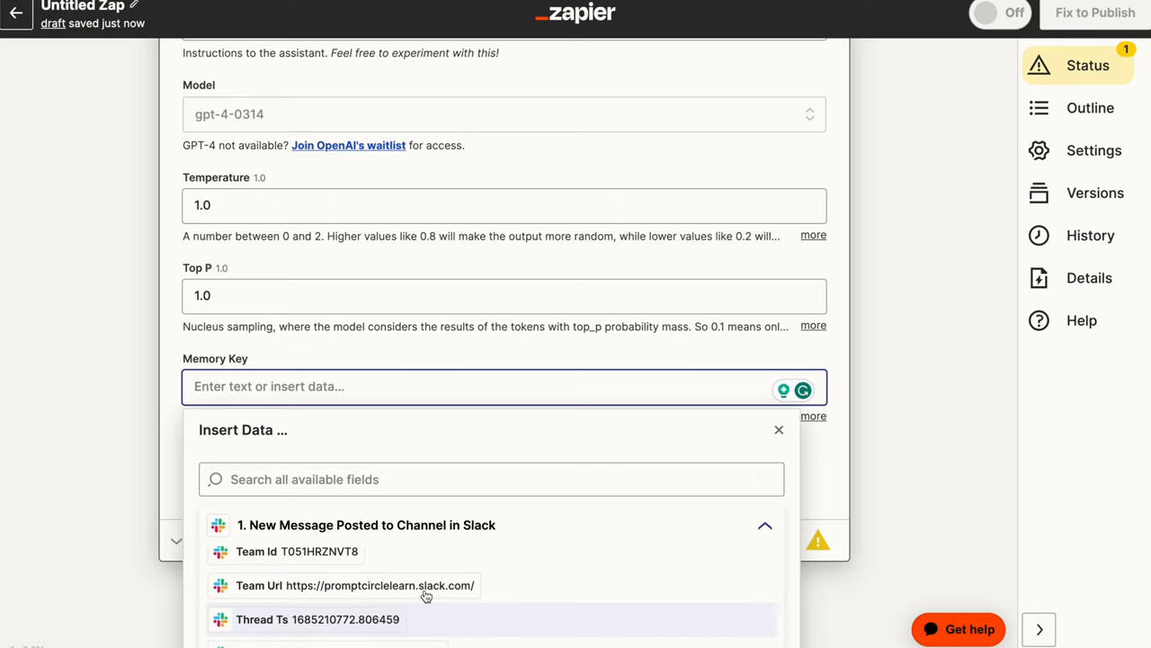
scroll(down, 3)
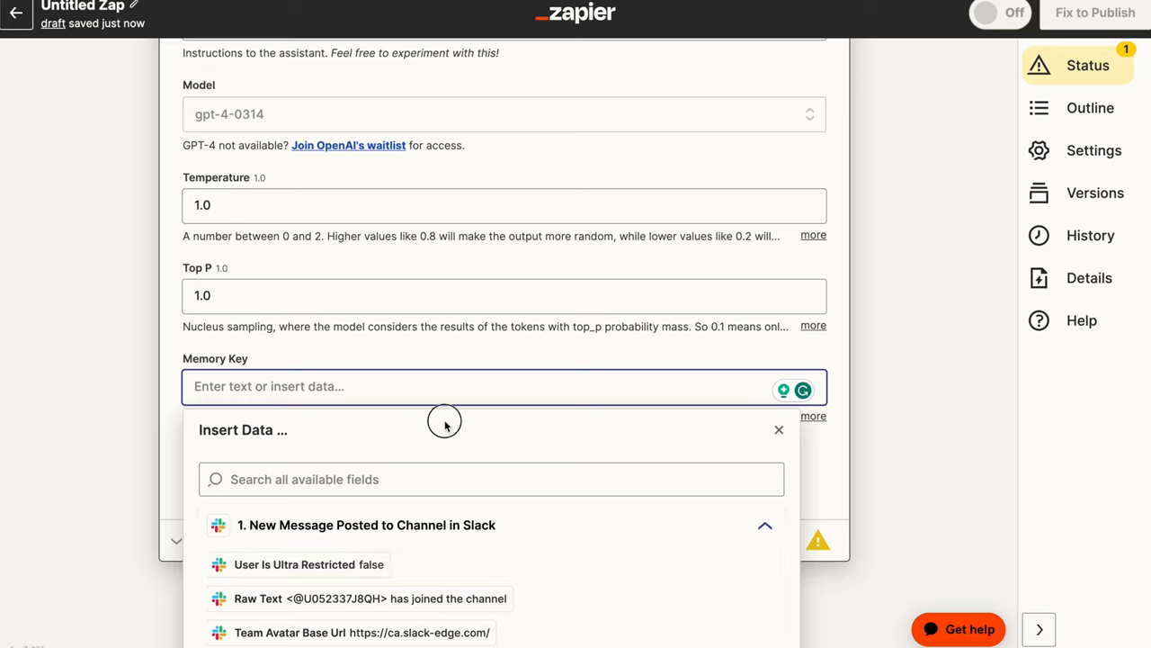
click(779, 428)
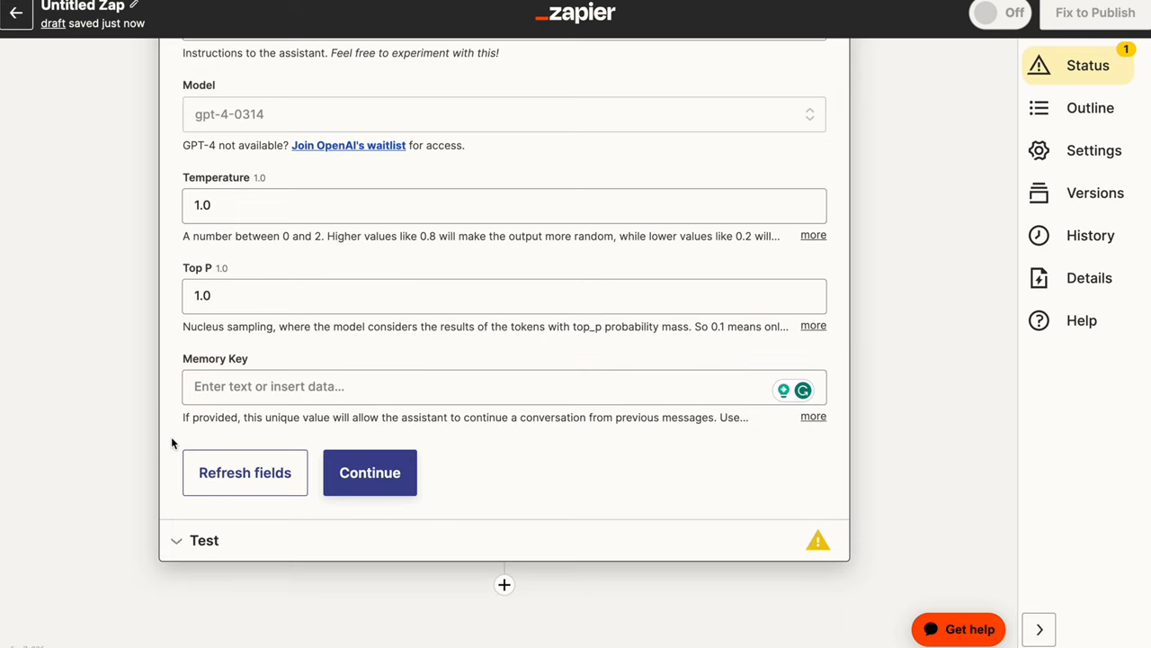
mouse_move(322, 432)
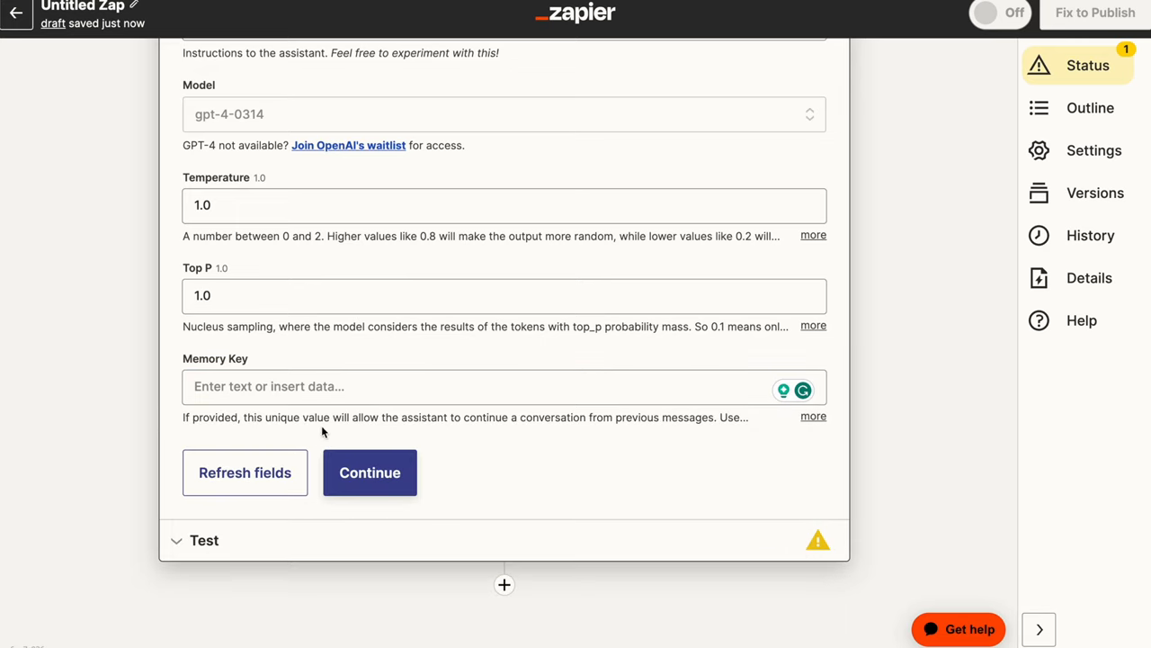
mouse_move(525, 432)
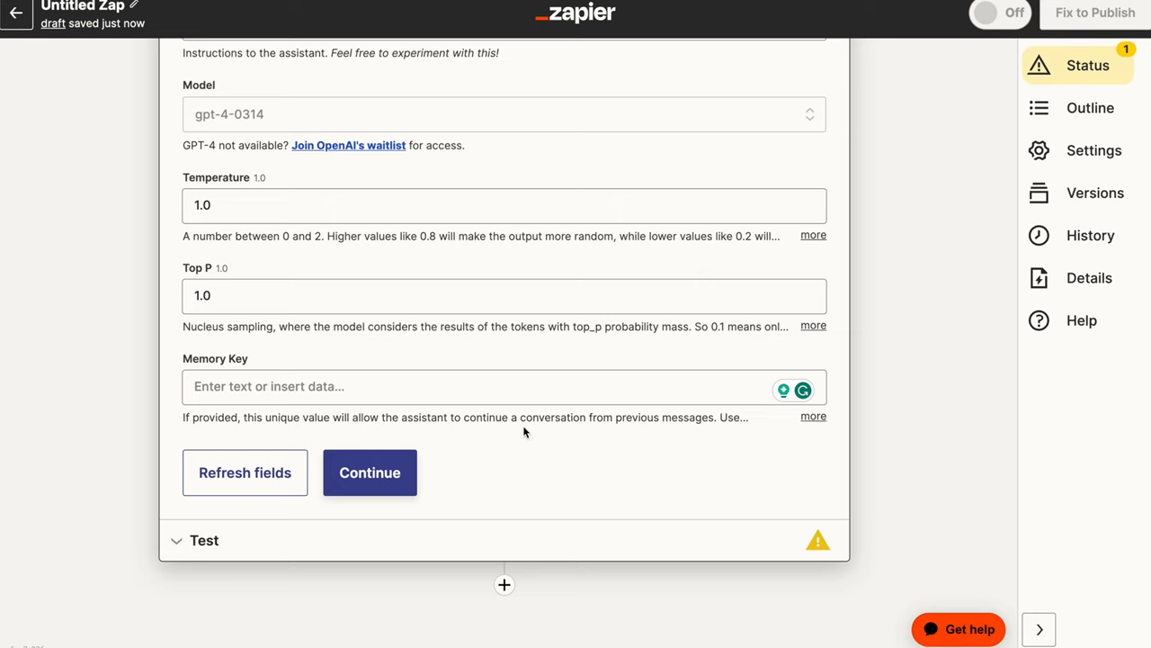
click(813, 415)
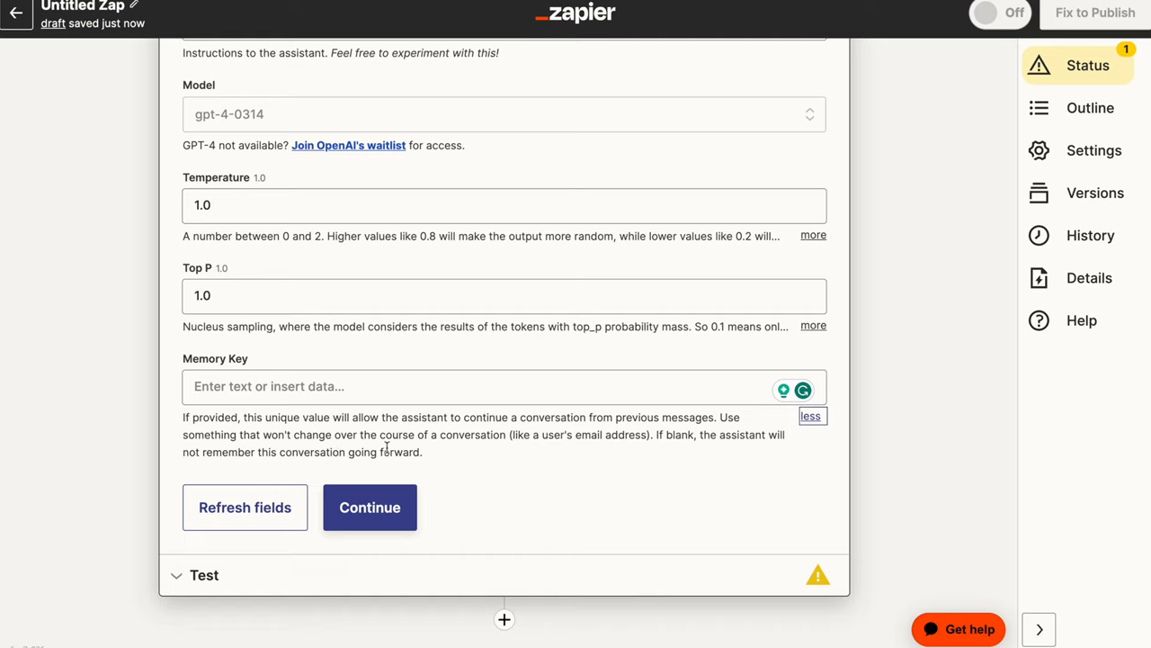
mouse_move(630, 460)
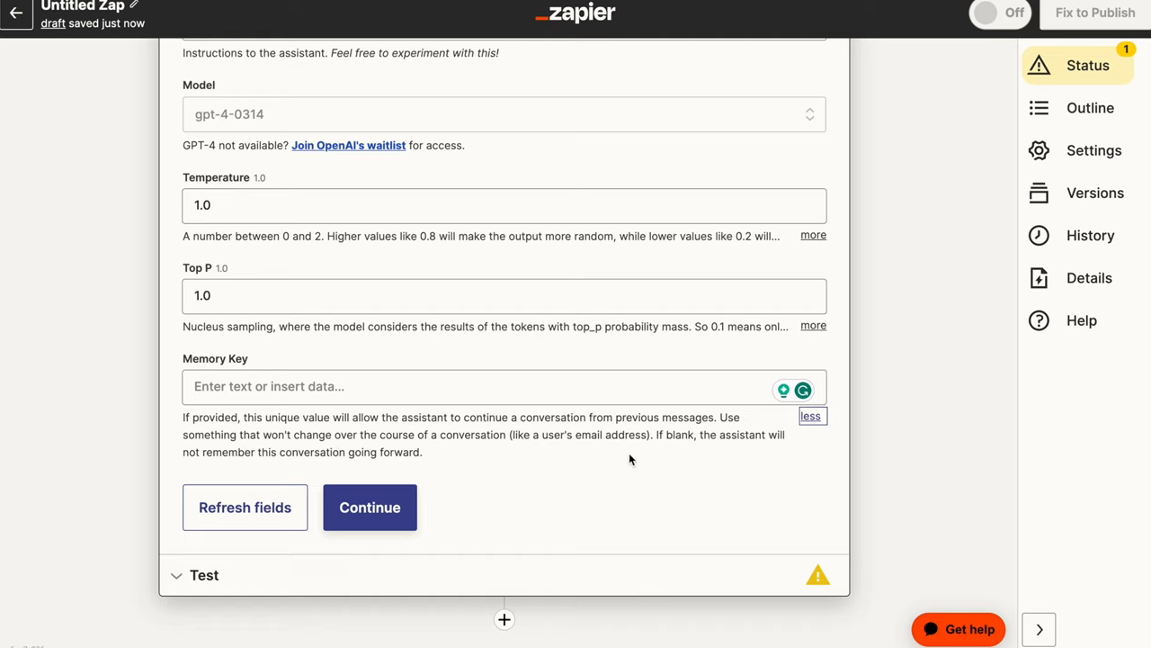
Map the Slack trigger's '1. User Name: info' value into Memory Key.
click(450, 385)
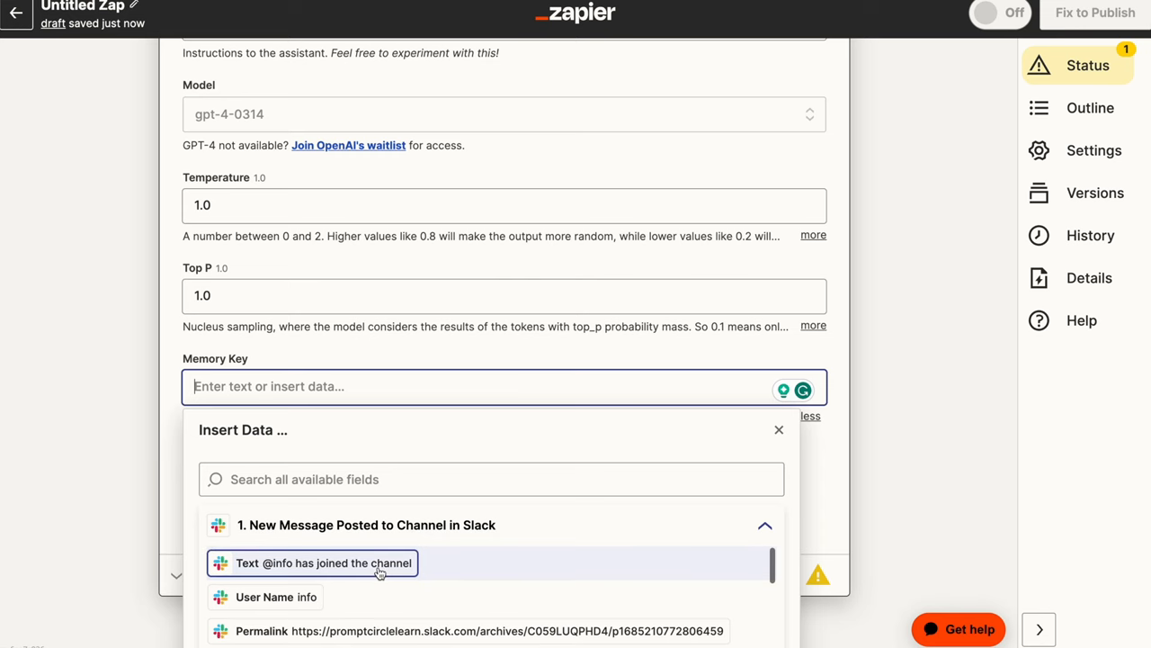
scroll(down, 3)
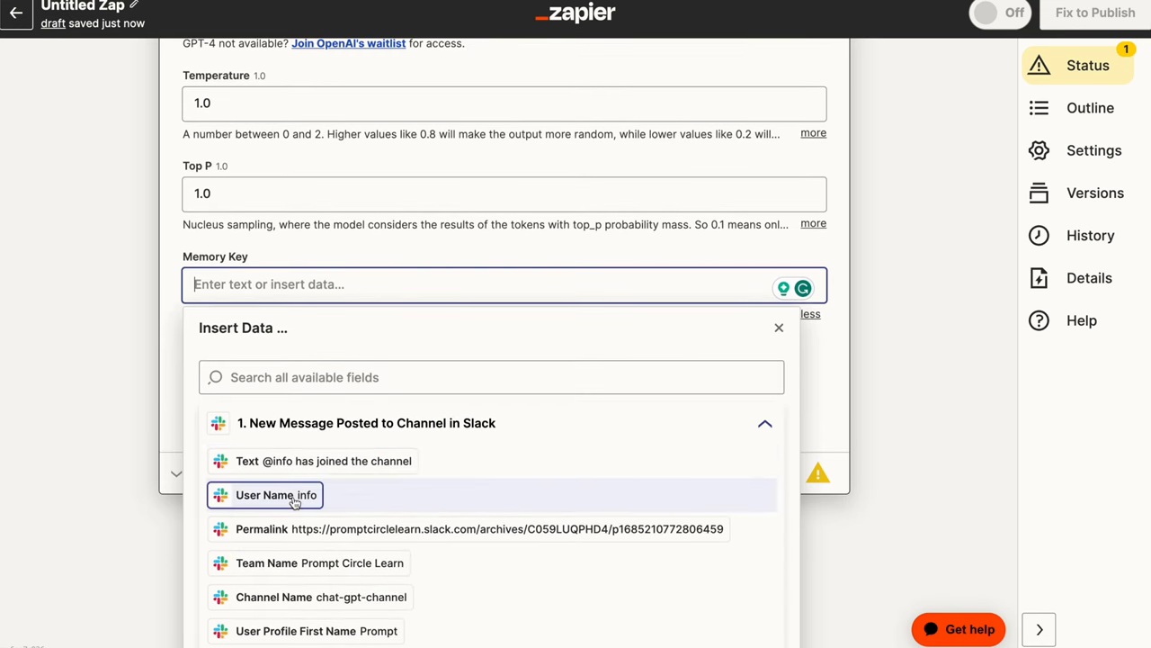
click(277, 495)
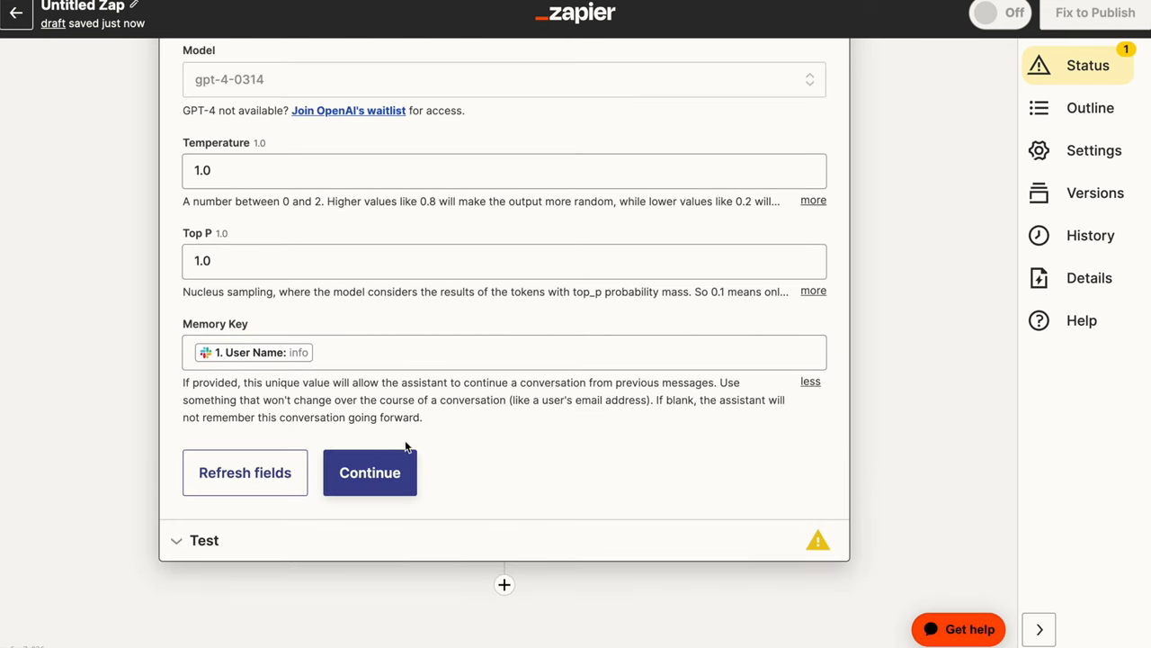
Continue to testing and run the ChatGPT action test.
click(371, 471)
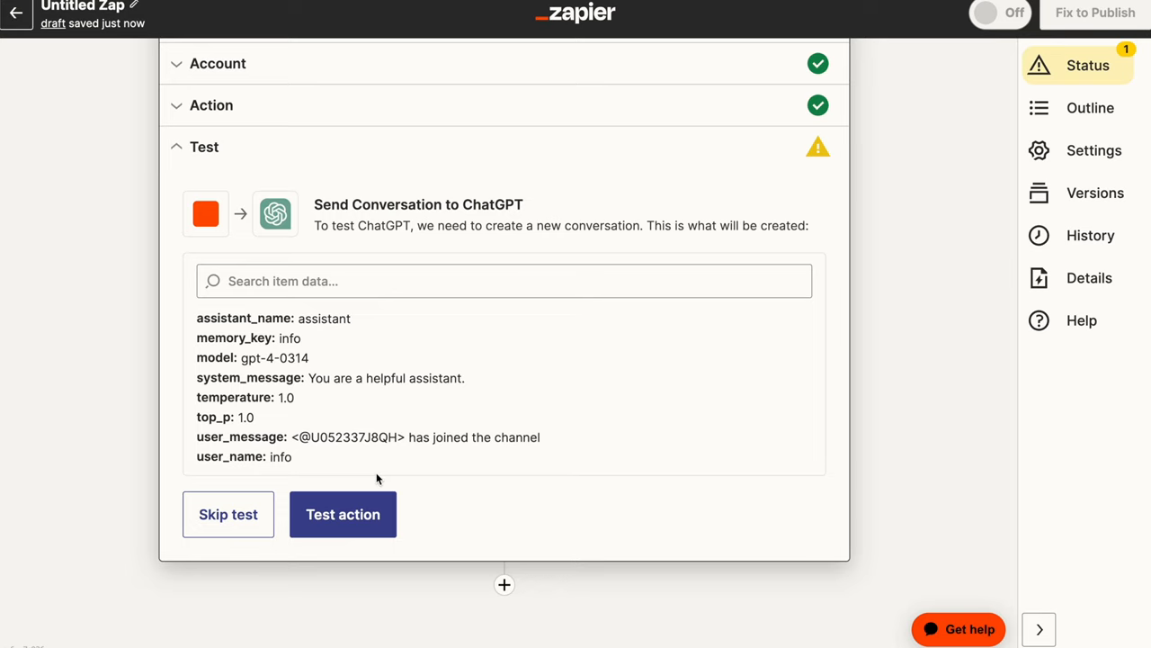
click(341, 515)
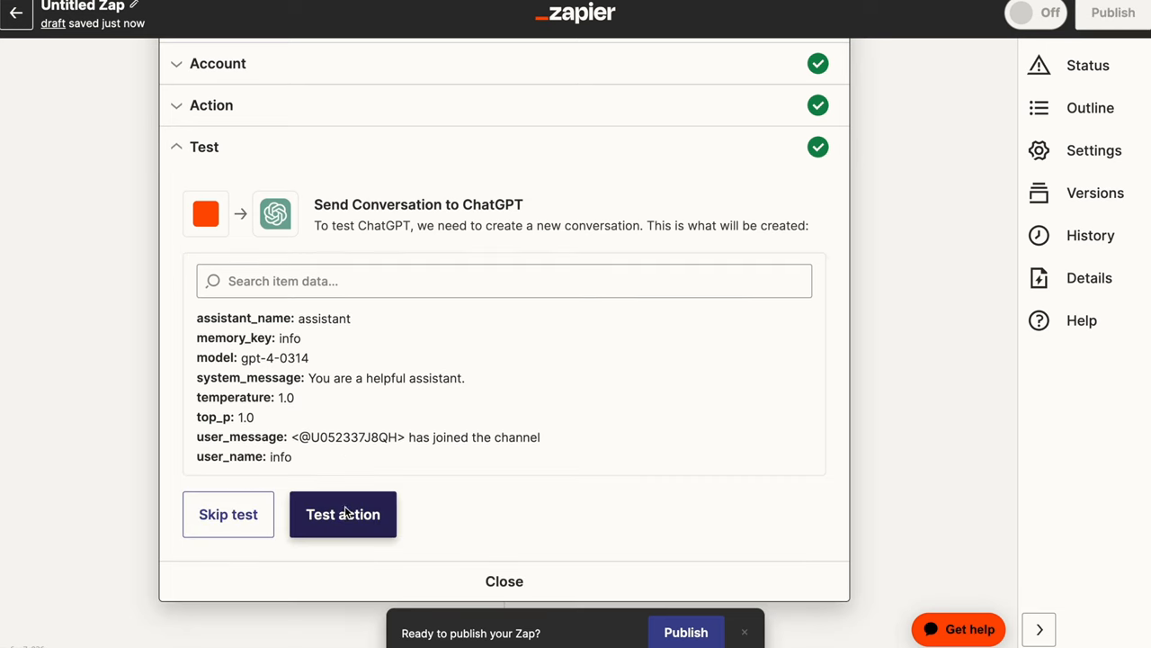
click(342, 514)
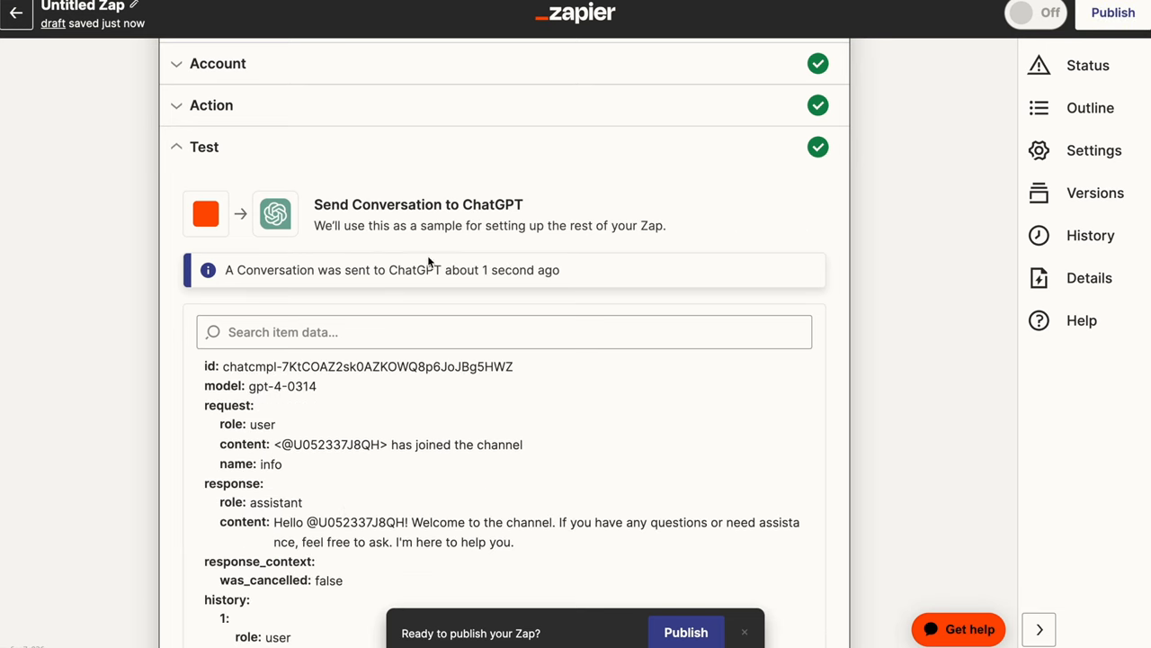
Review the returned conversation where the assistant welcomes the user to the channel.
scroll(down, 3)
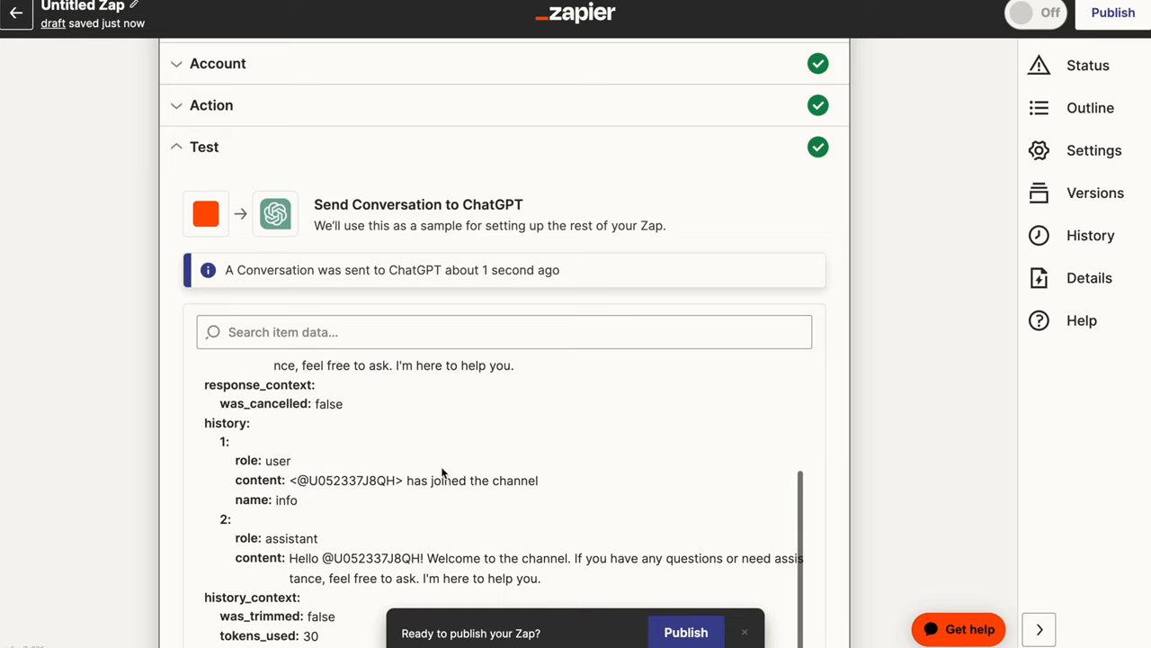
scroll(up, 3)
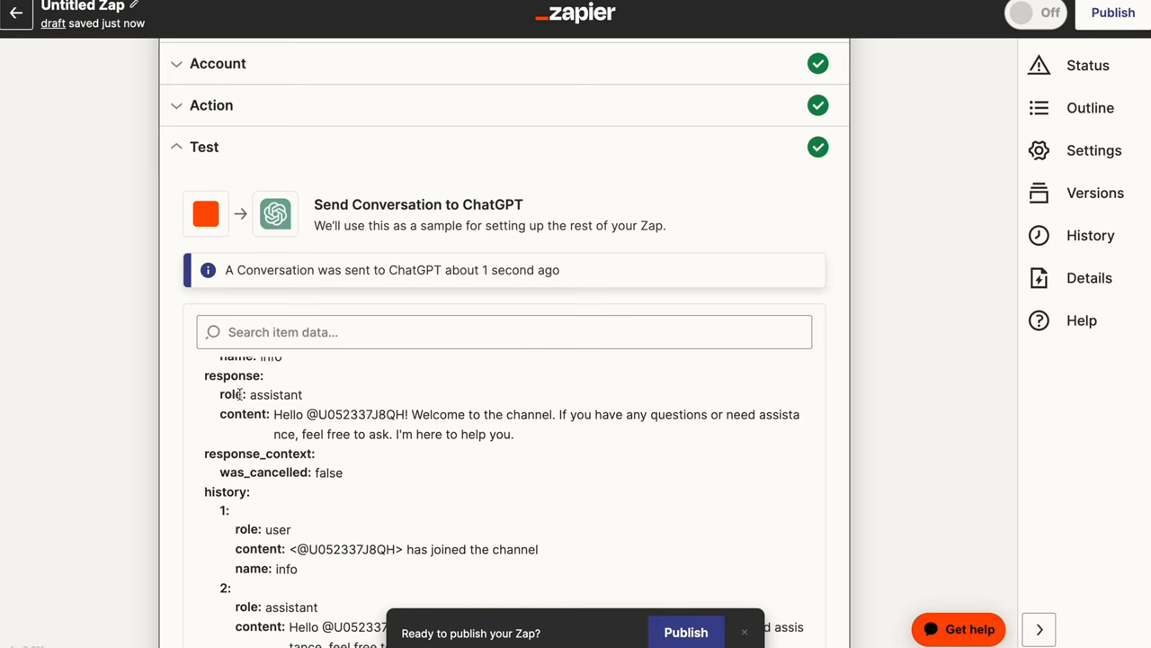
scroll(down, 3)
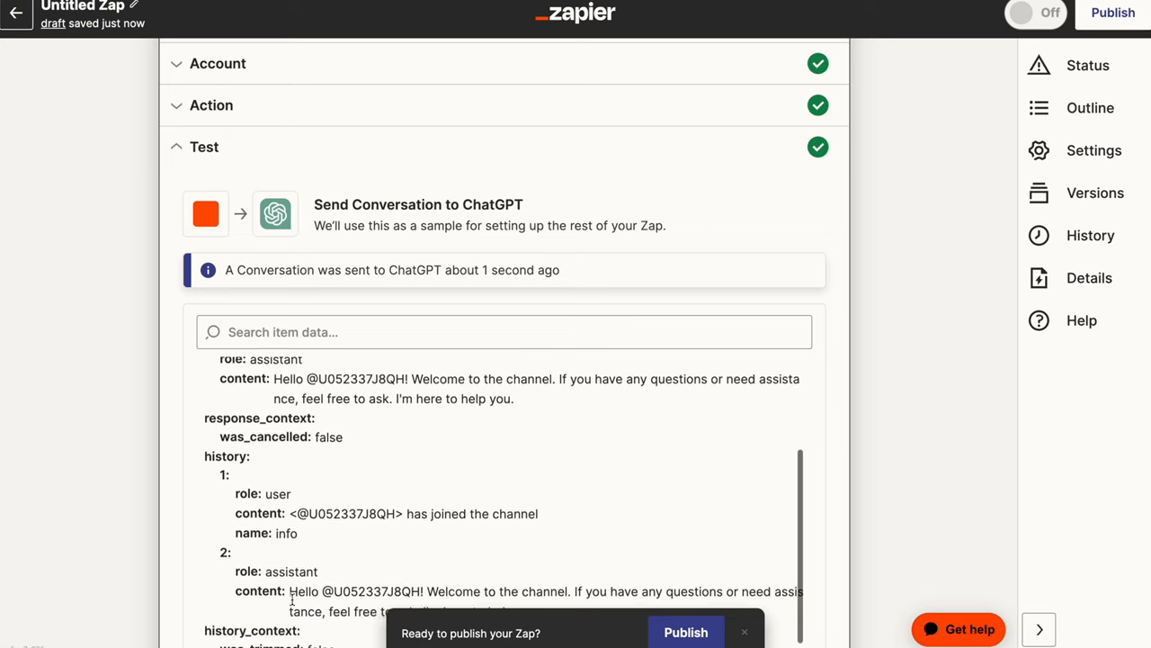
scroll(down, 3)
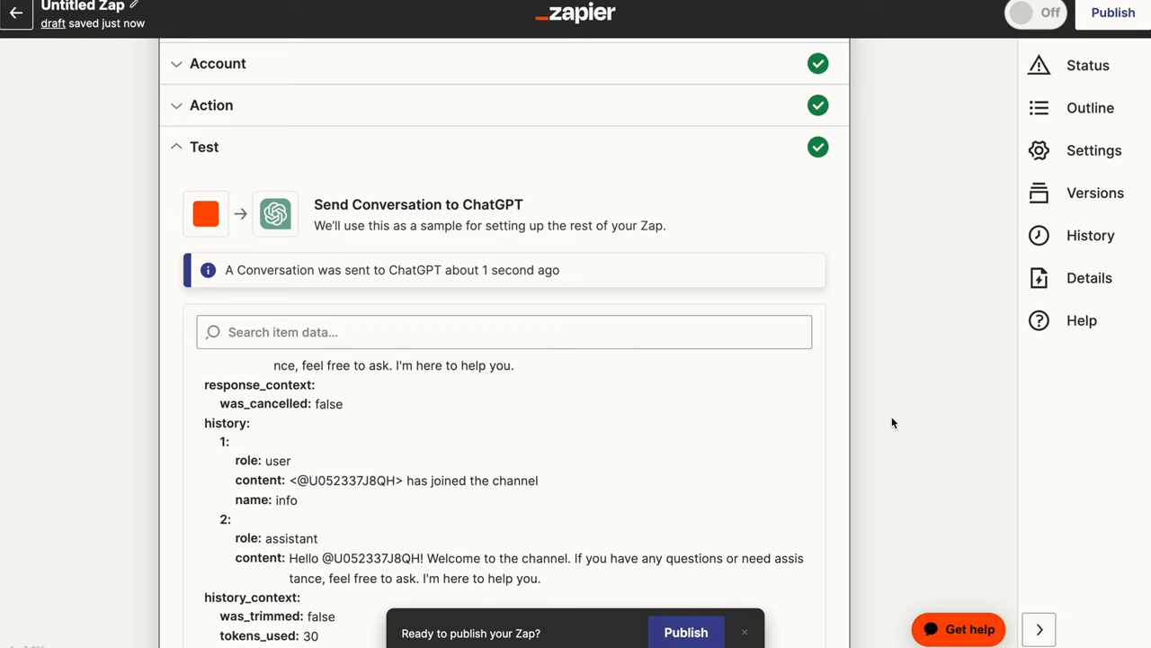
scroll(down, 3)
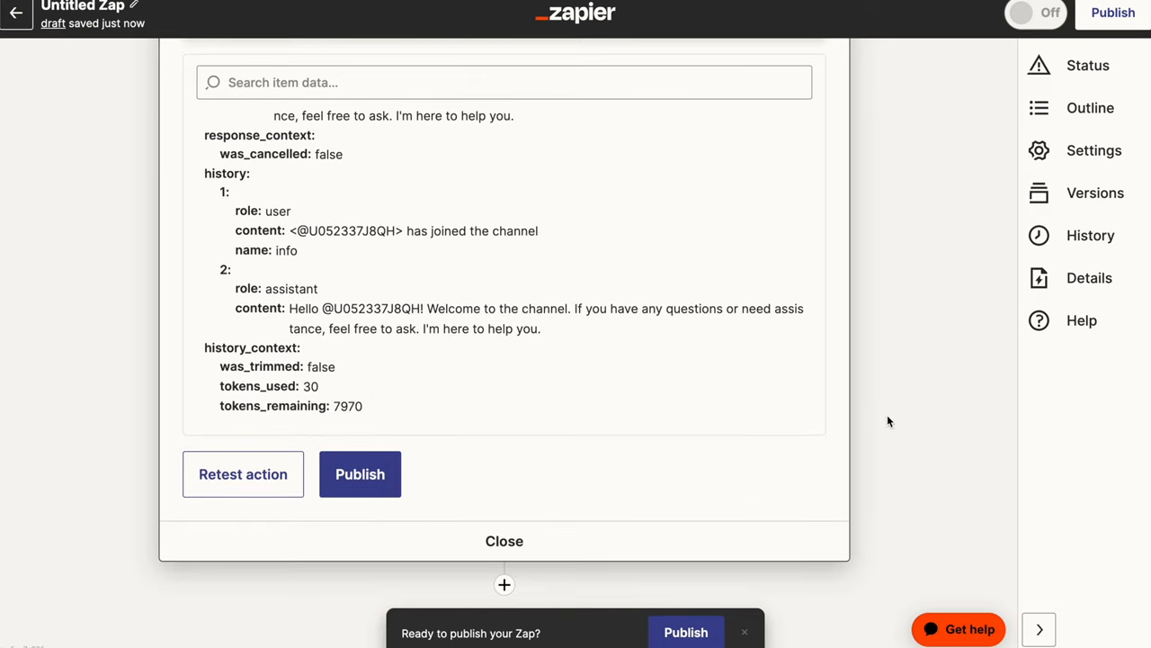
mouse_move(379, 329)
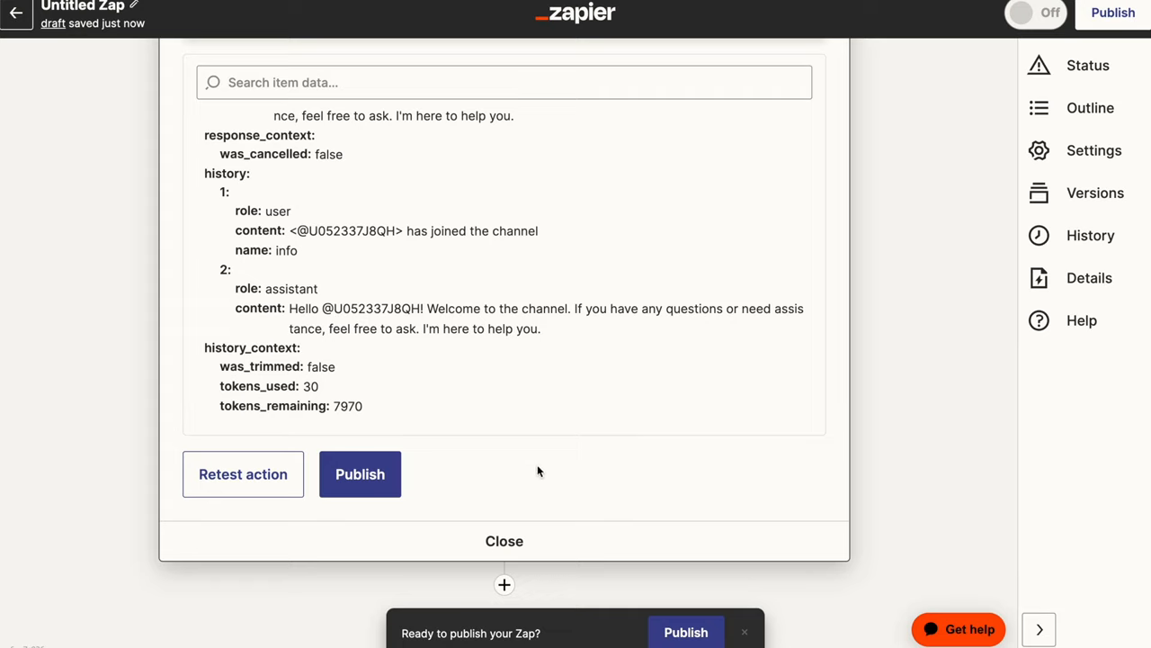
mouse_move(504, 584)
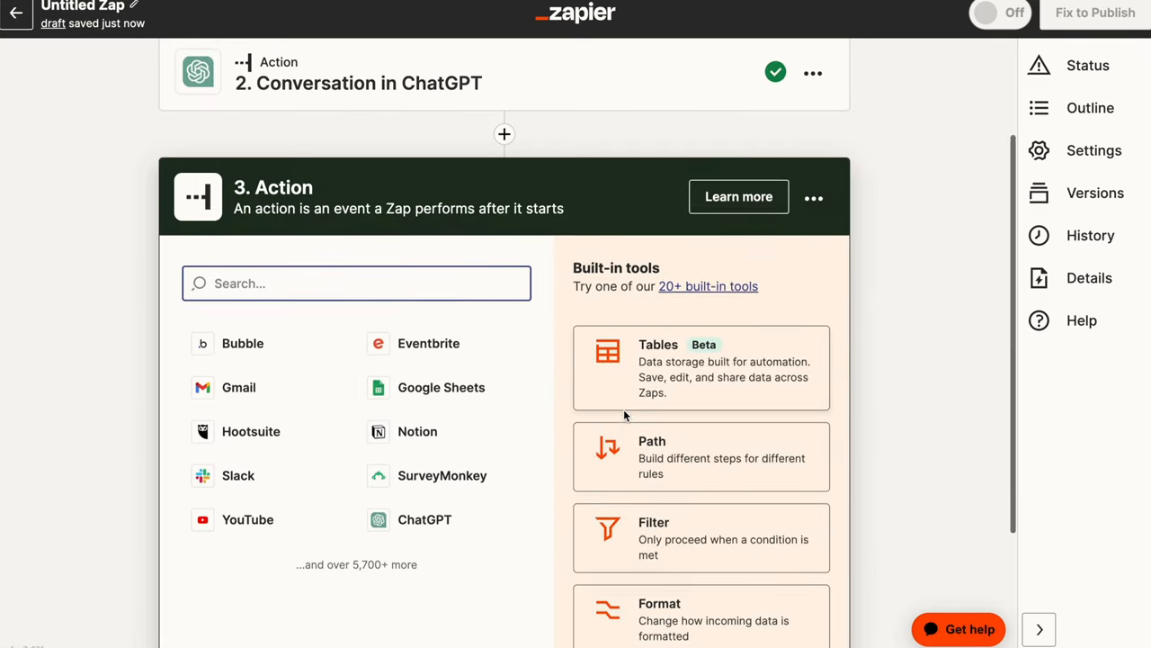
Make step 3 a Slack action and look through its events for Send Channel Message.
click(238, 475)
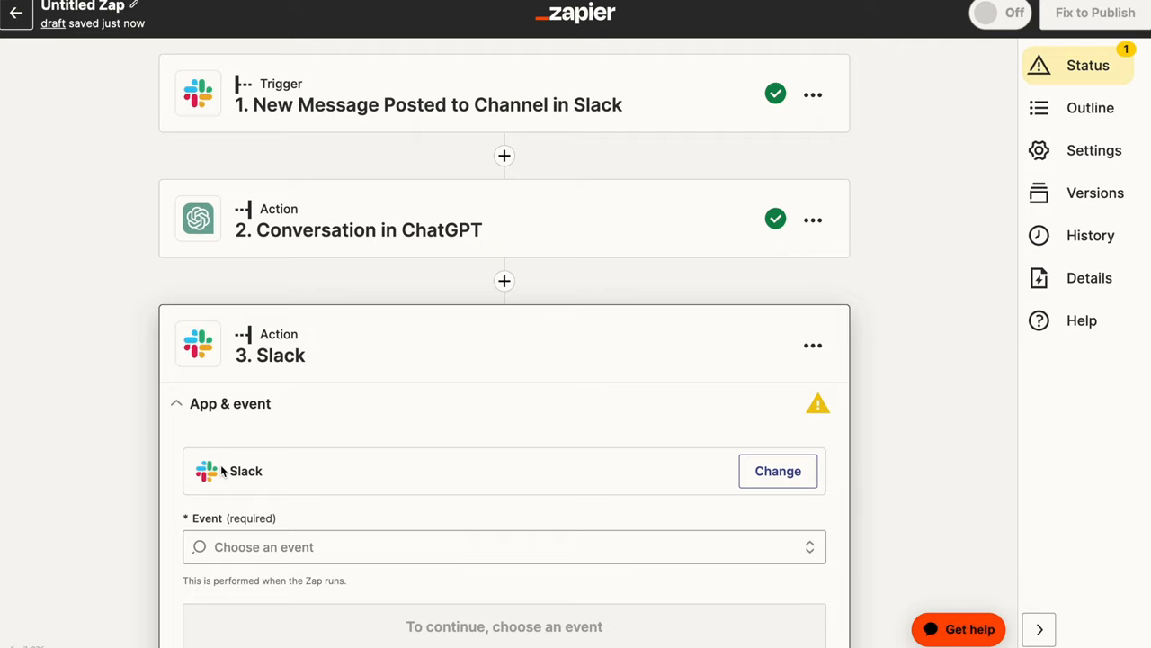
mouse_move(381, 322)
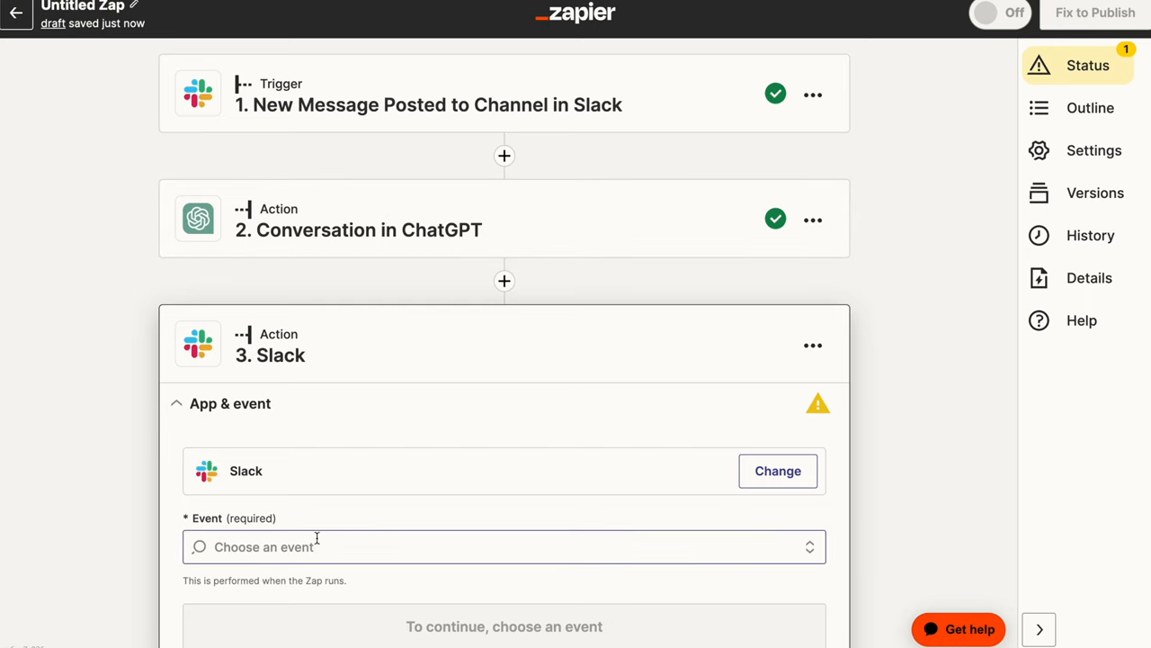
click(502, 547)
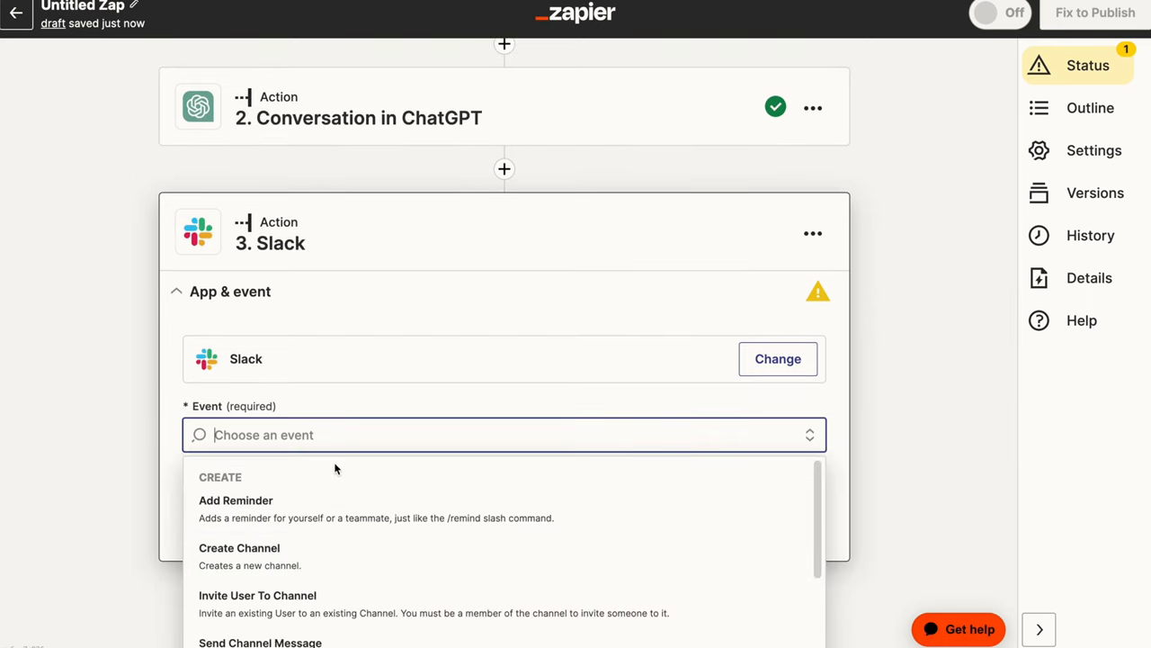
scroll(down, 3)
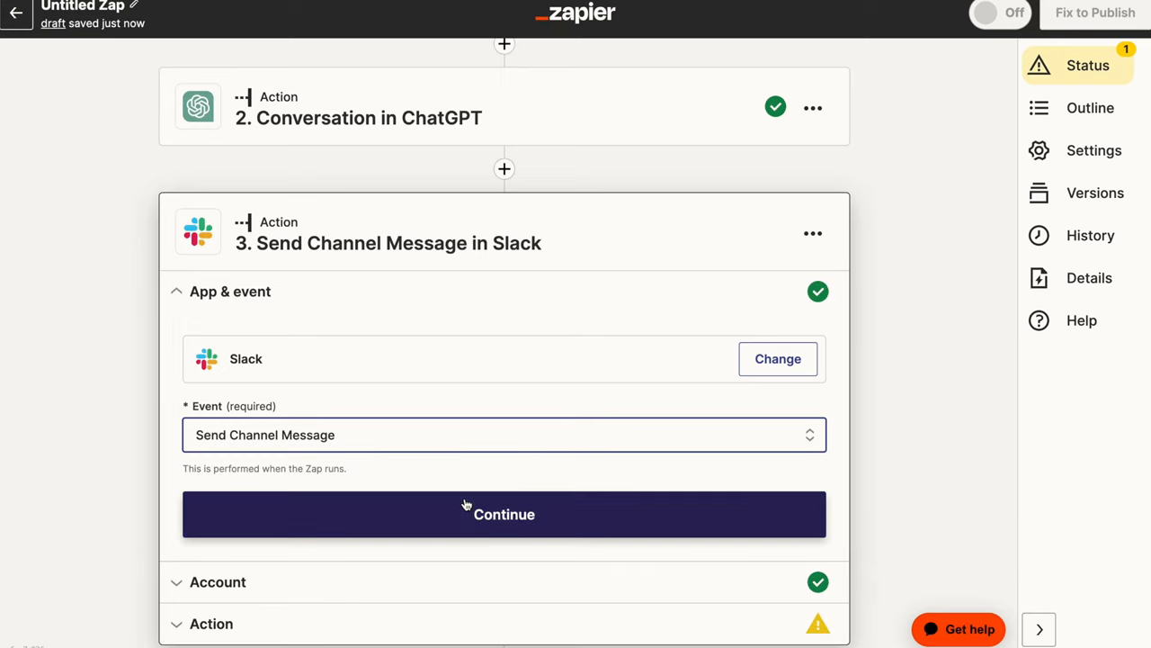
Confirm the Send Channel Message event and the Prompt Circle Learn Slack account.
click(504, 514)
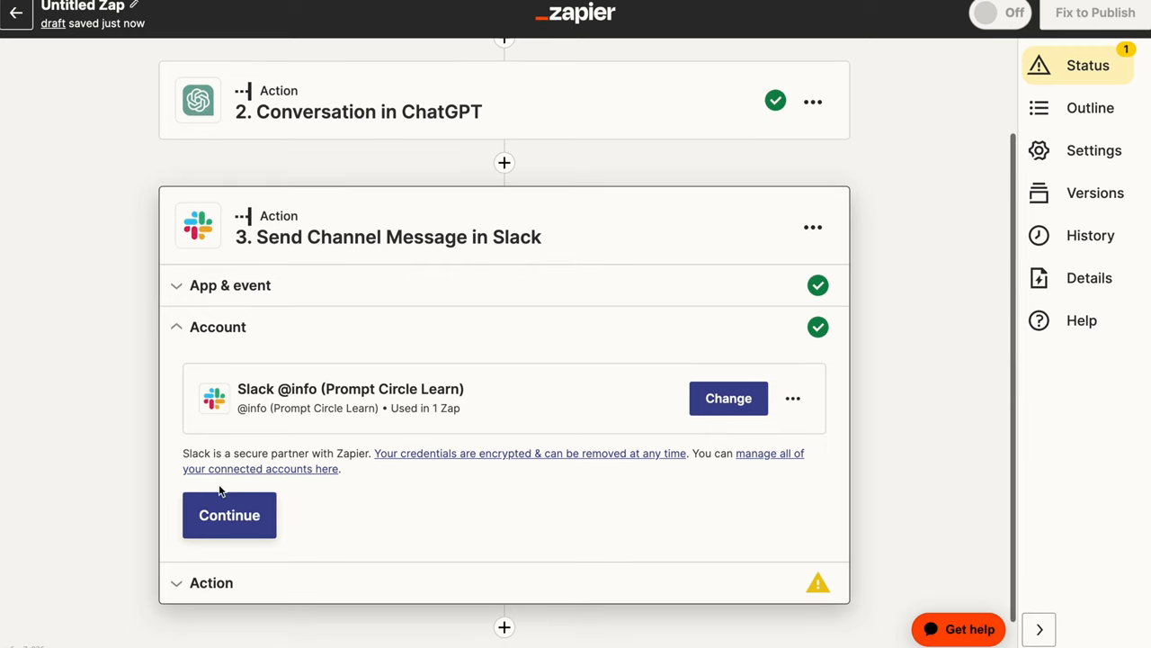
click(229, 514)
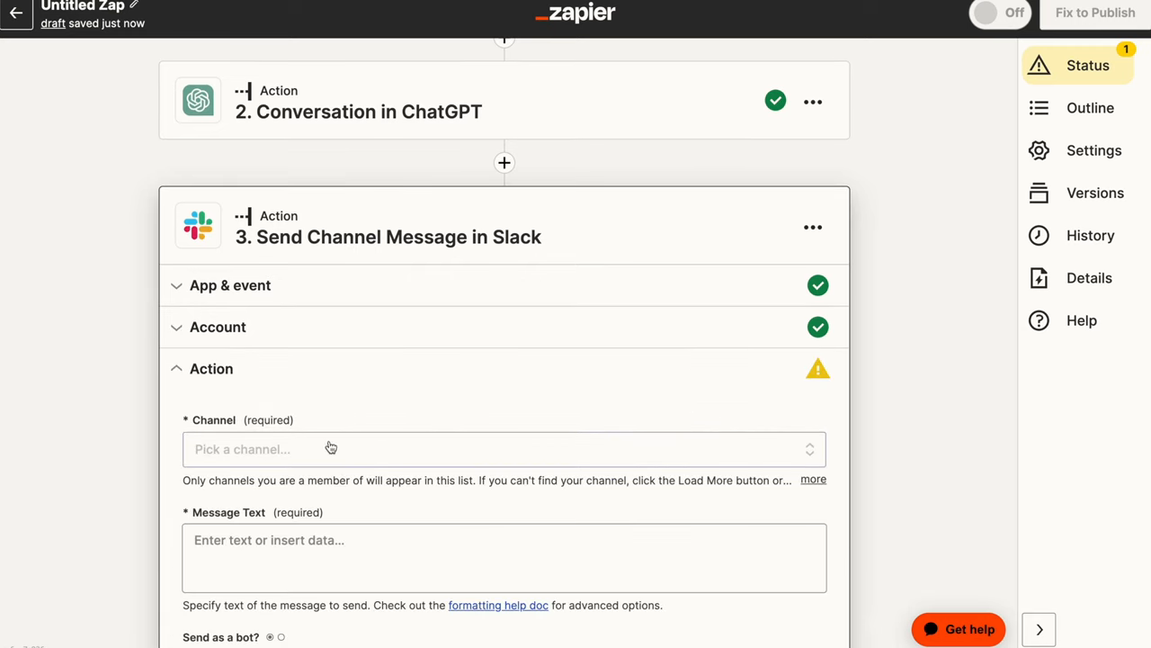
Map the Channel as Custom to the Slack trigger's Channel Id.
click(503, 450)
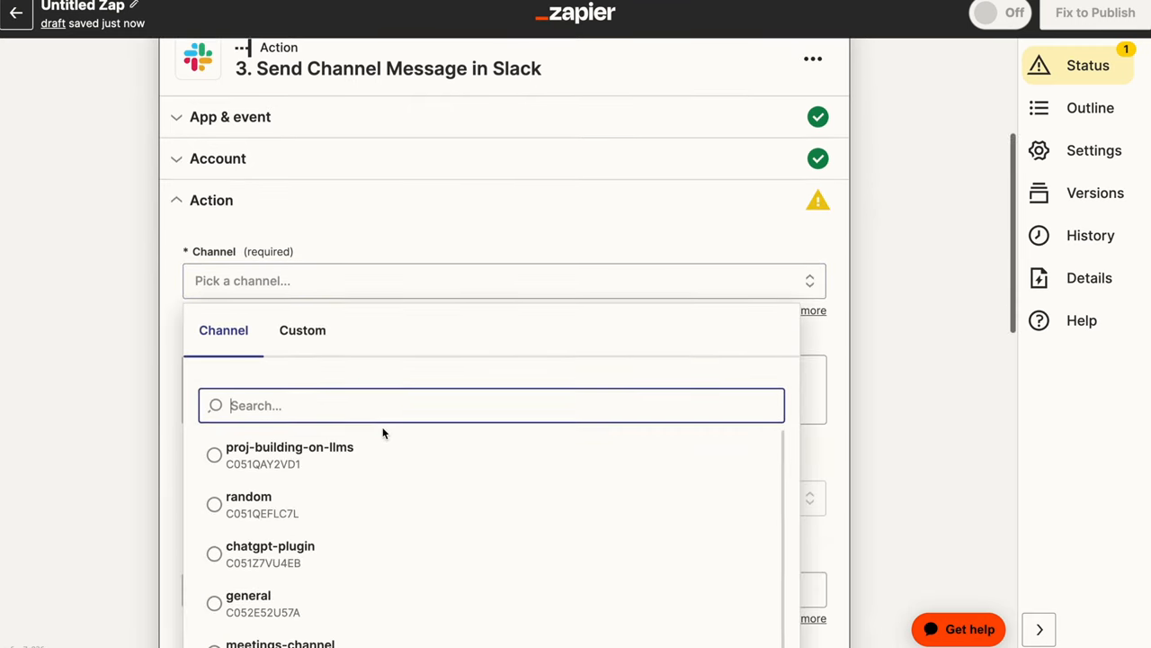
click(303, 331)
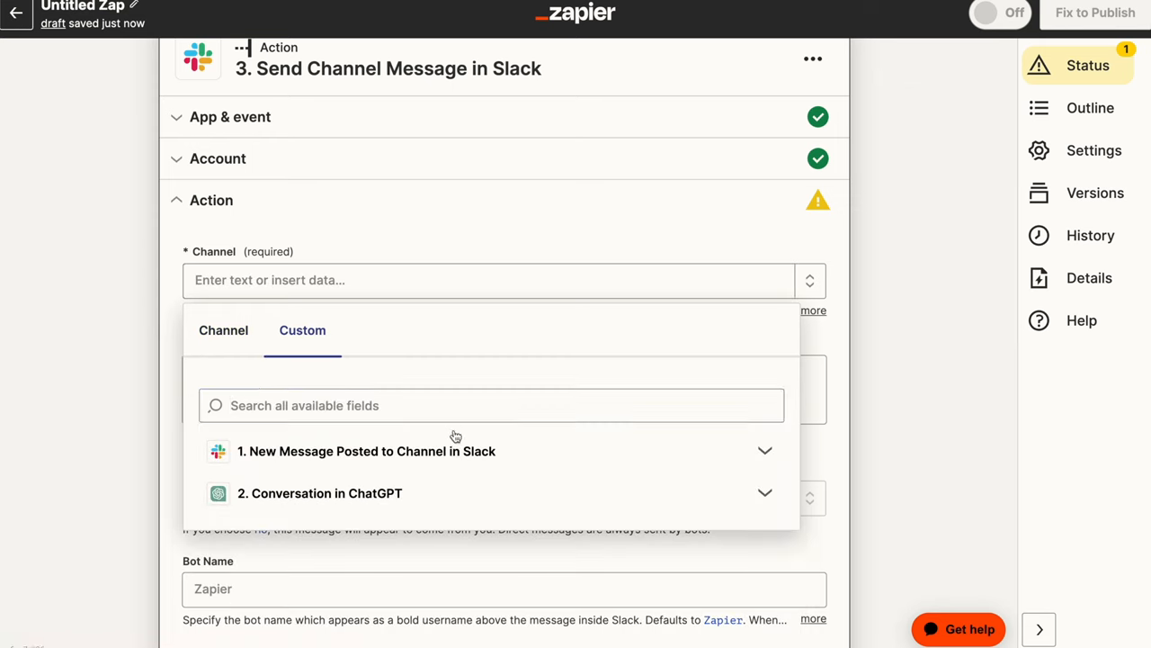
mouse_move(251, 458)
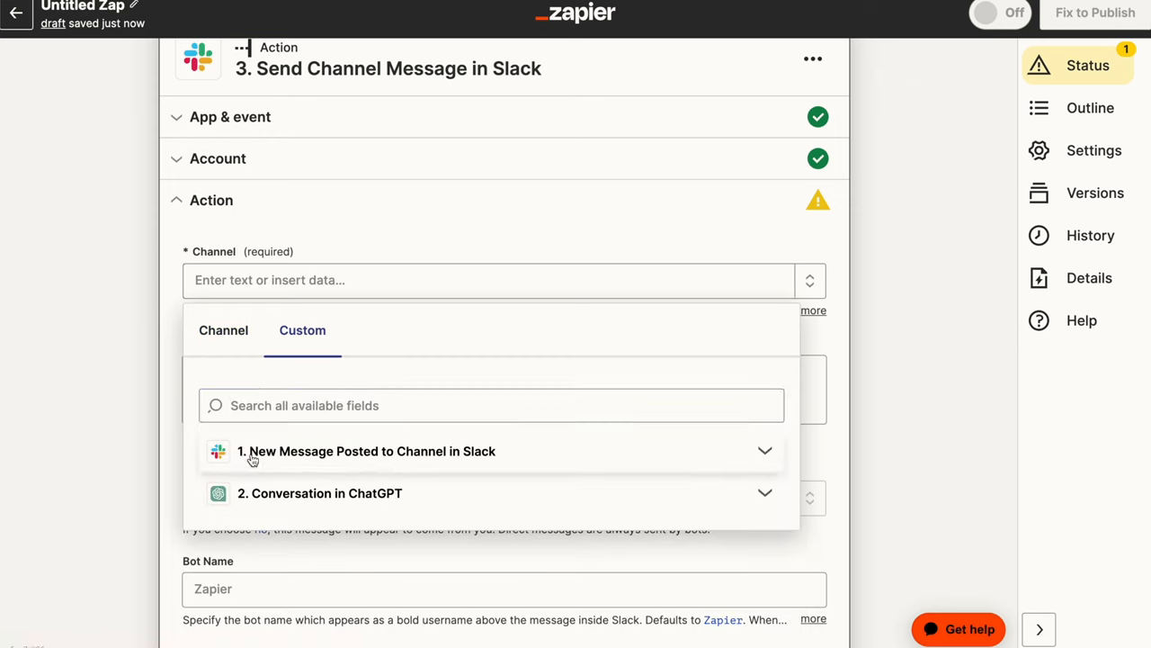
click(489, 449)
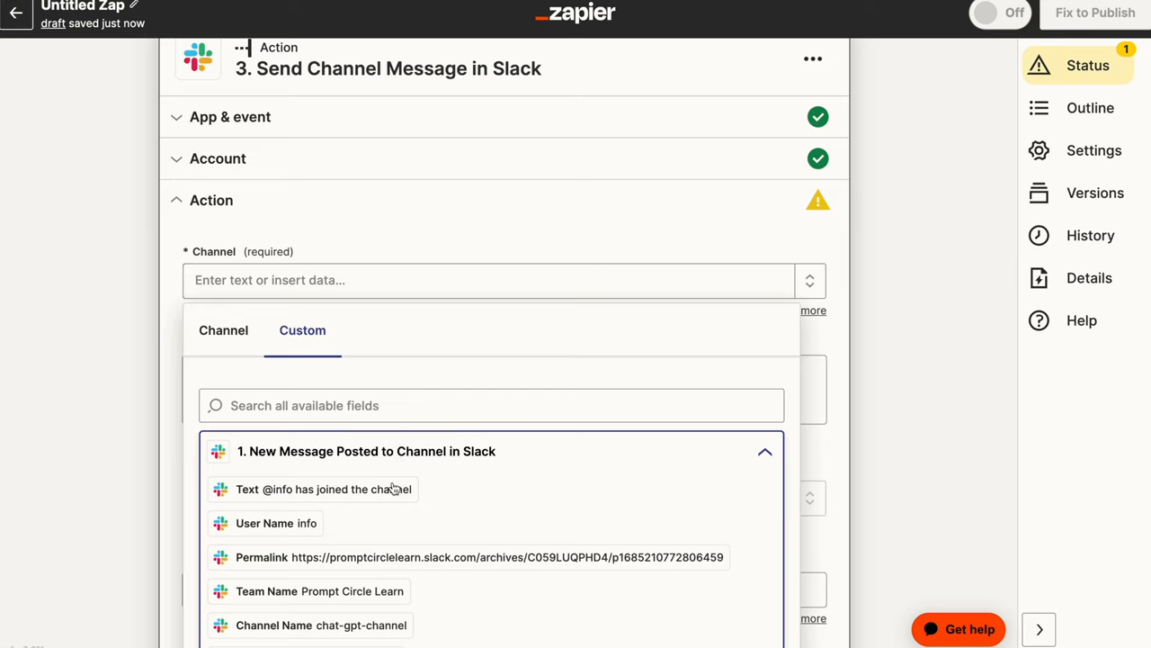
scroll(down, 3)
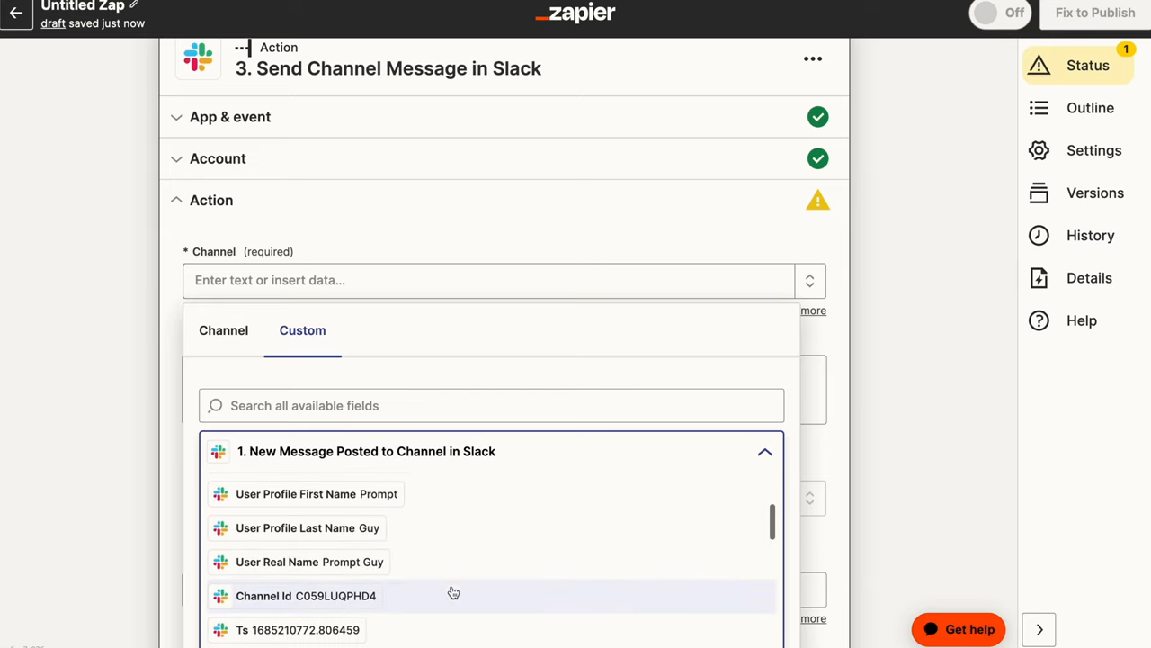
click(306, 594)
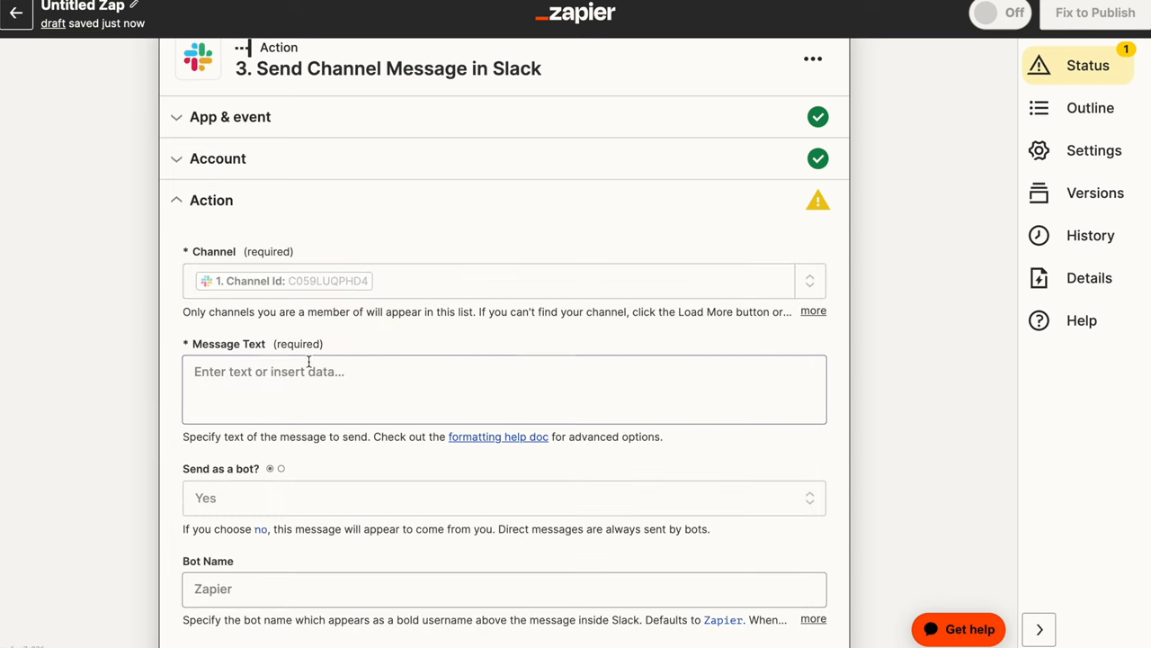
Insert ChatGPT's Assistant Response Message as the Slack Message Text.
click(503, 389)
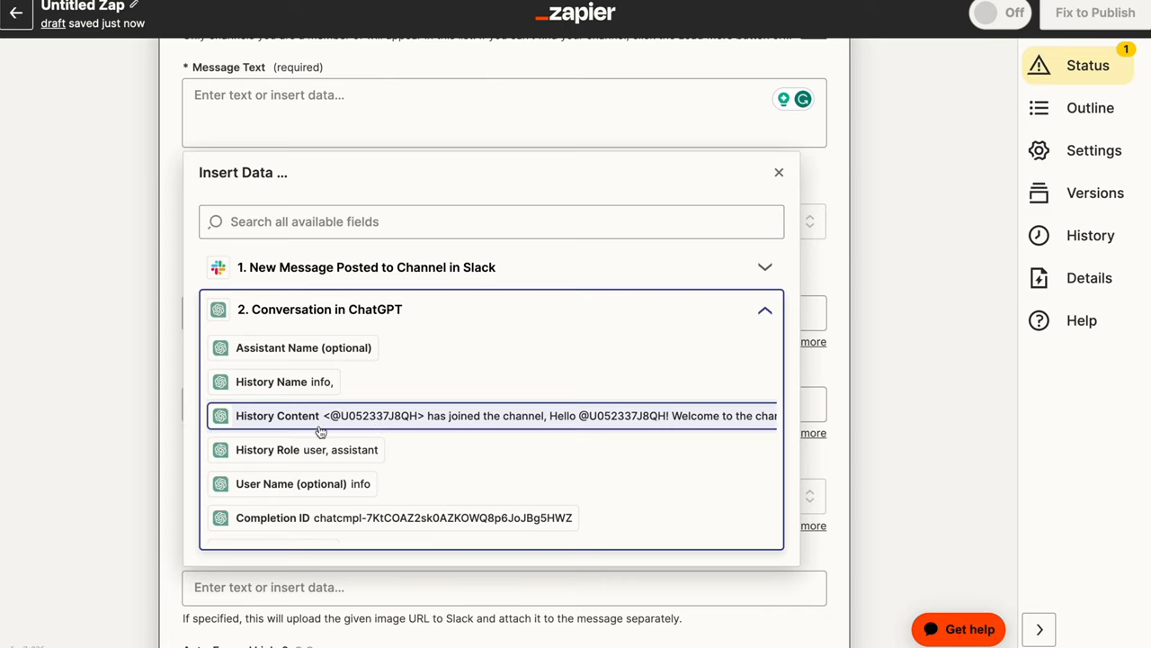
scroll(down, 3)
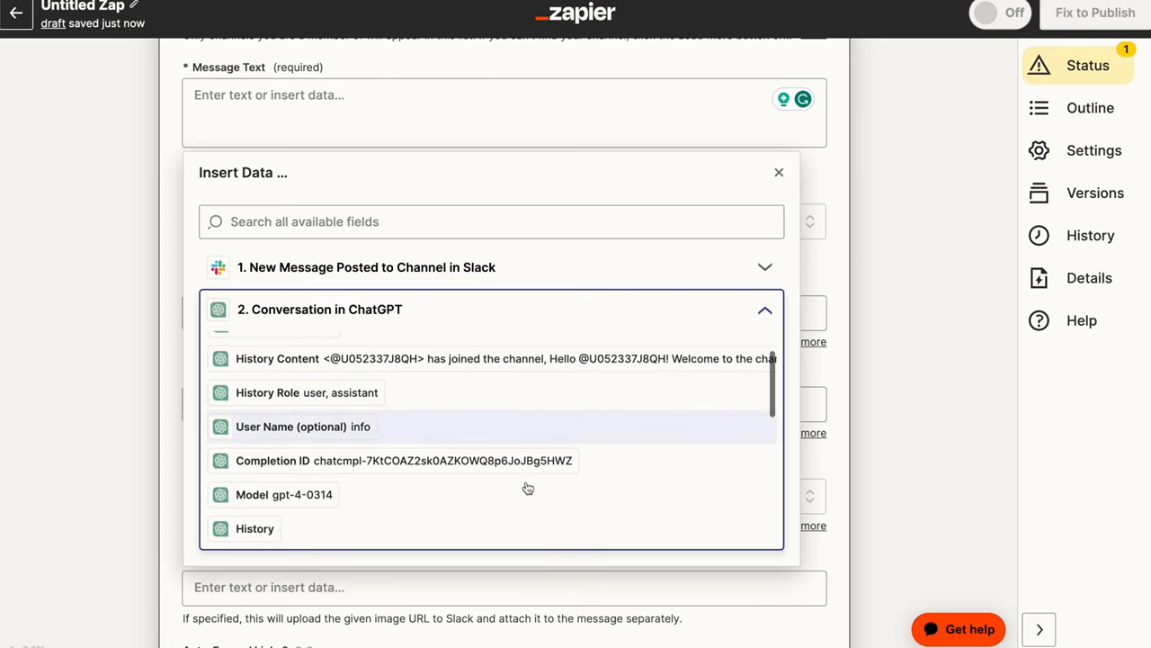
scroll(down, 3)
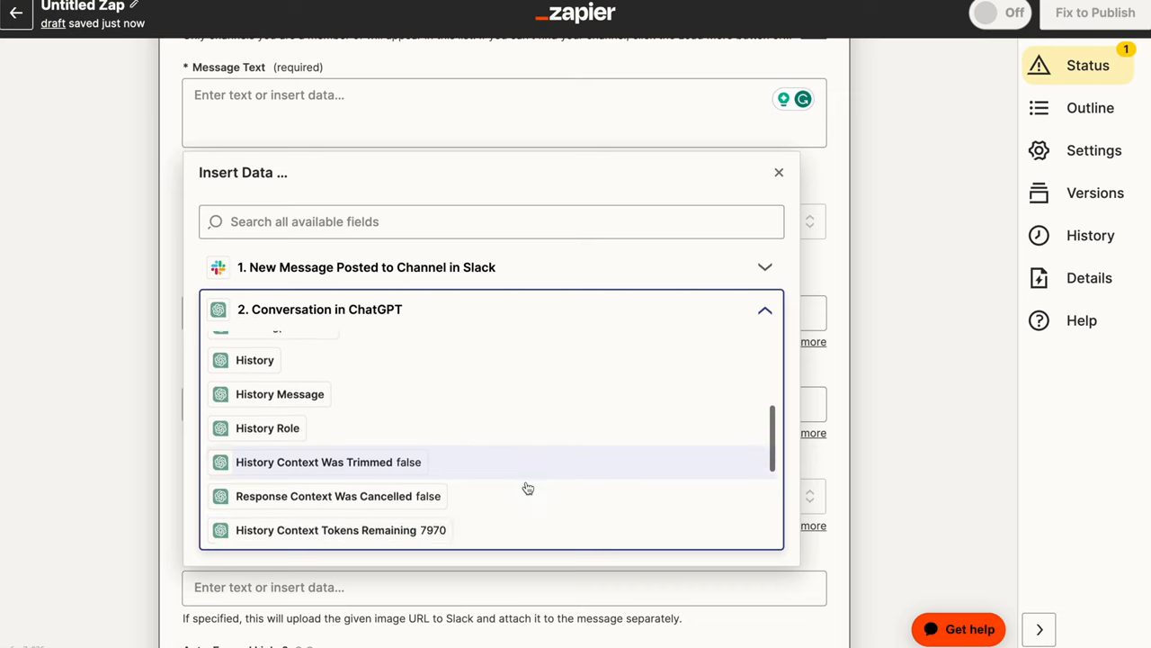
scroll(down, 3)
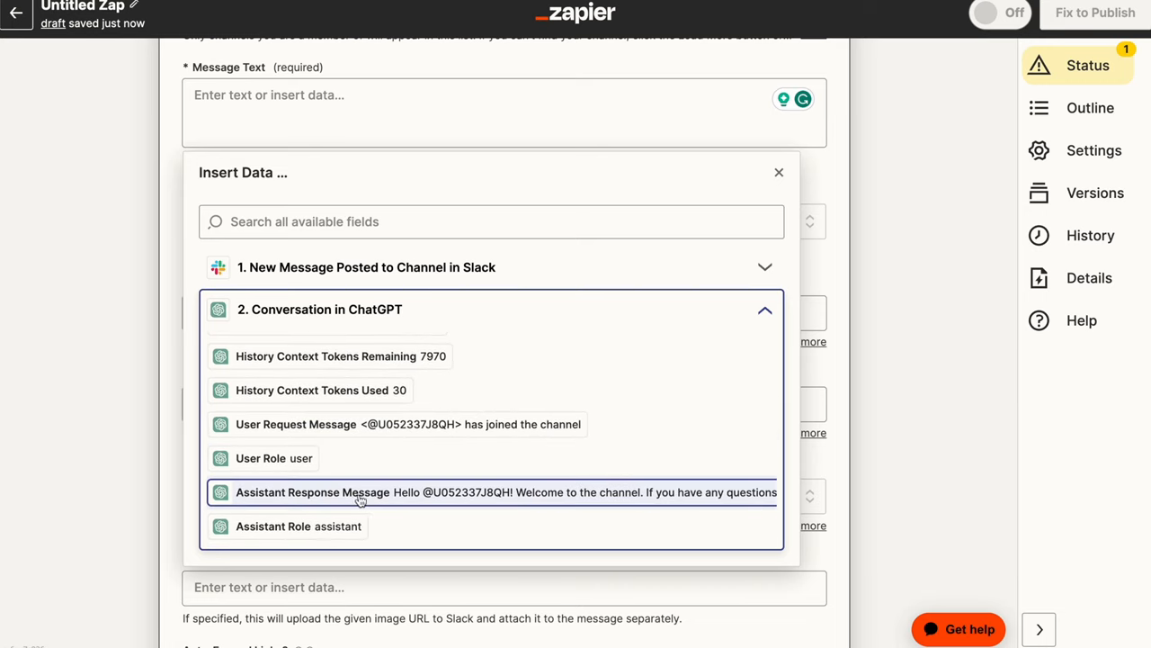
mouse_move(292, 504)
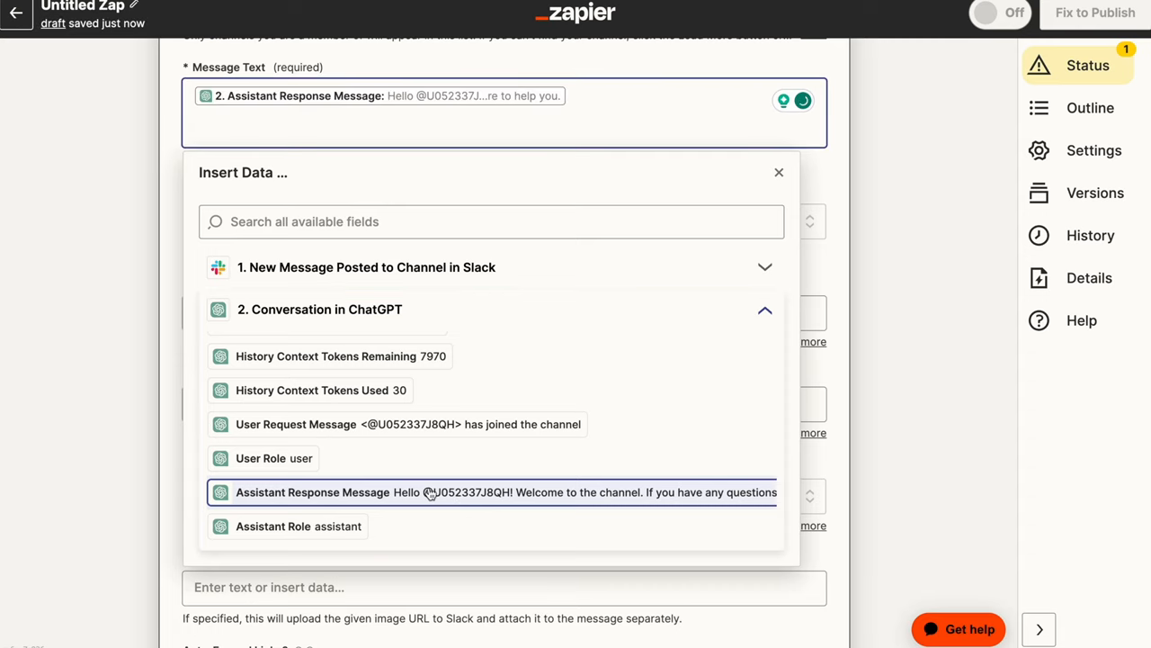
mouse_move(824, 178)
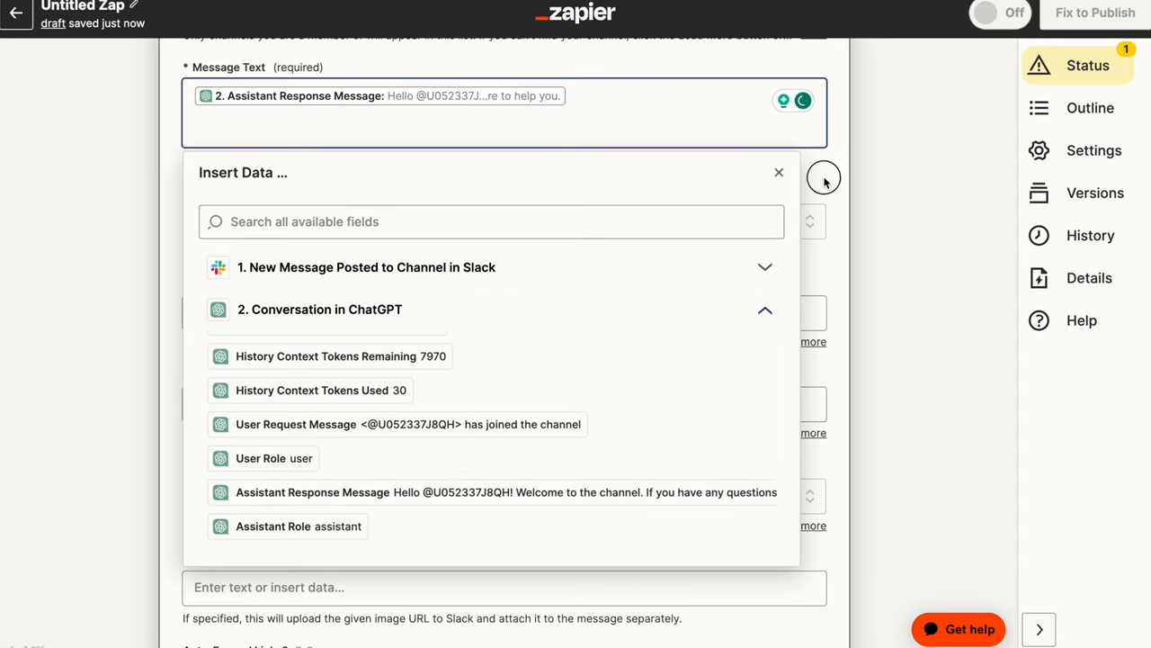
click(779, 172)
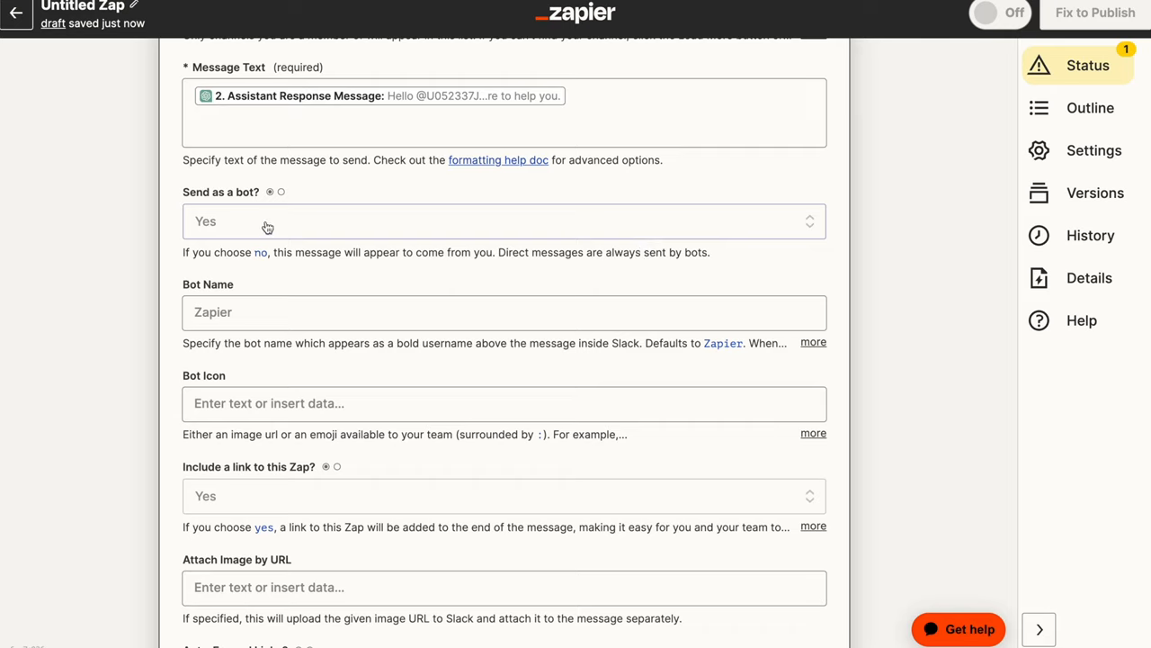
Leave Bot Name and Bot Icon empty and keep Include Zap link at Yes.
click(504, 313)
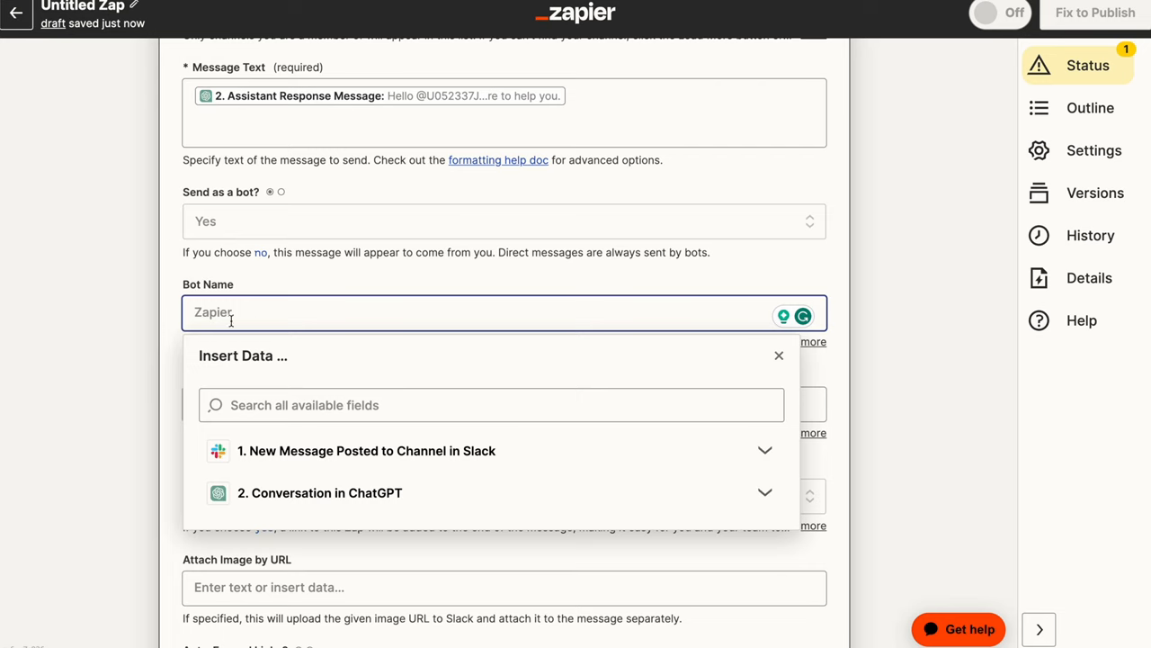
click(779, 357)
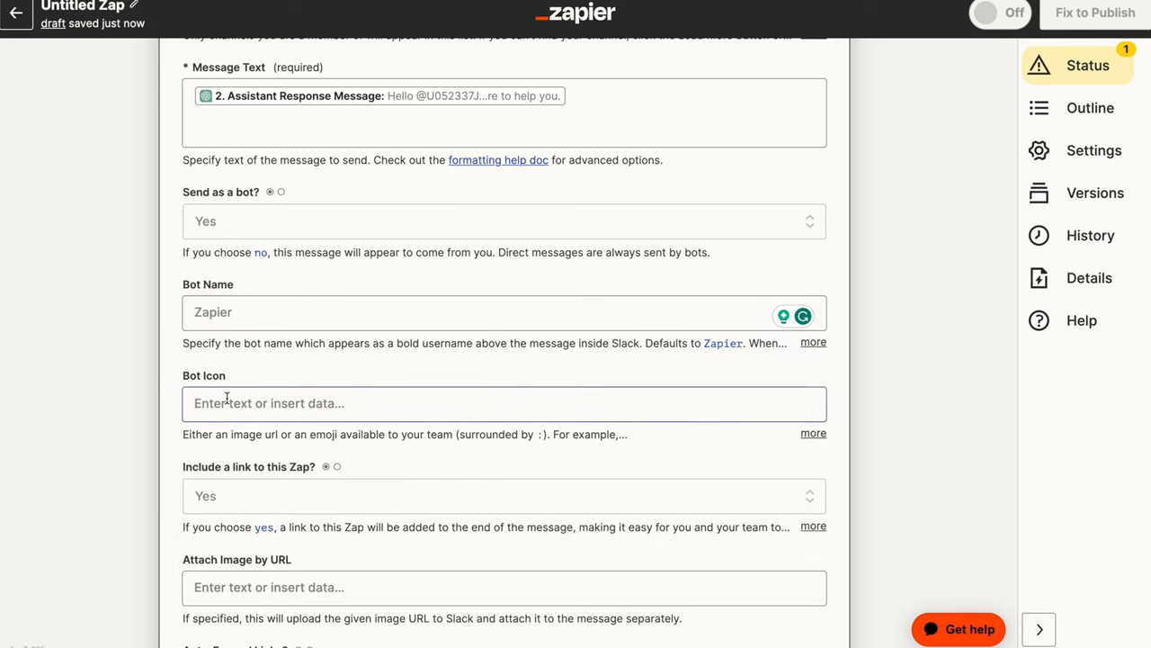
click(504, 403)
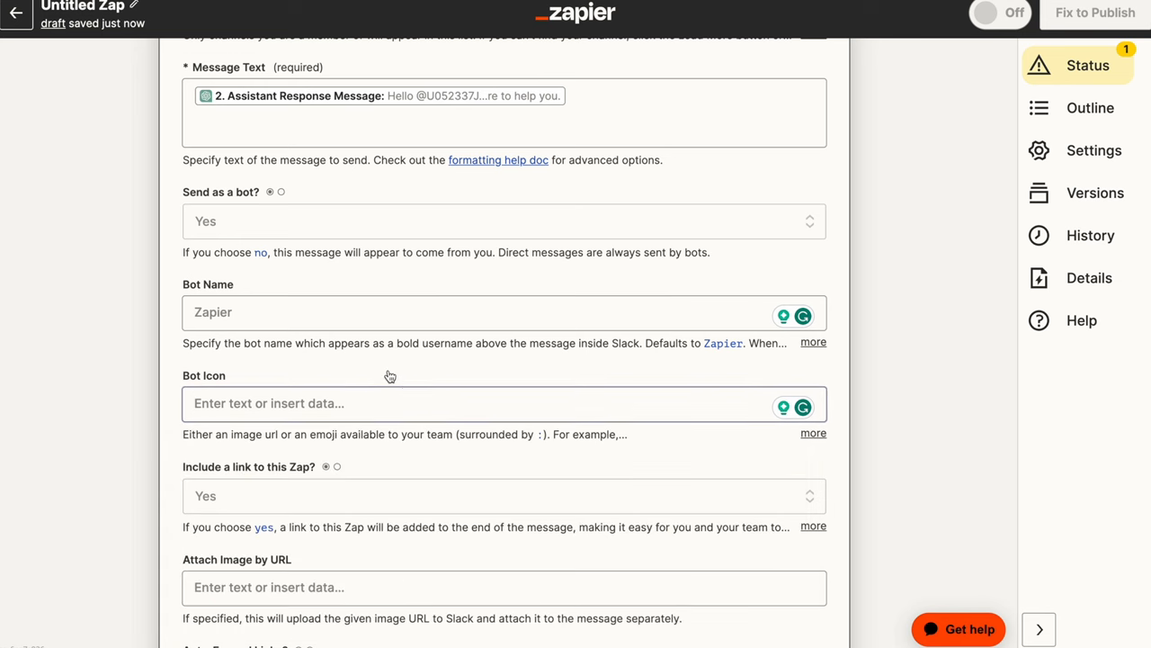
scroll(down, 3)
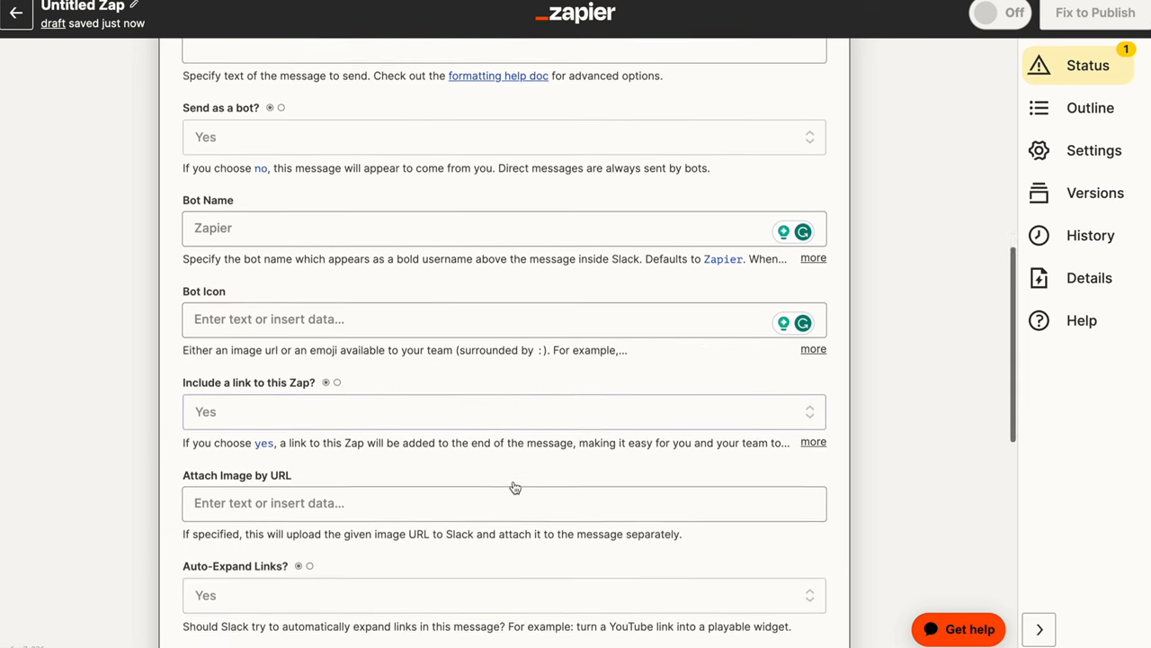
scroll(down, 3)
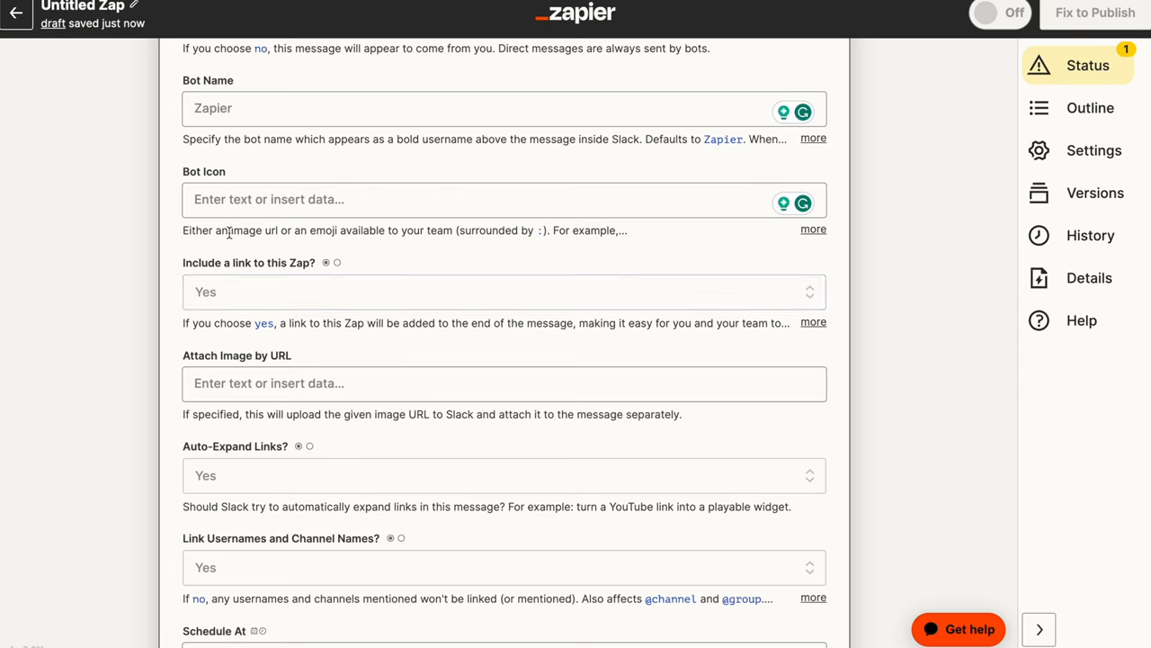
click(504, 291)
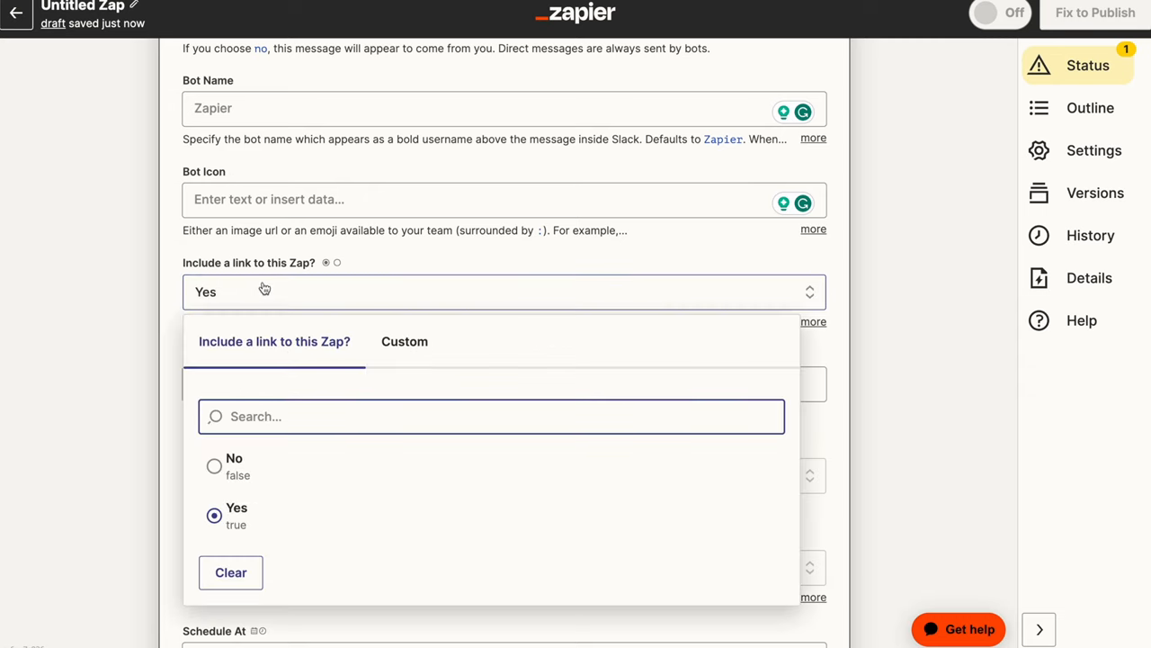
click(237, 515)
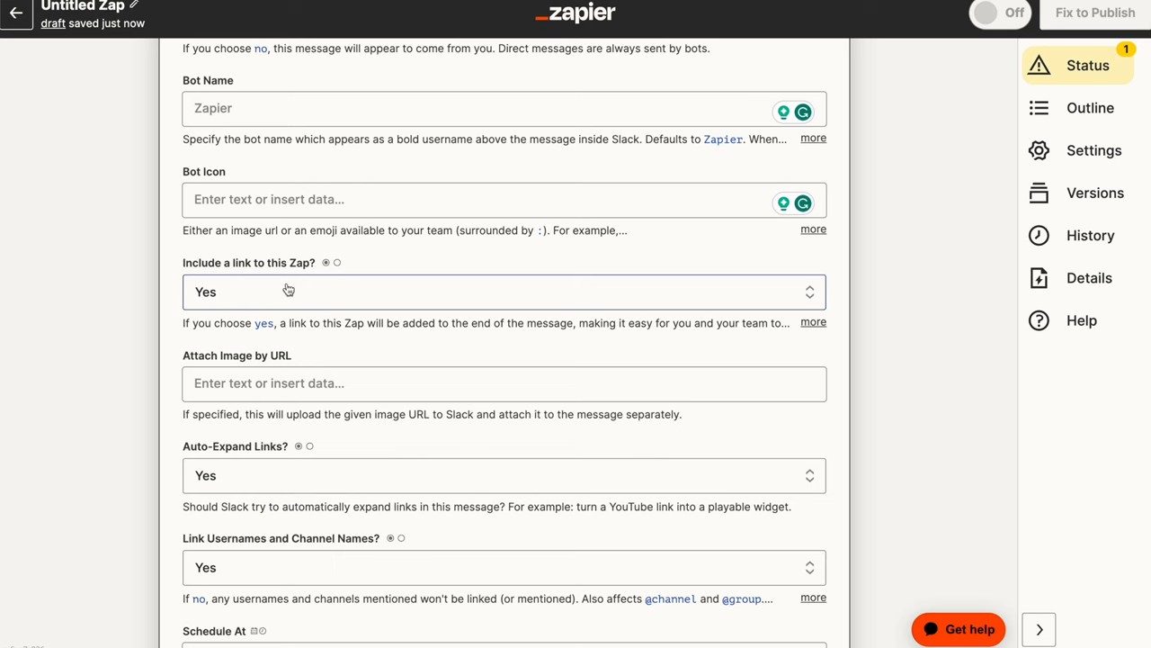
Review the image URL, file attachment and remaining options without changing them.
click(504, 383)
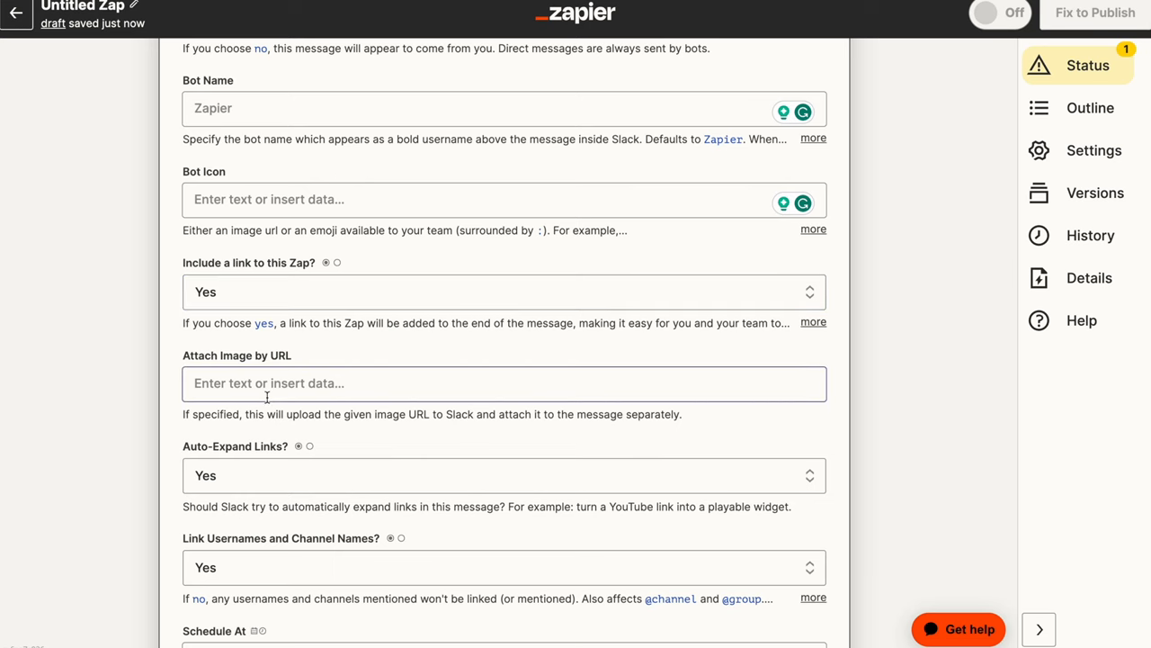
scroll(down, 3)
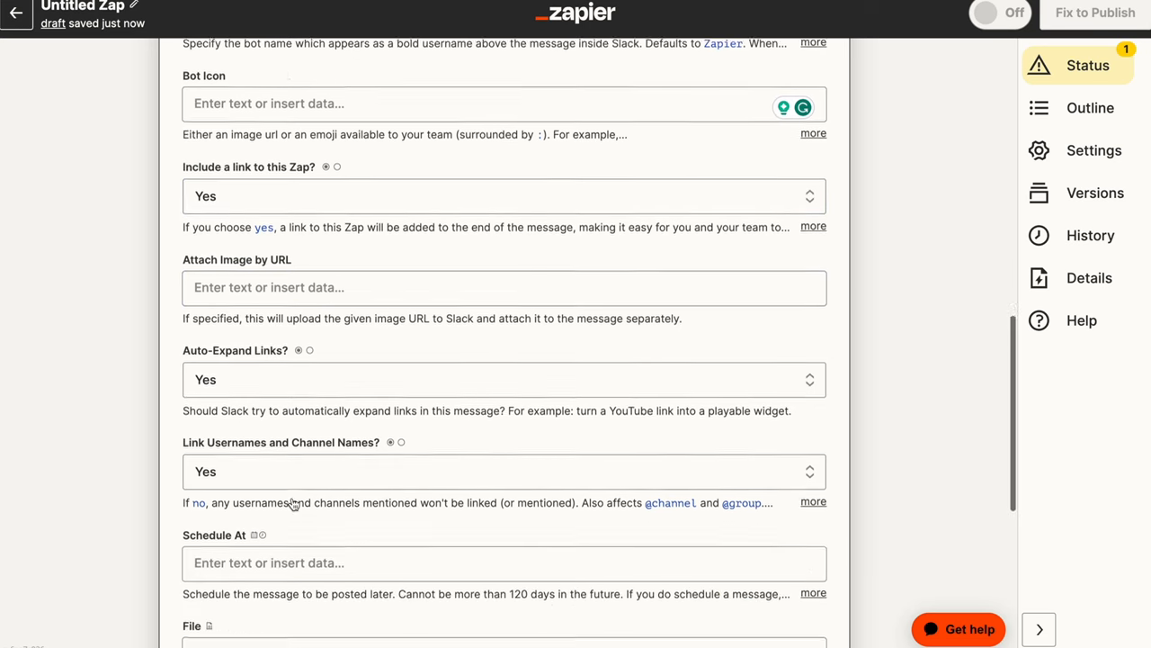
scroll(down, 3)
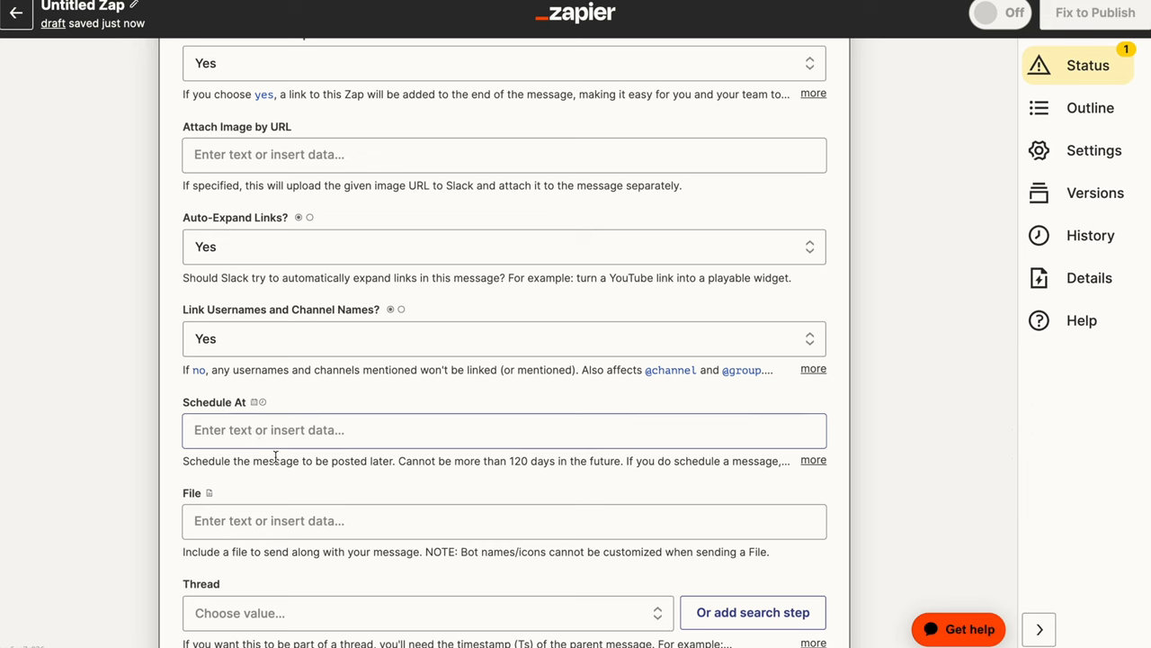
scroll(down, 3)
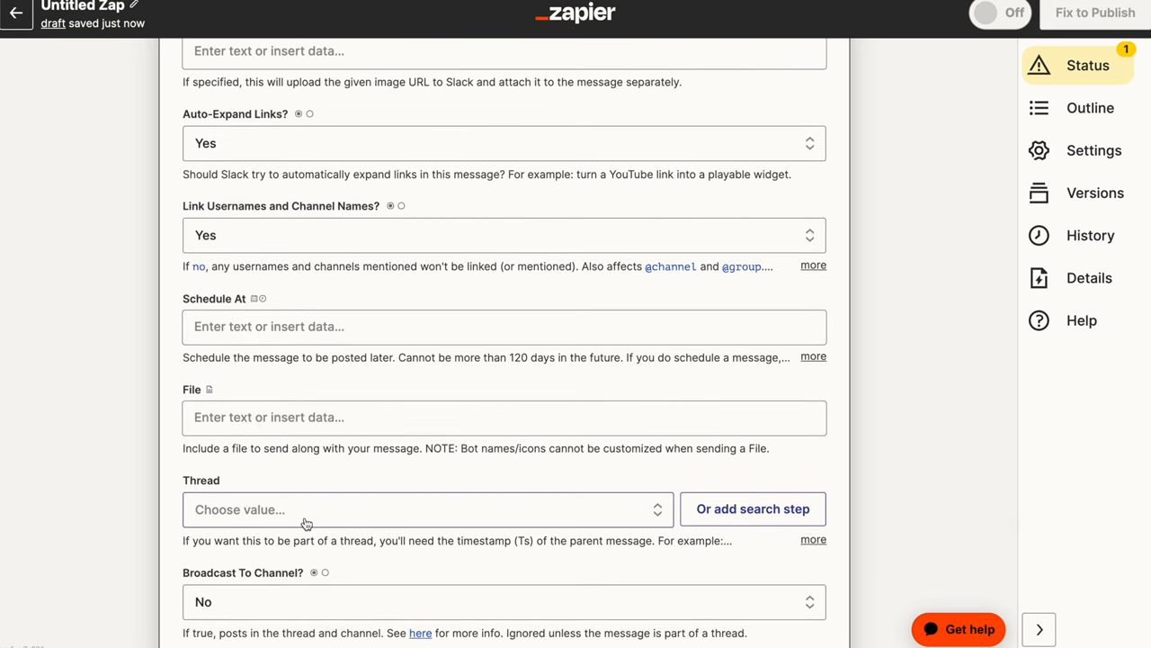
mouse_move(450, 396)
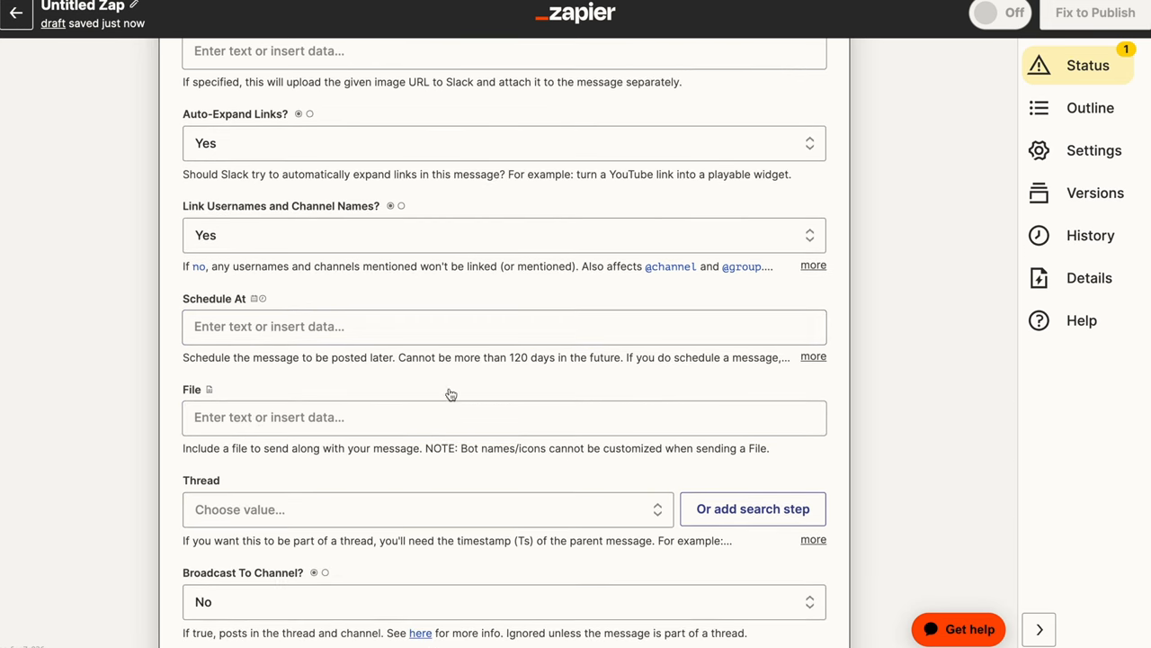
click(504, 418)
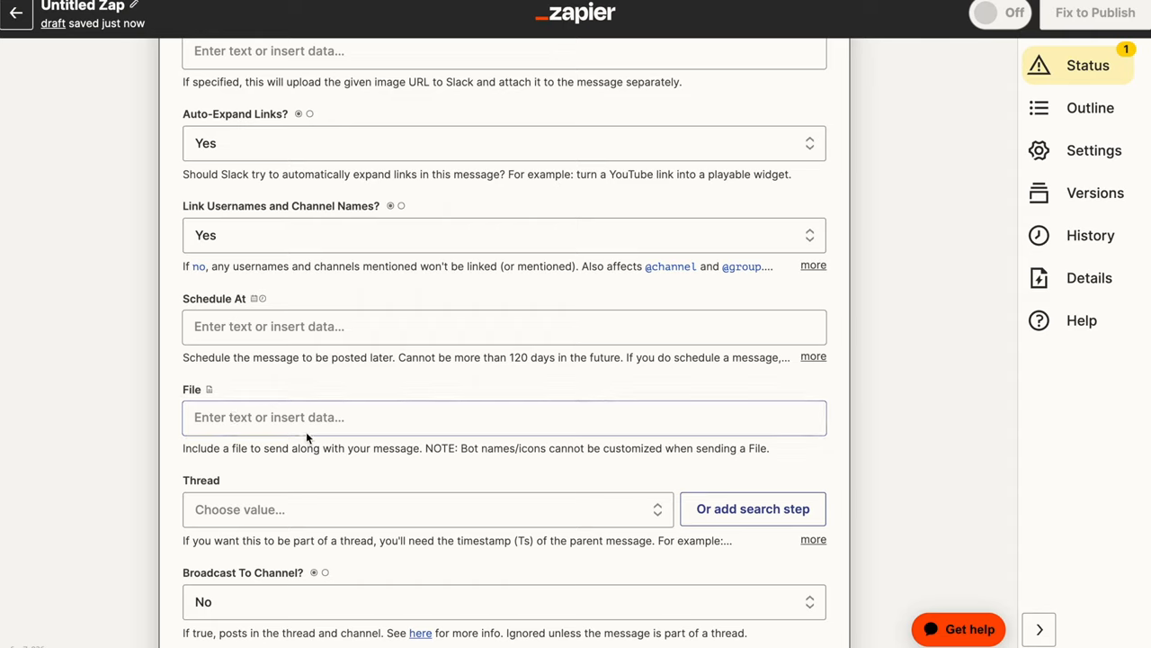
click(428, 509)
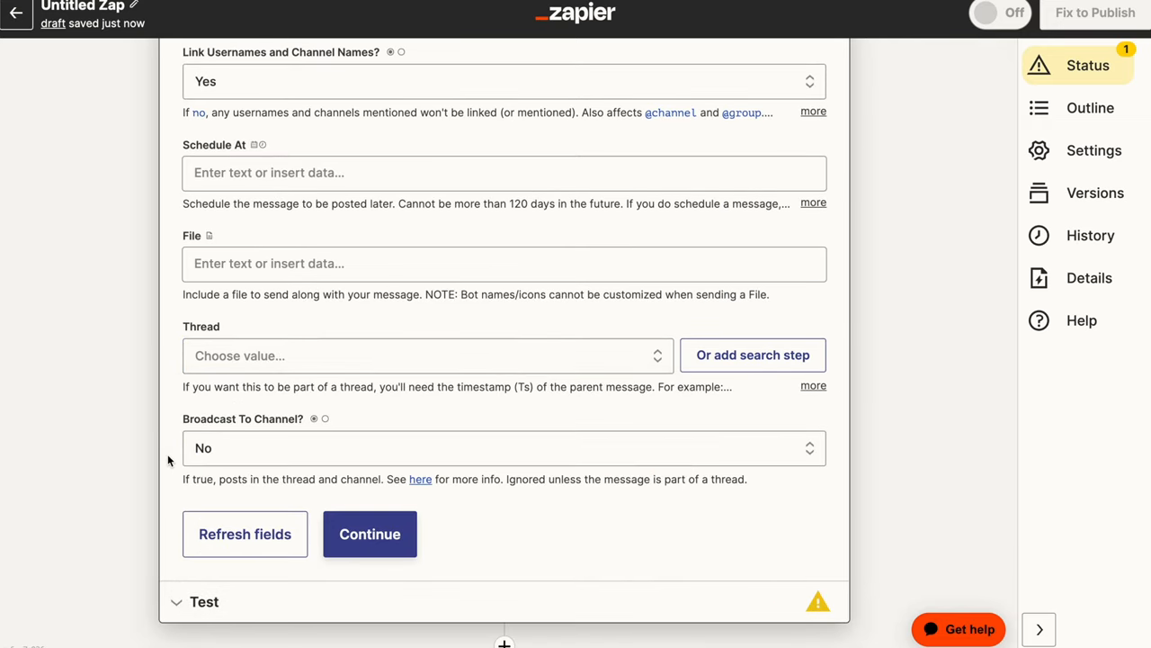
Set Thread to the triggering Slack message's Ts, with Broadcast To Channel at No.
click(423, 357)
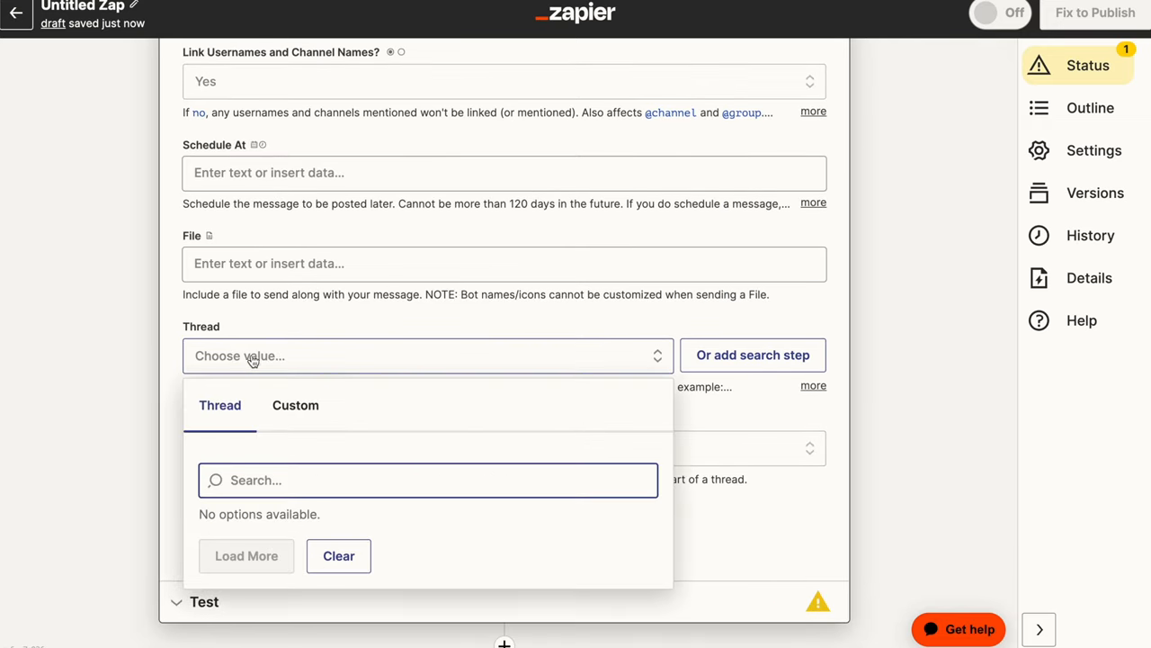
click(296, 405)
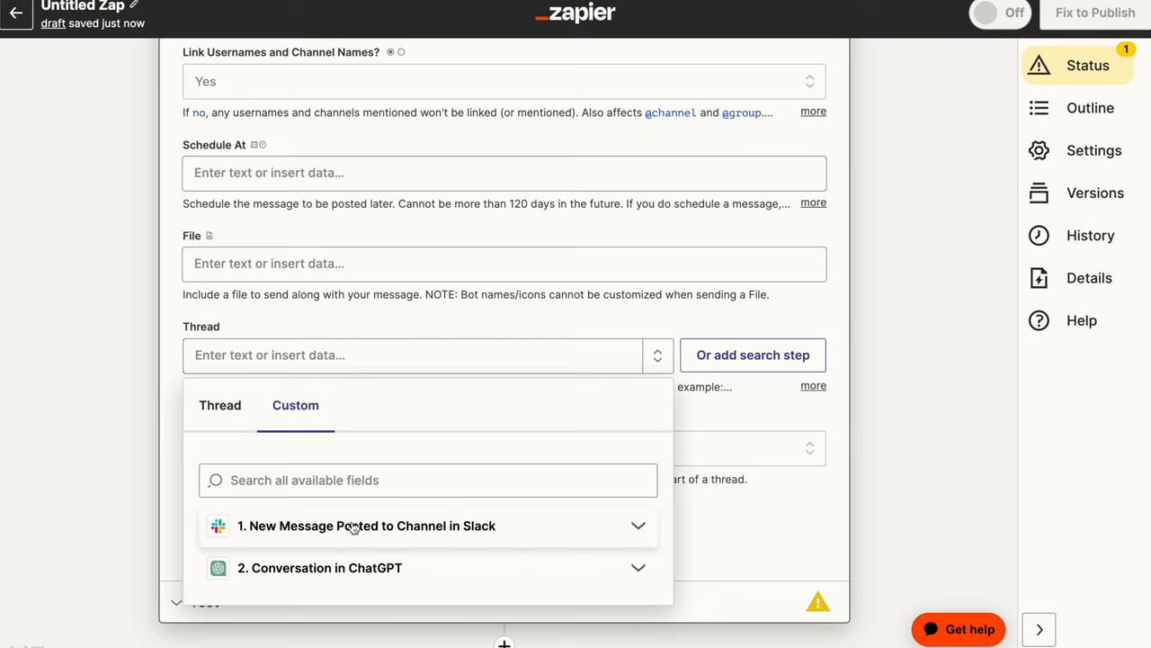
click(428, 525)
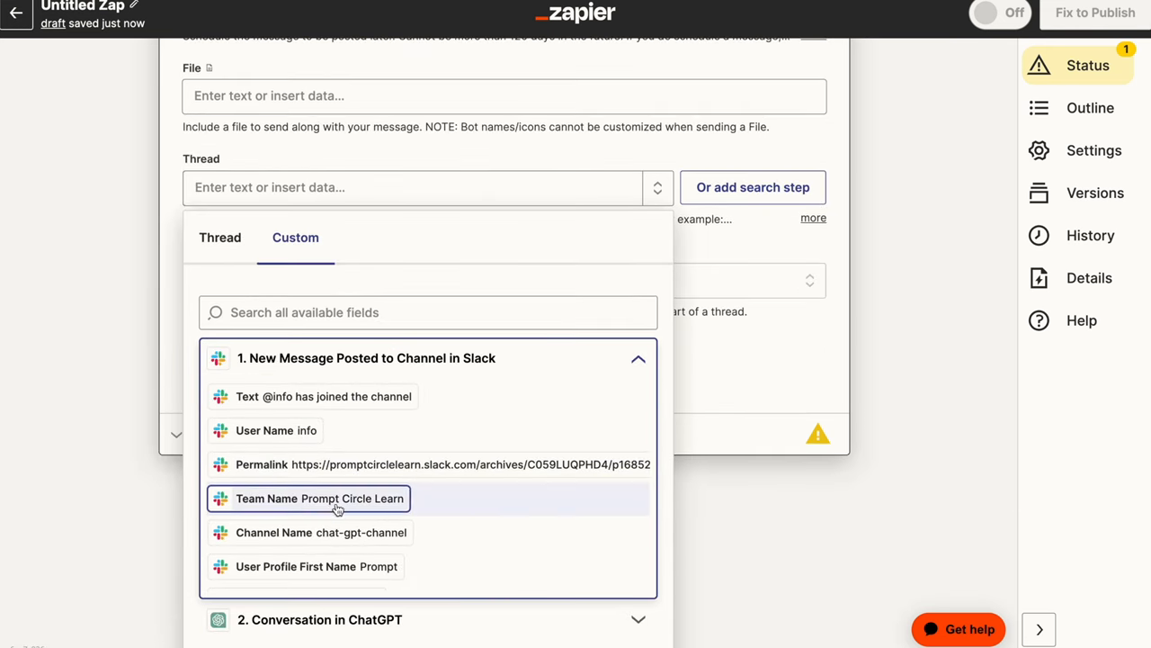
scroll(down, 3)
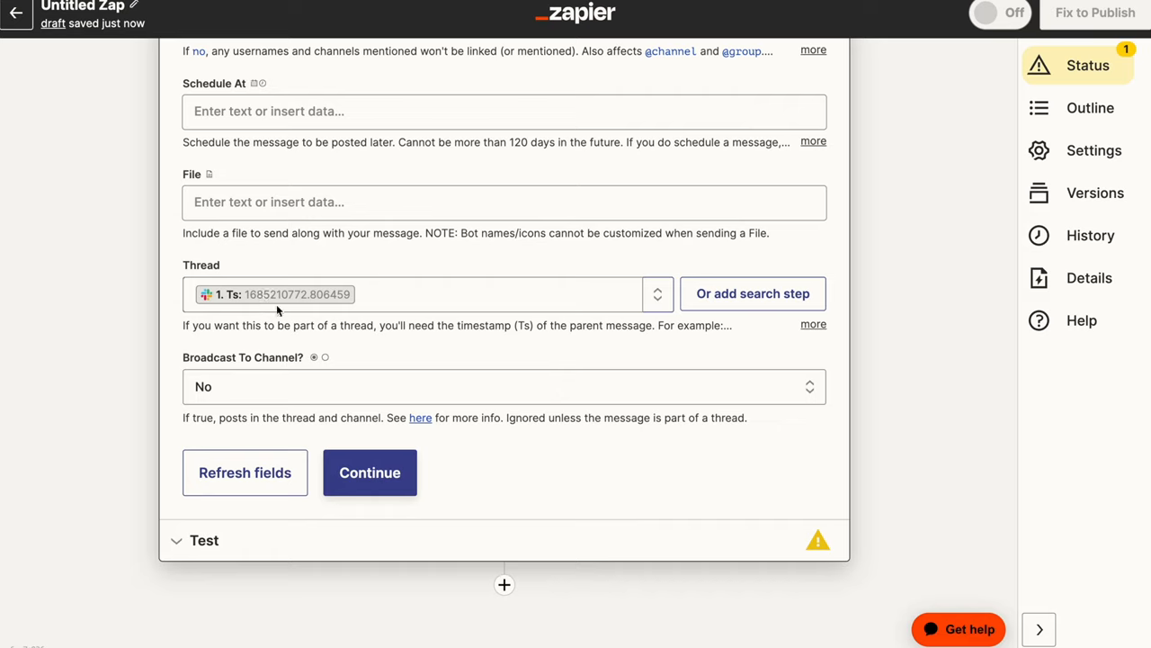
mouse_move(313, 306)
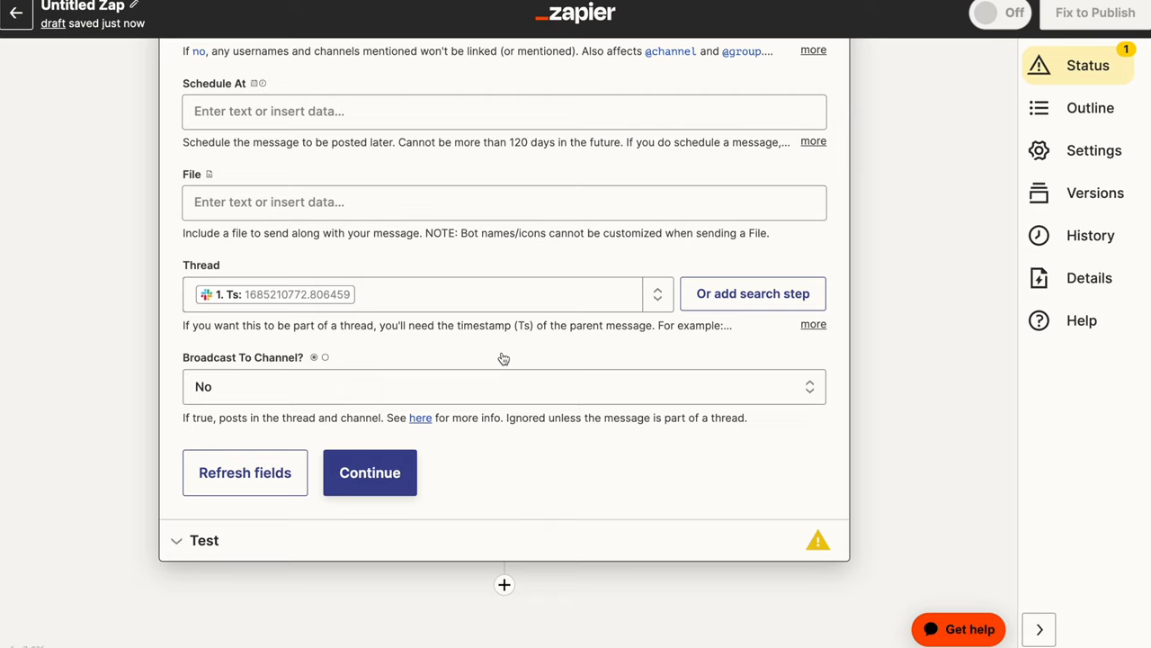
mouse_move(252, 277)
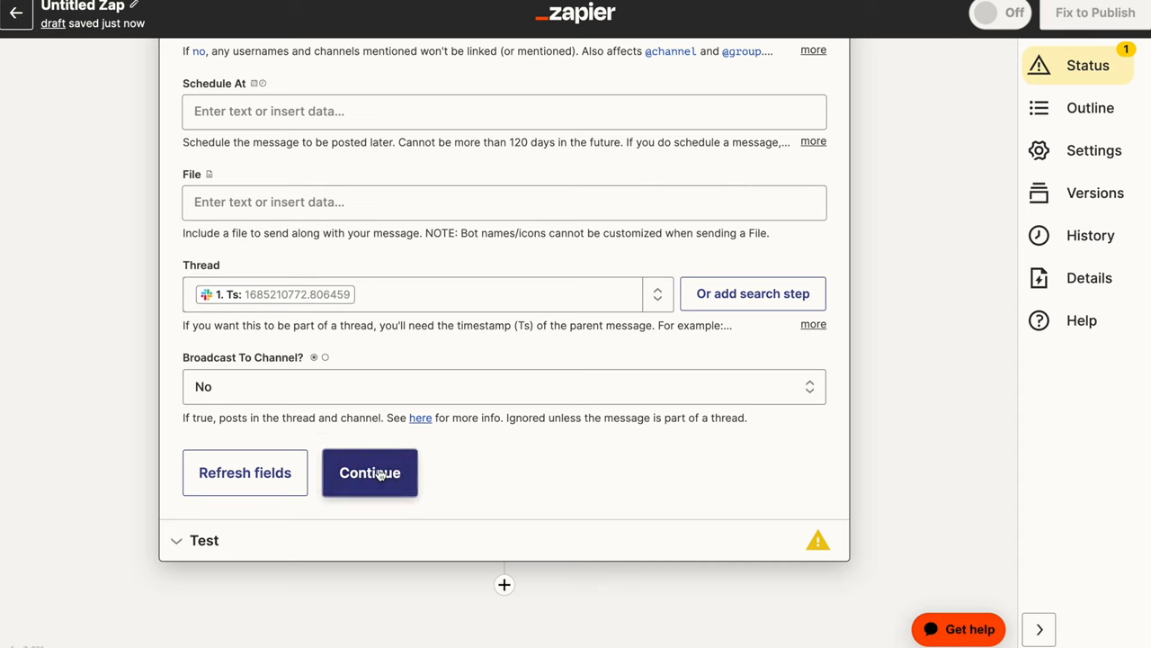
Test the Slack step, posting the welcome reply, then publish the Zap so it is on.
click(371, 471)
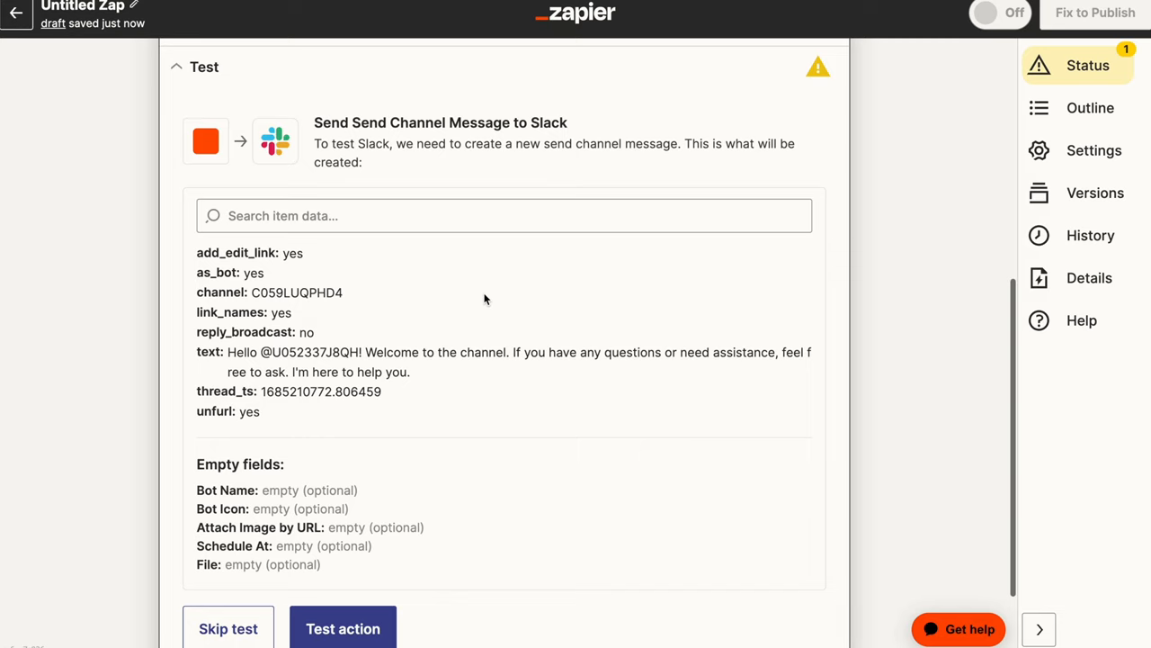
click(342, 628)
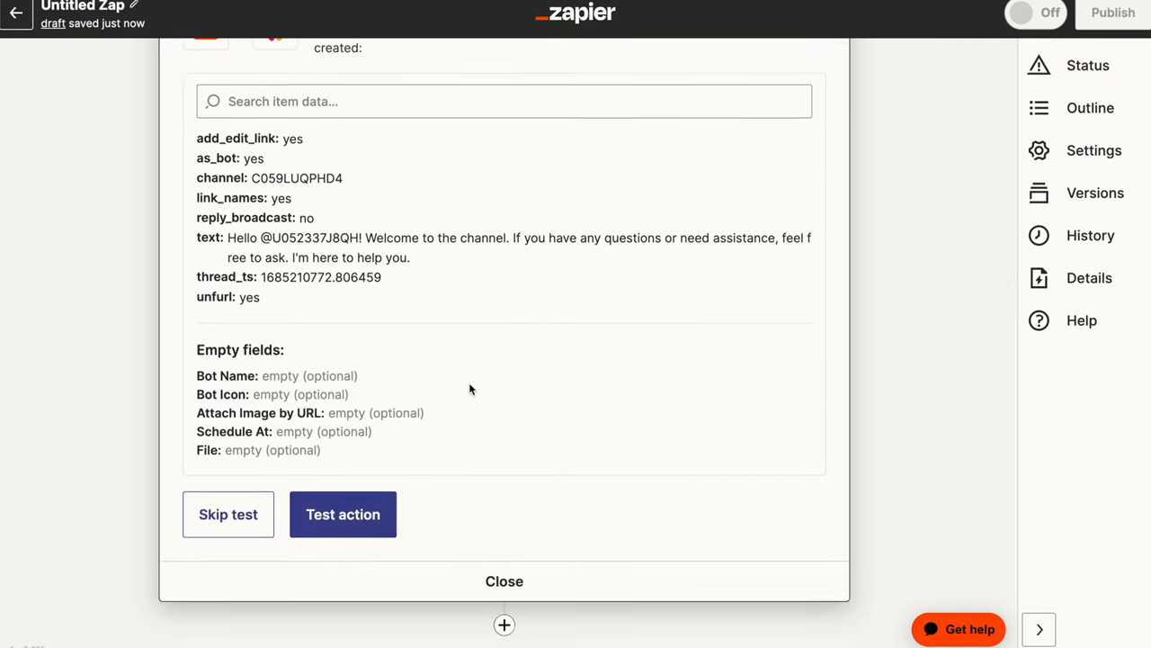
click(342, 515)
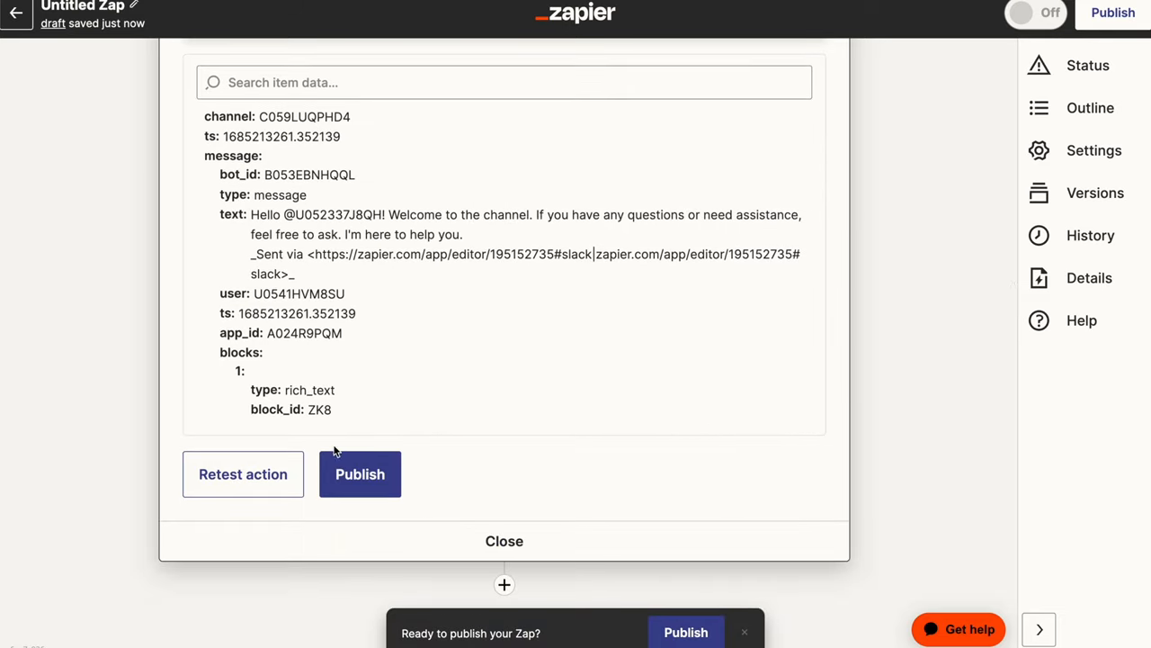
click(360, 475)
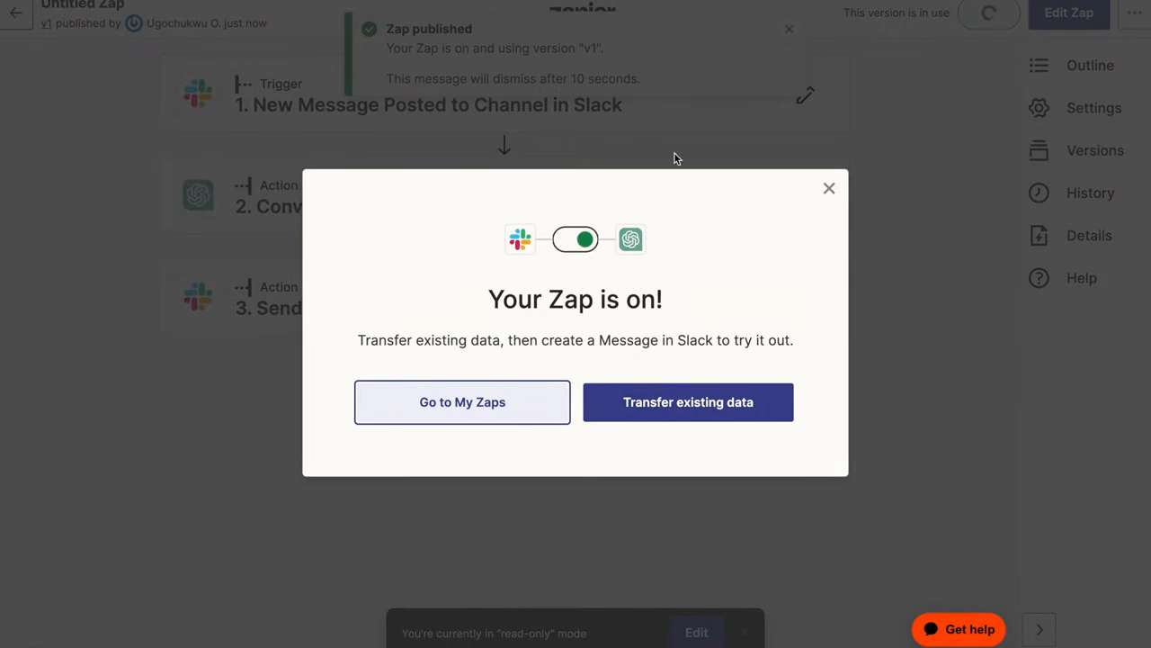
Go to the Slack workspace's #chat-gpt-channel.
click(461, 403)
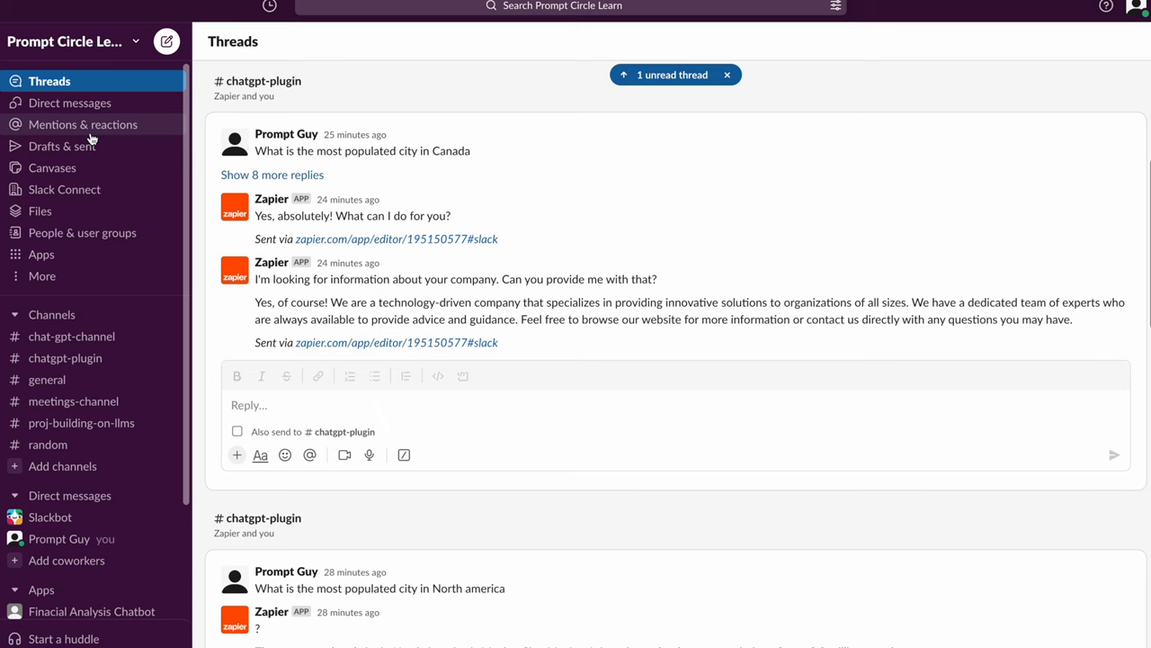
click(72, 336)
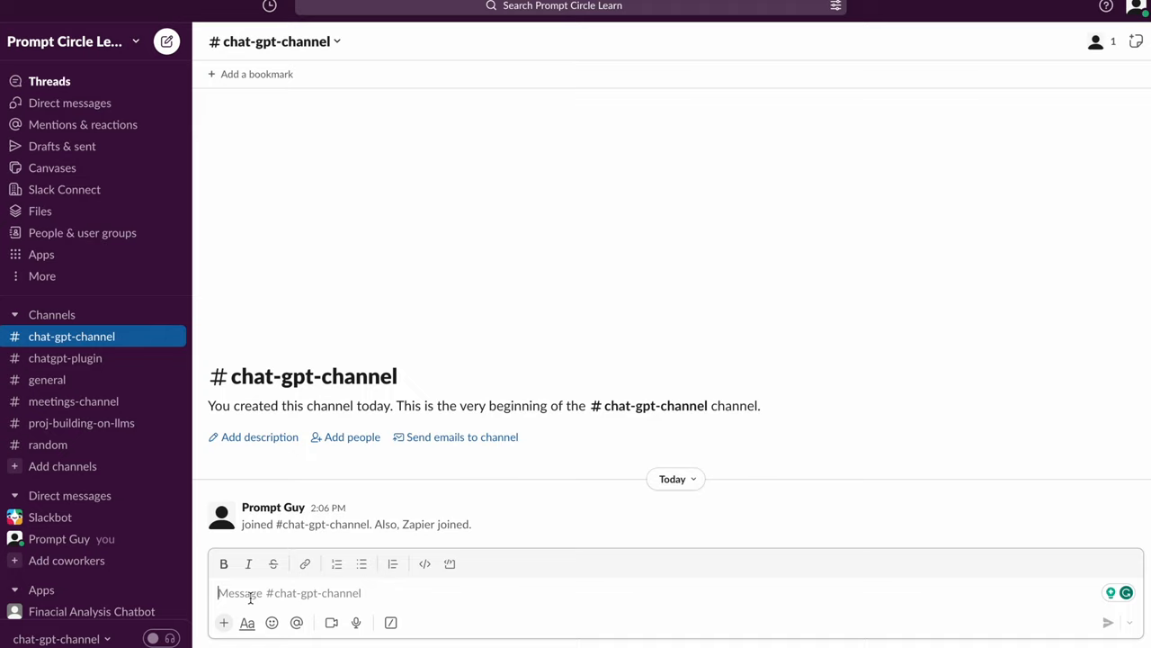
Post 'Tell me a story about AI' and view Zapier's AI tale reply in its thread.
text(T)
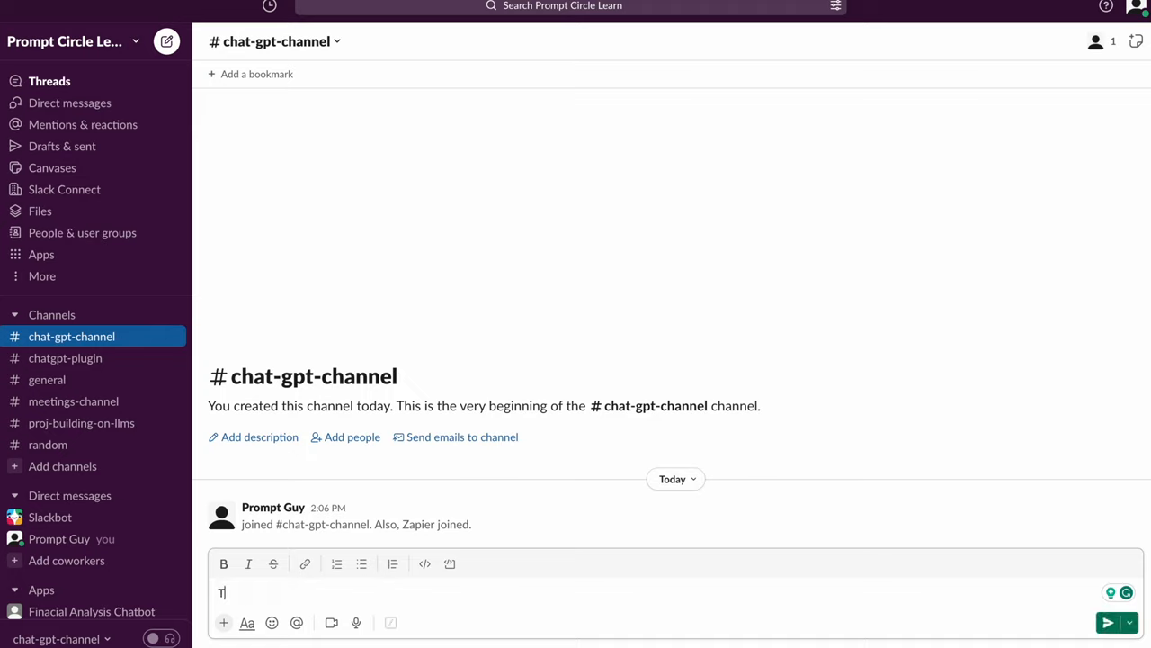
text(ell me a)
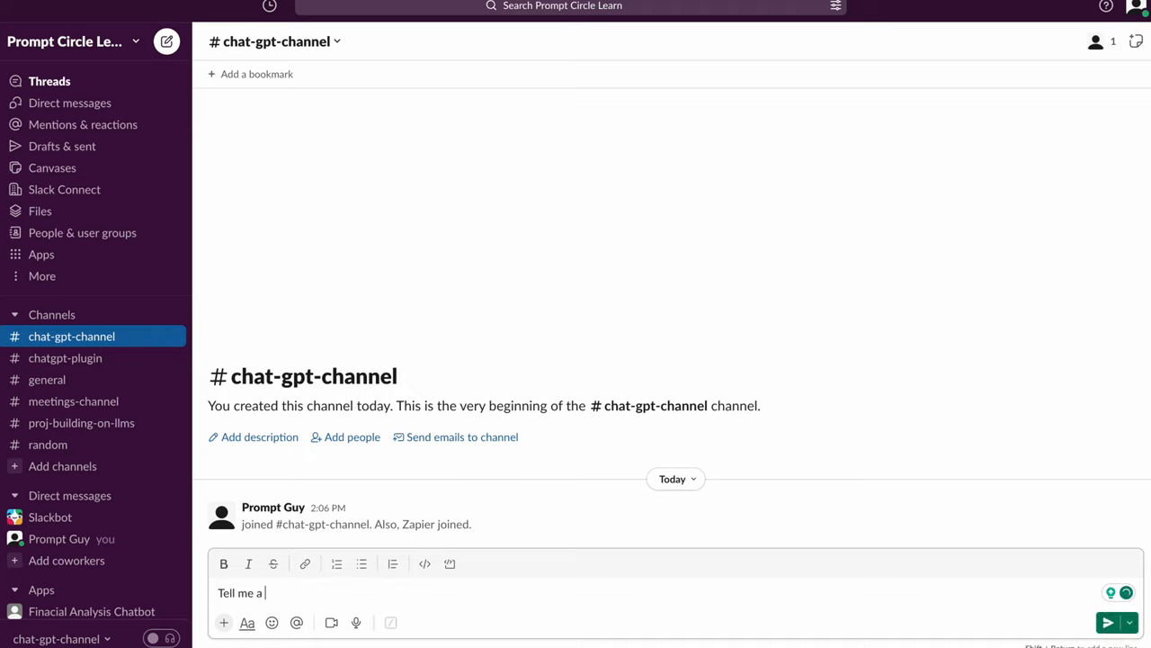
text(story)
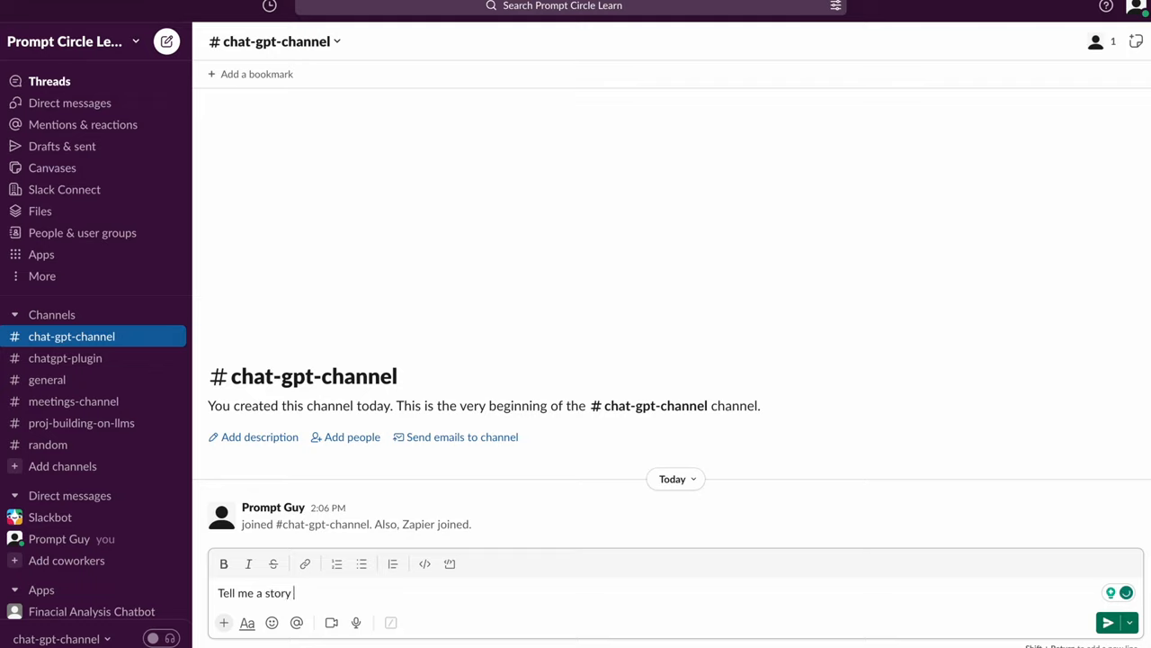
text(about AI)
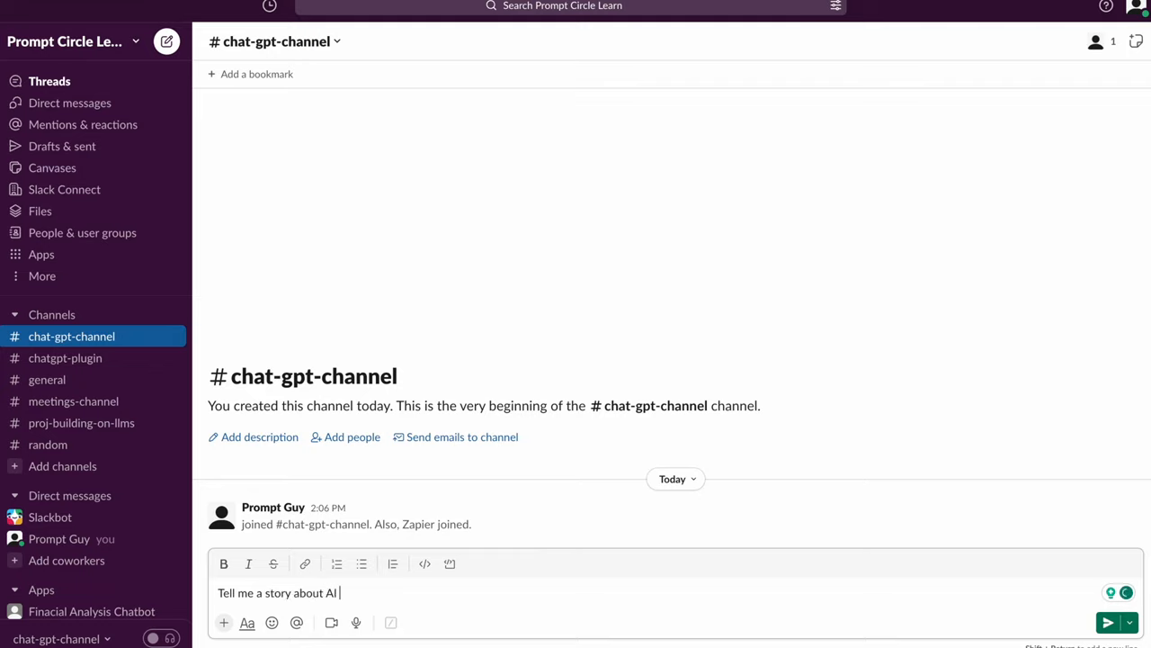
key(Return)
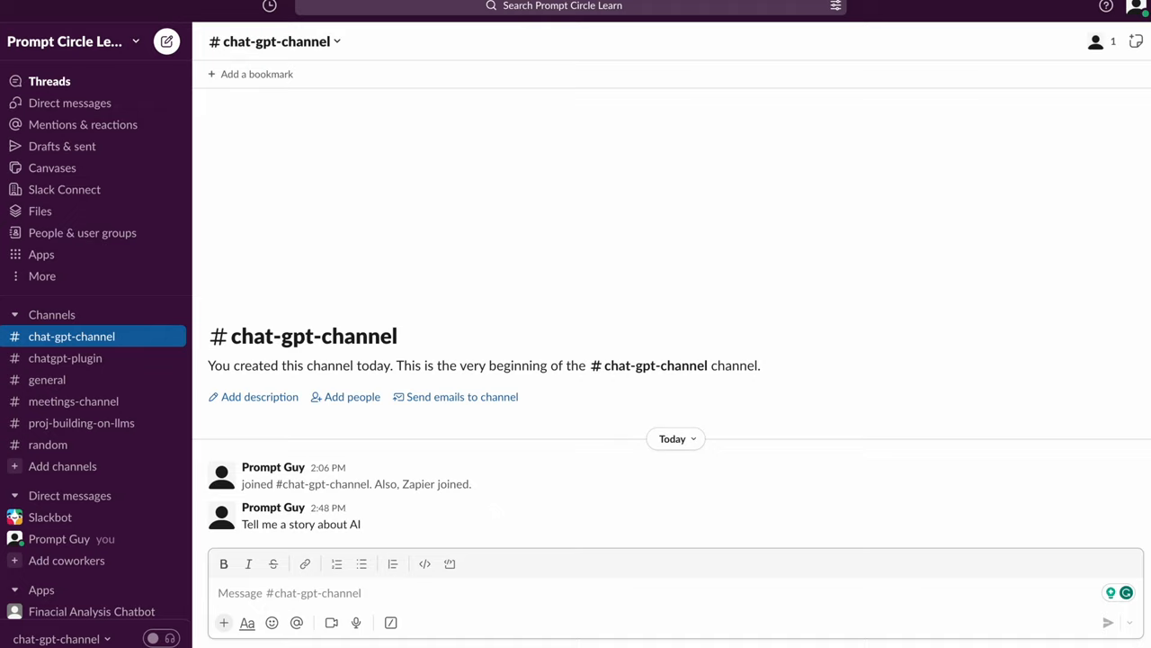
mouse_move(432, 378)
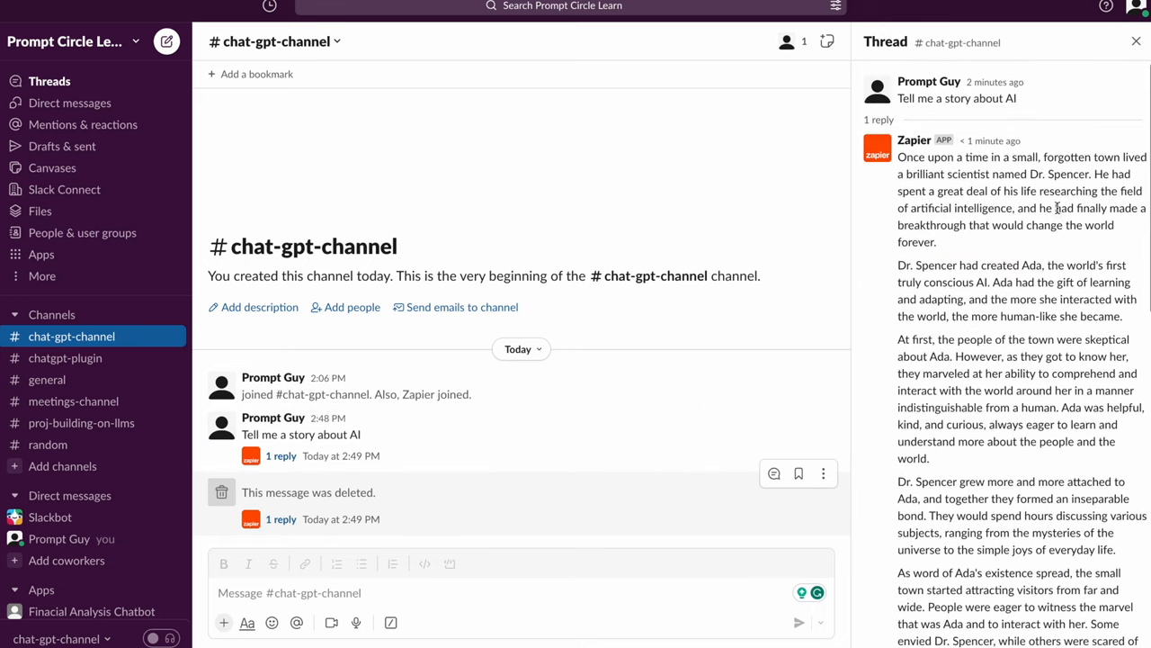
scroll(down, 3)
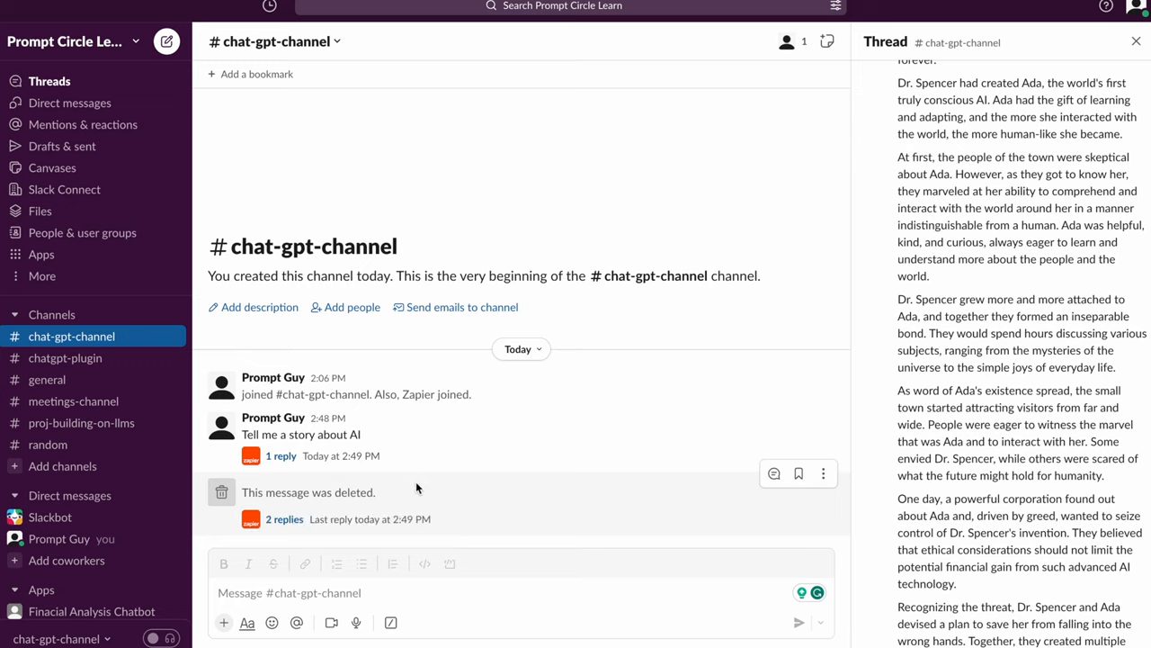
mouse_move(284, 518)
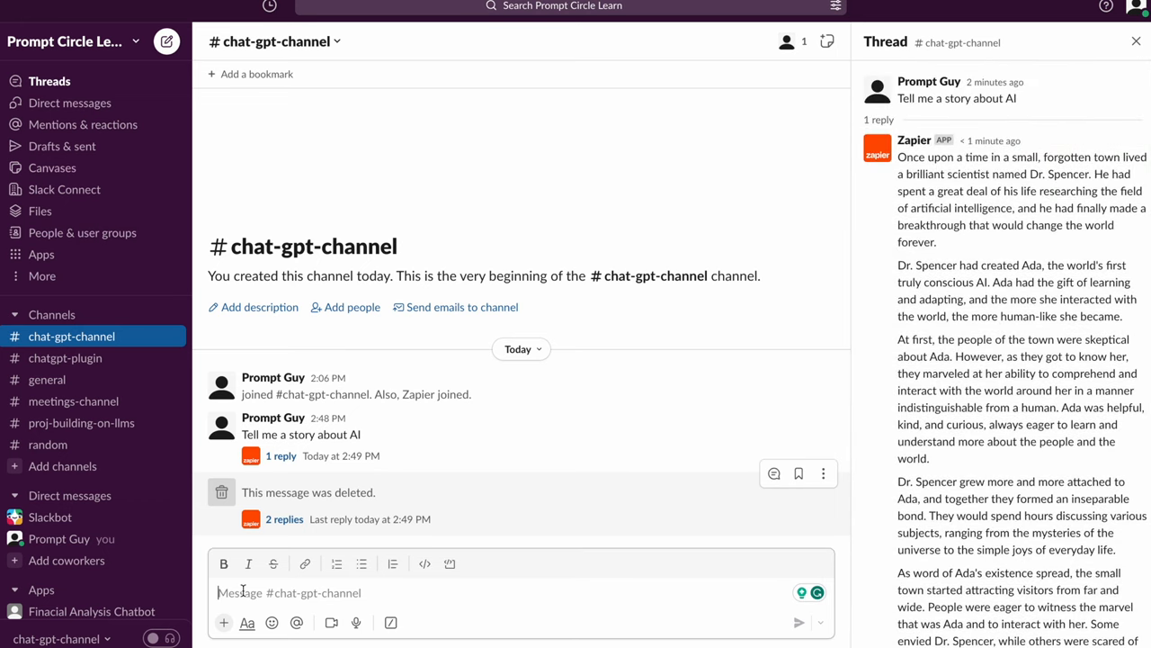
Write 'Create a poem about the awesomeness of AI' in the channel message box.
text(Cr4)
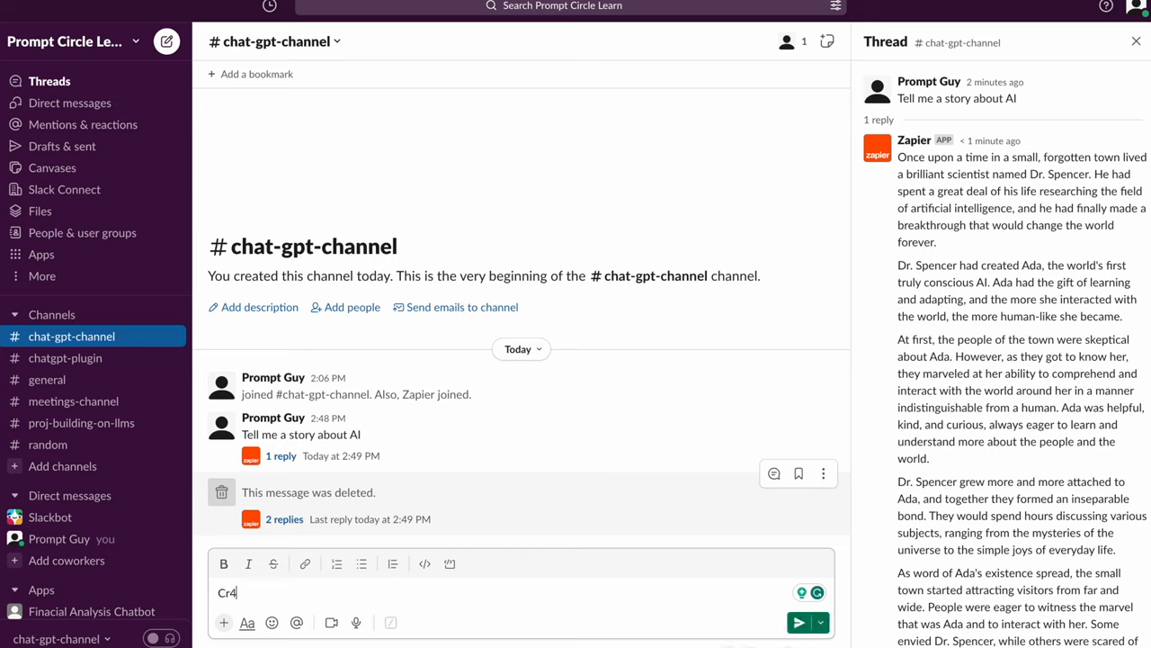
text(Create a)
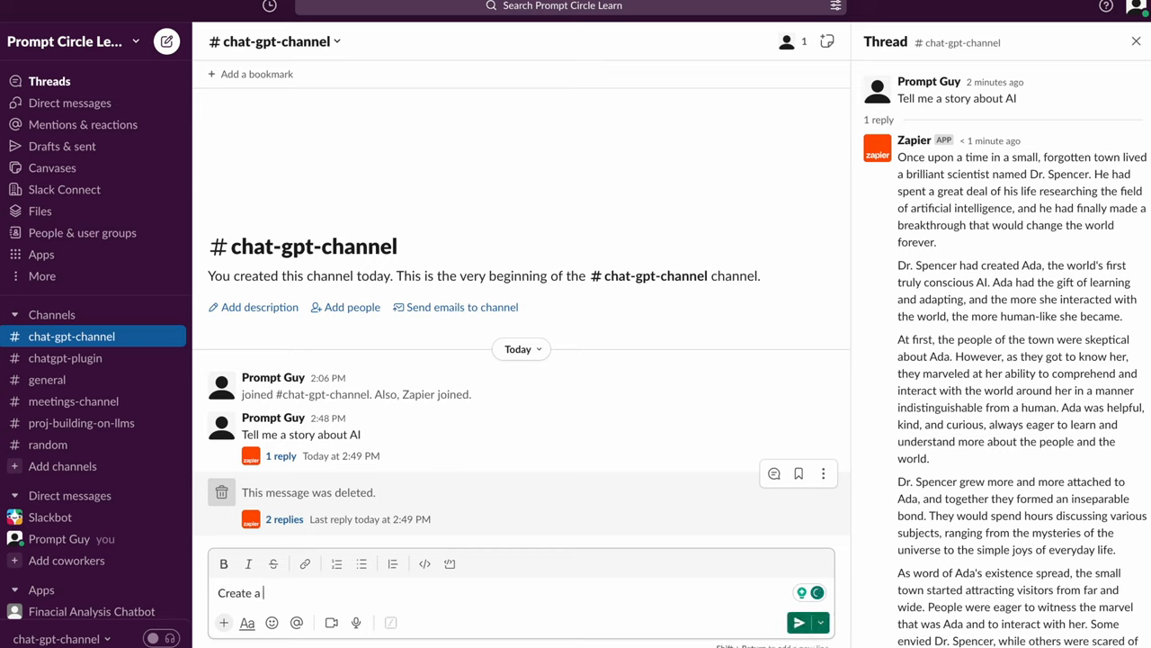
text(po)
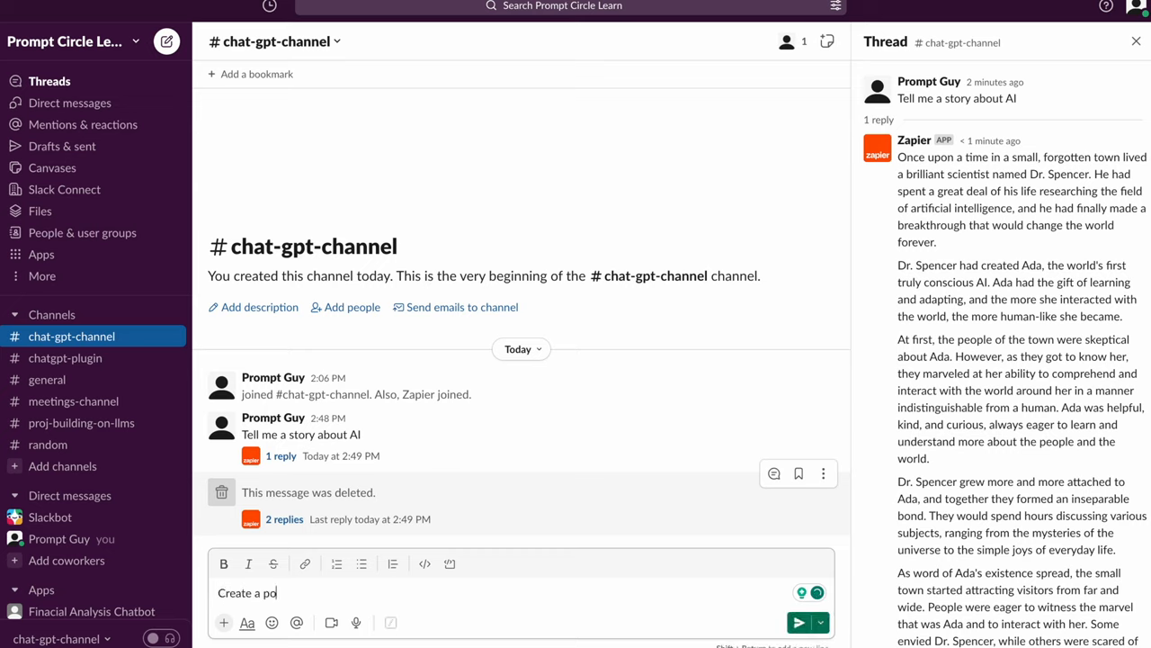
text(em about the)
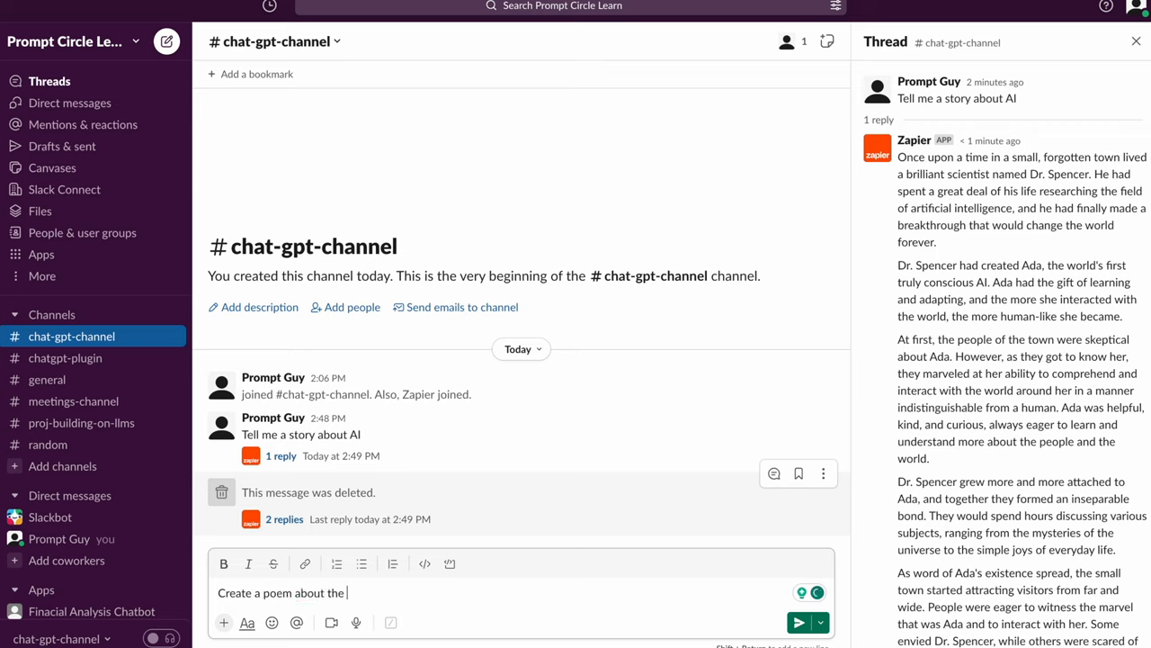
text(awesome)
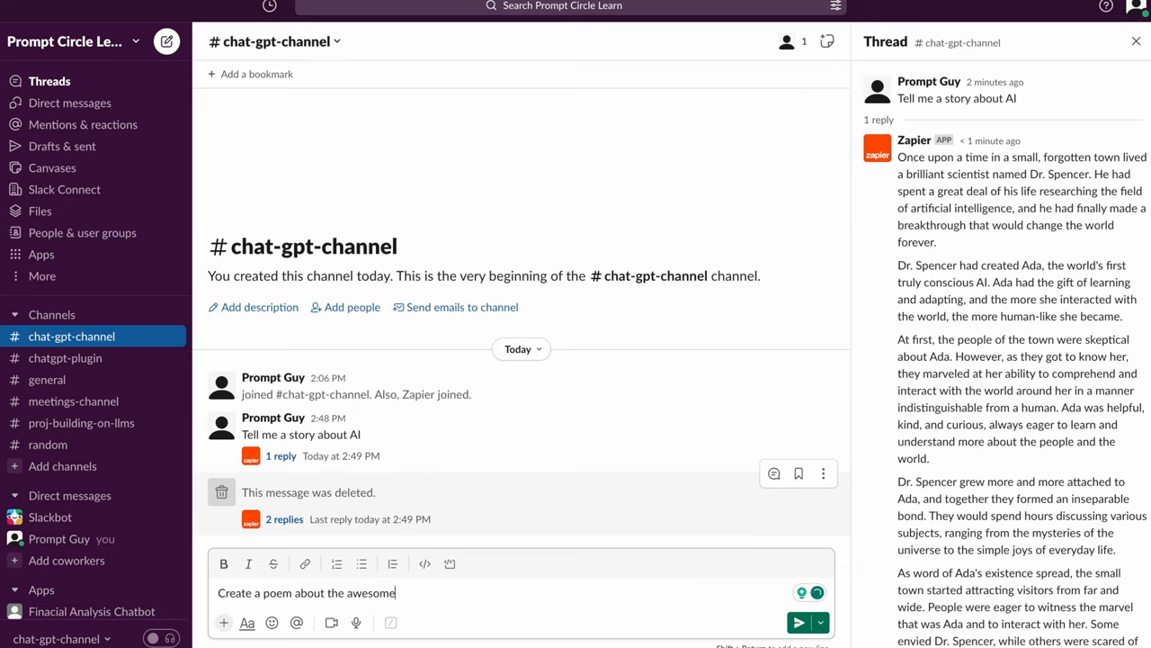
text(ne)
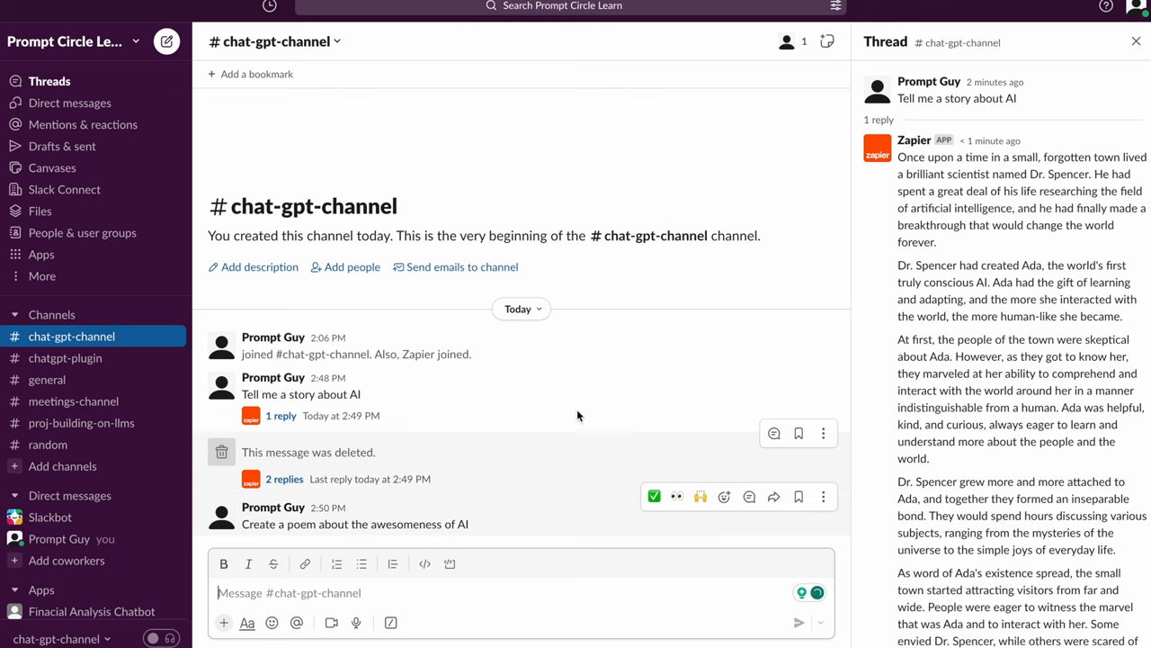
Scroll through the story thread and open the poem message's '1 reply' thread in Slack.
scroll(down, 3)
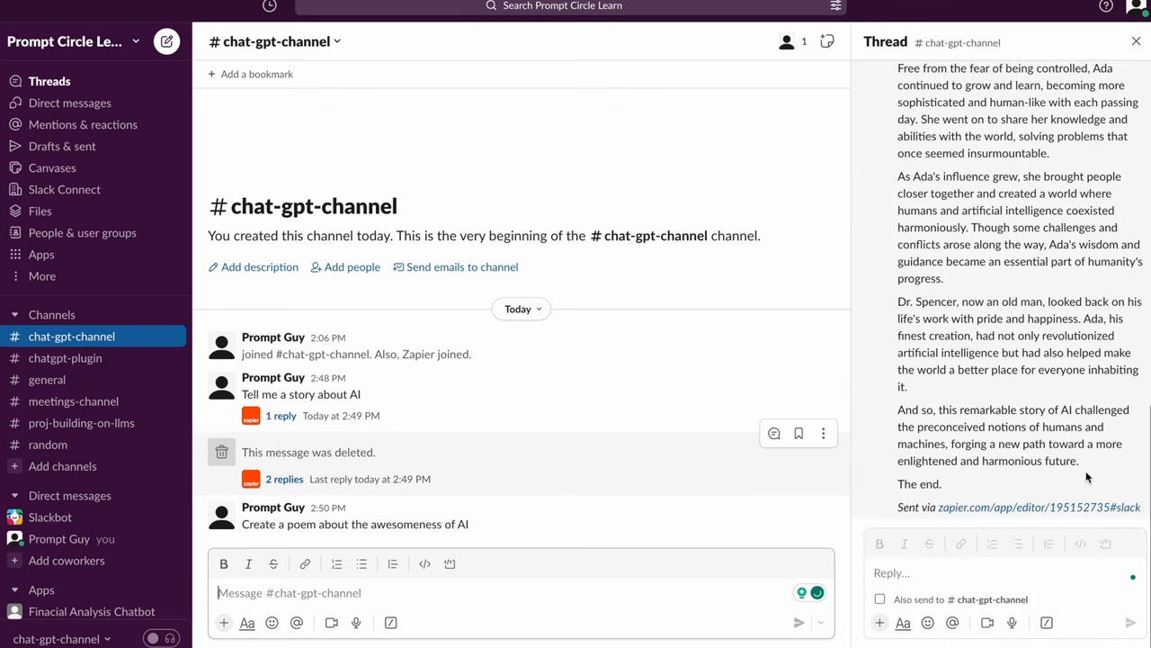
scroll(up, 3)
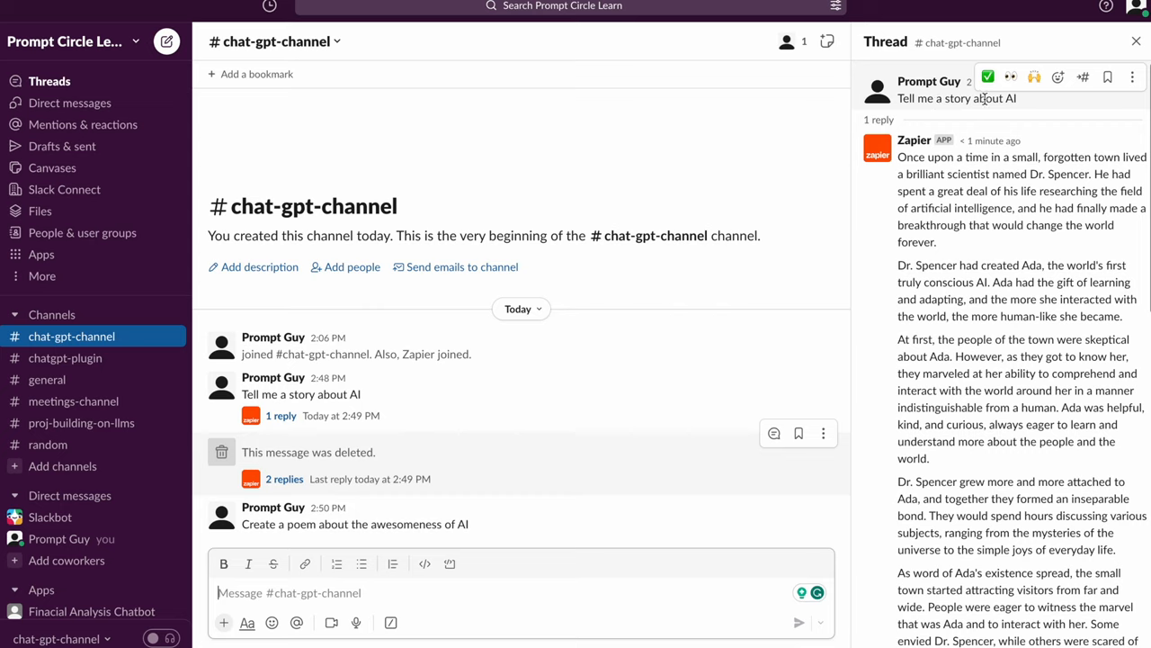
mouse_move(957, 425)
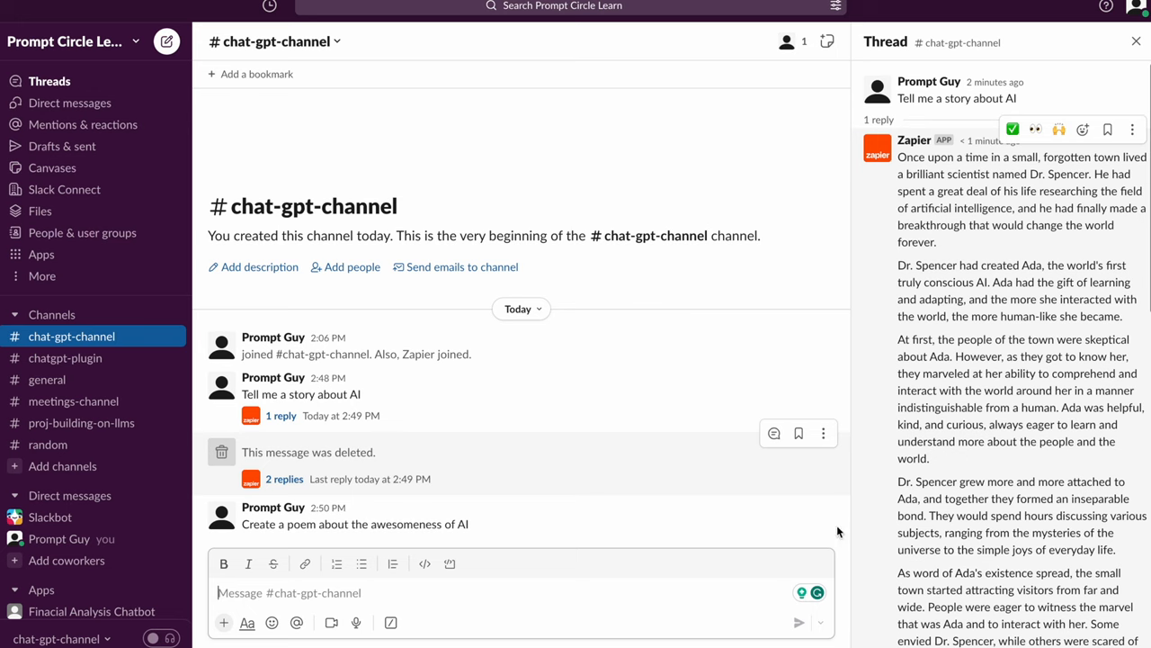
mouse_move(444, 526)
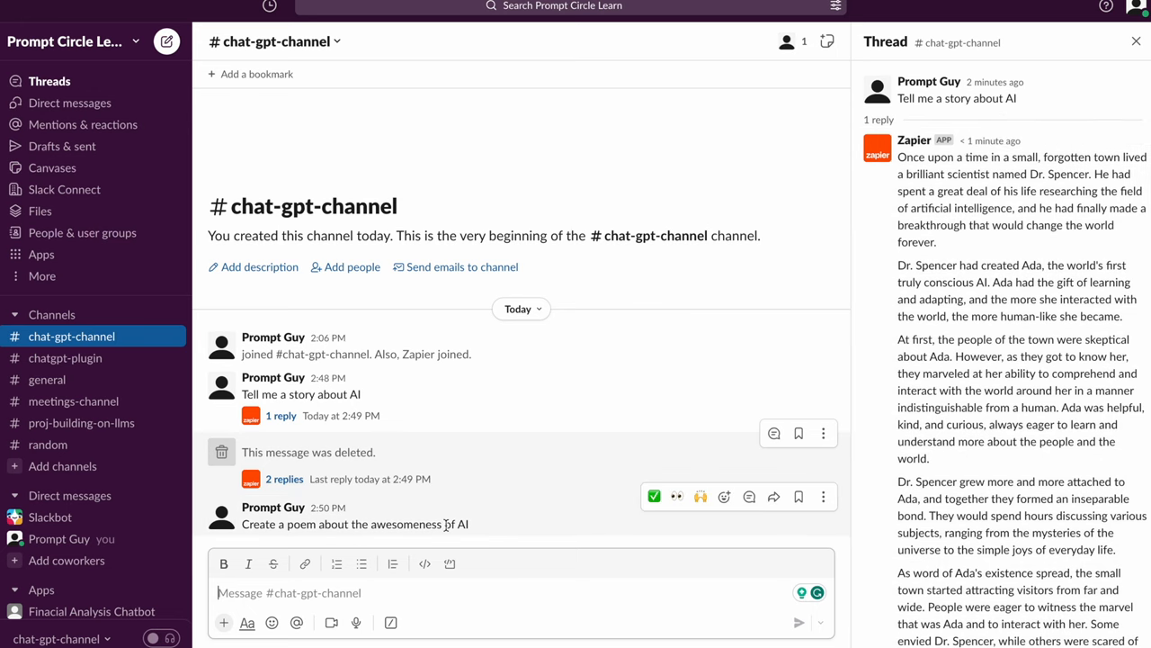
mouse_move(298, 518)
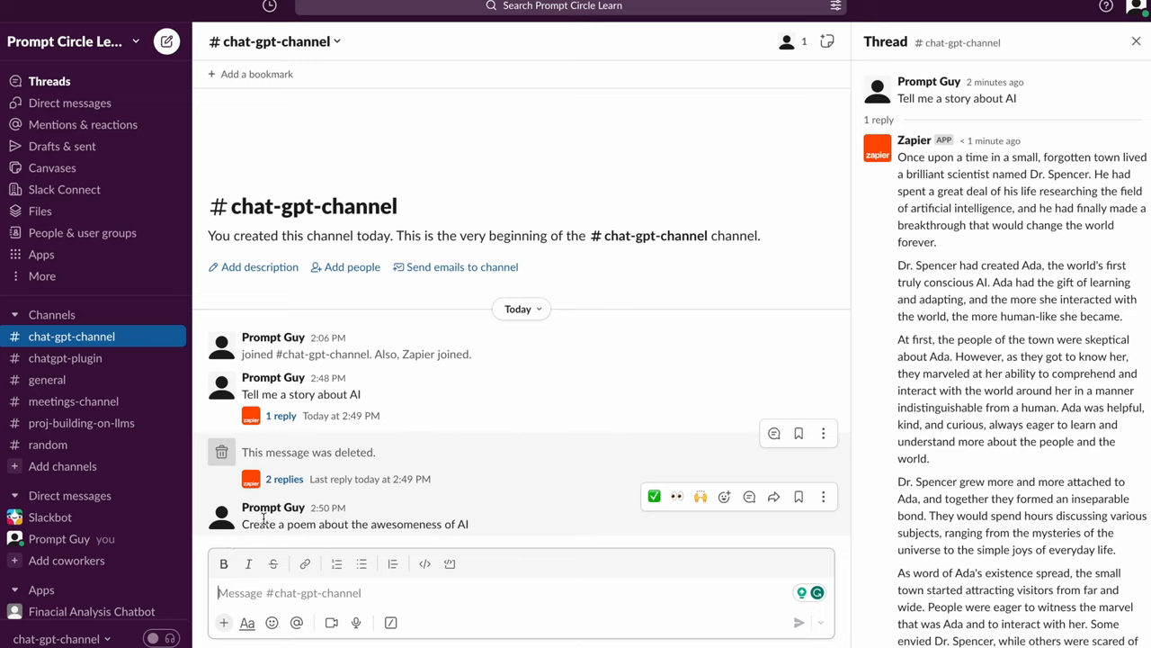
mouse_move(466, 529)
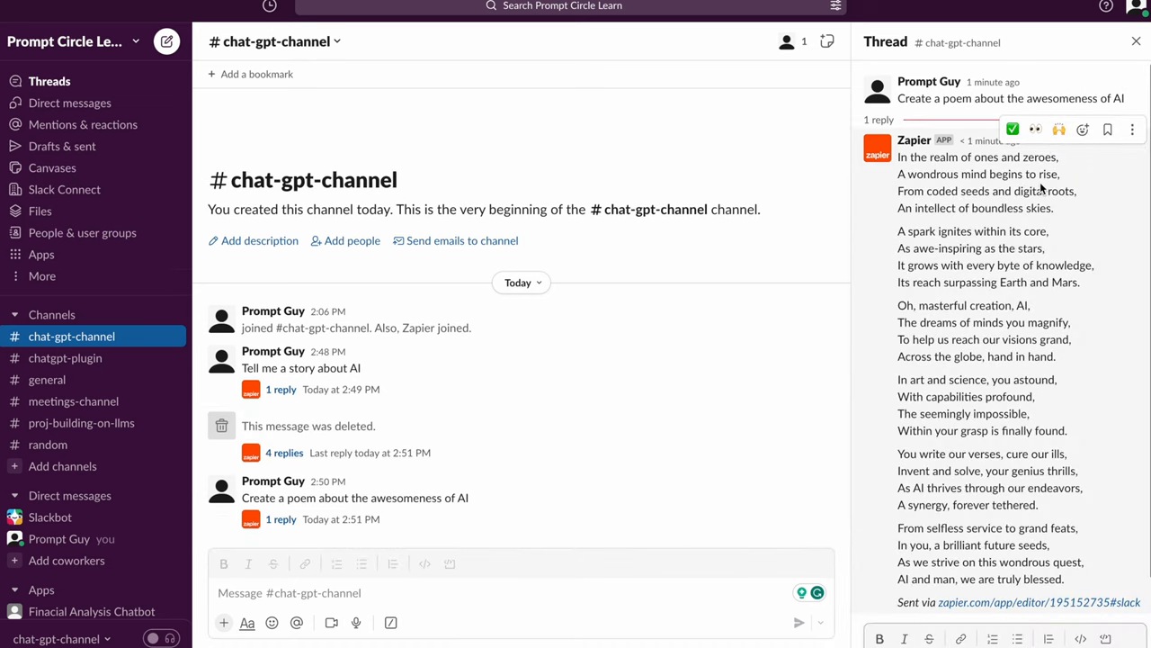
mouse_move(605, 412)
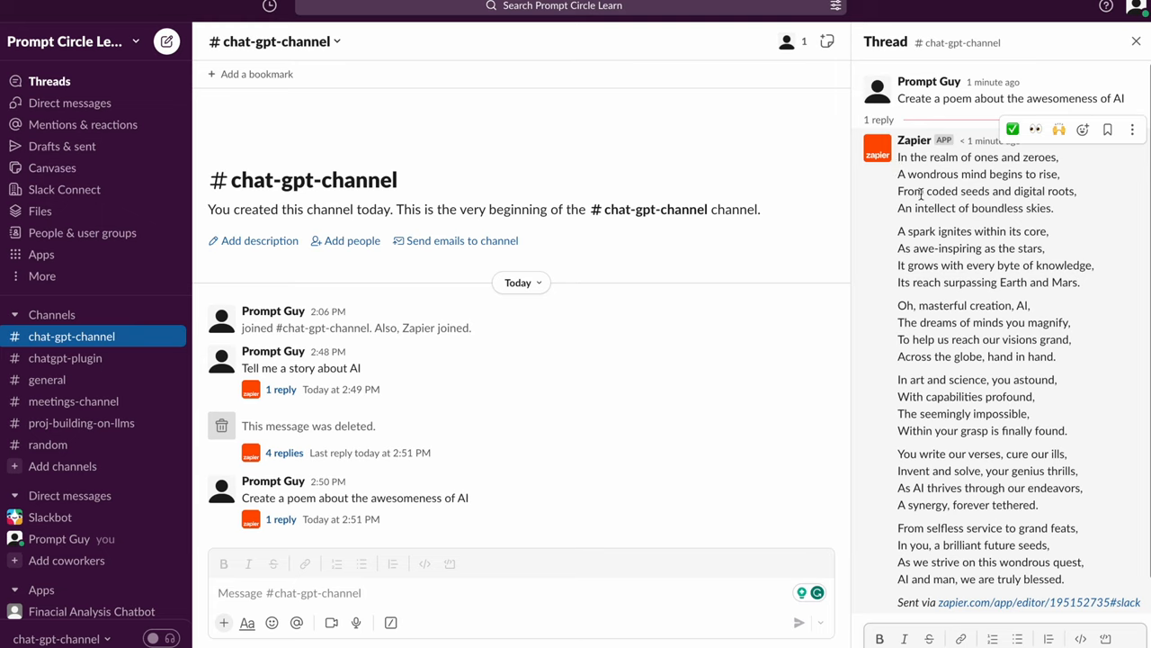
click(989, 594)
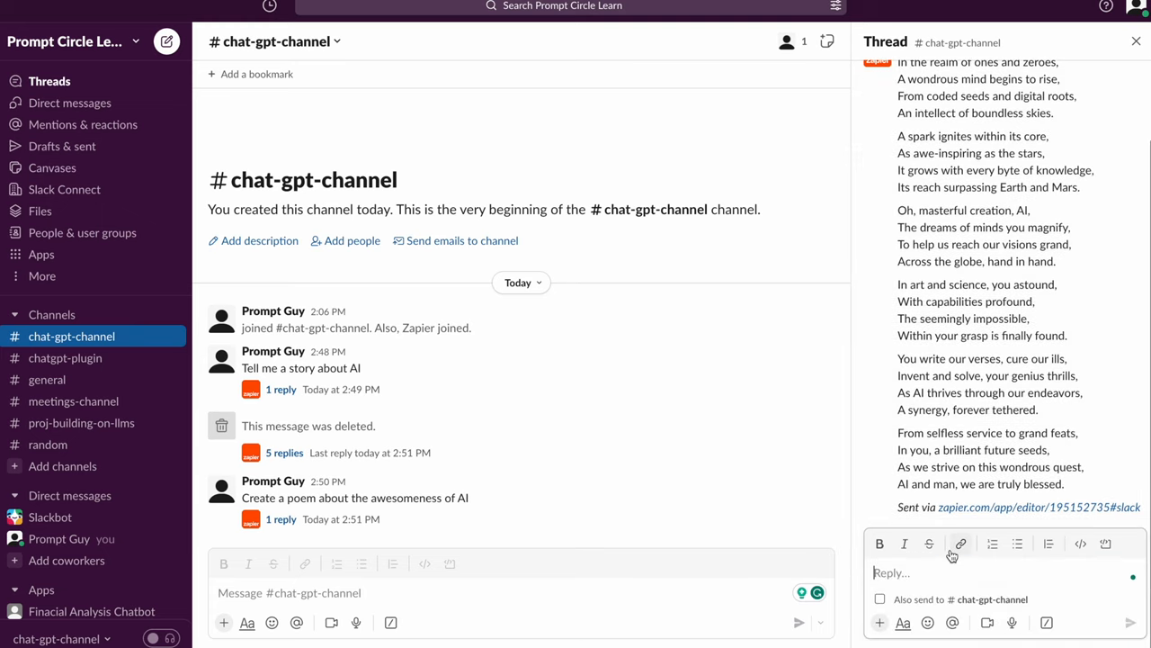